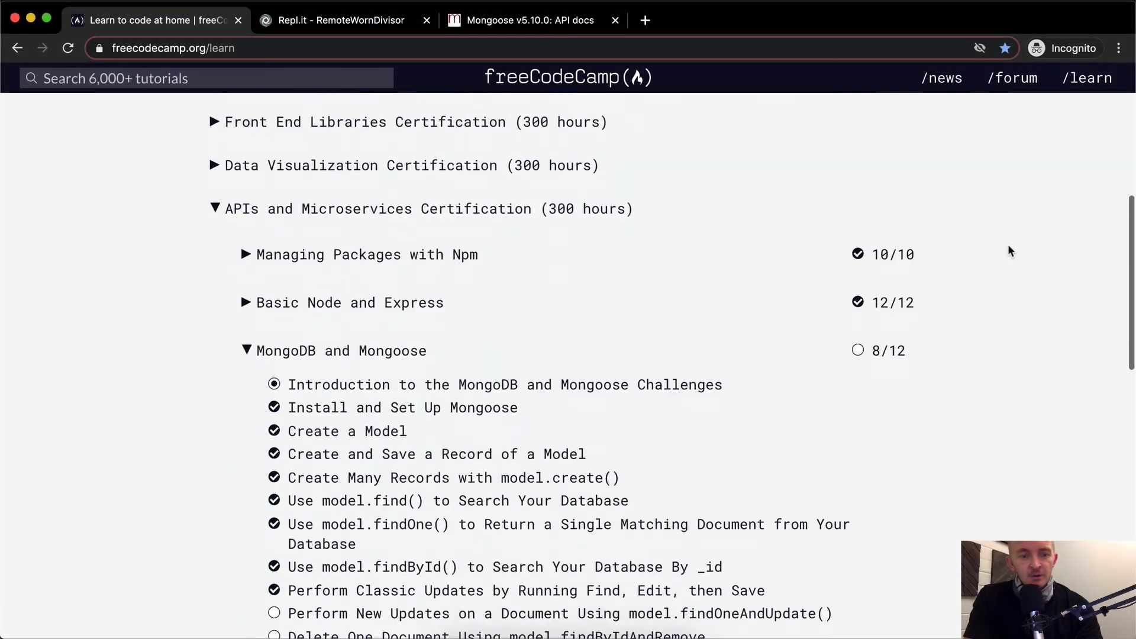
# - Scroll to the findOneAndUpdate challenge and read through its instructions
pyautogui.scroll(-3)
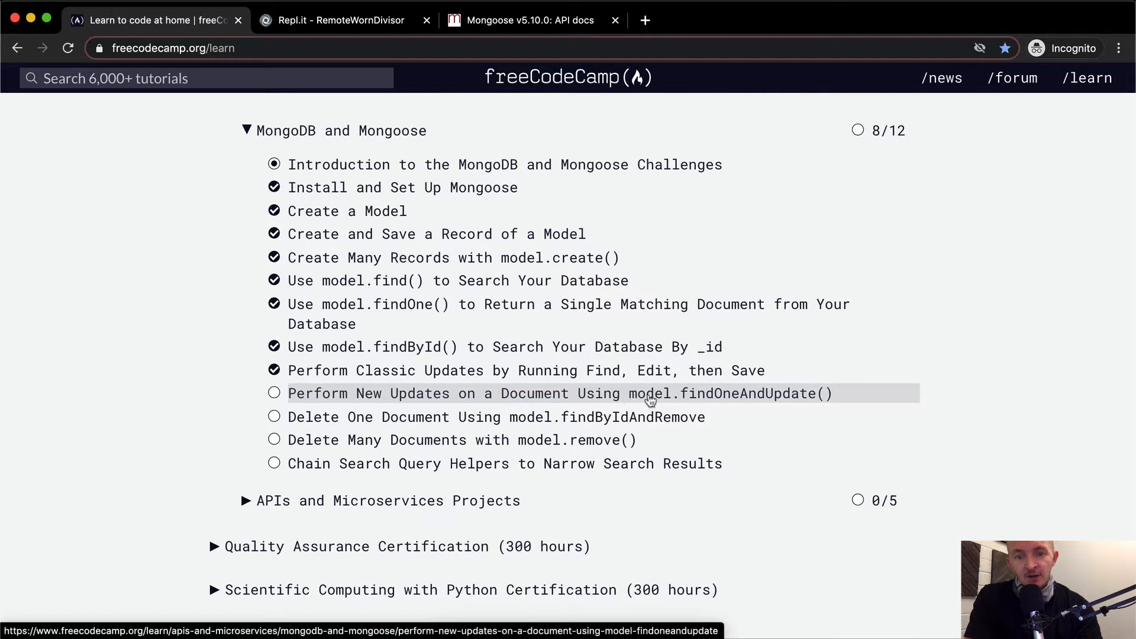
pyautogui.moveTo(704, 397)
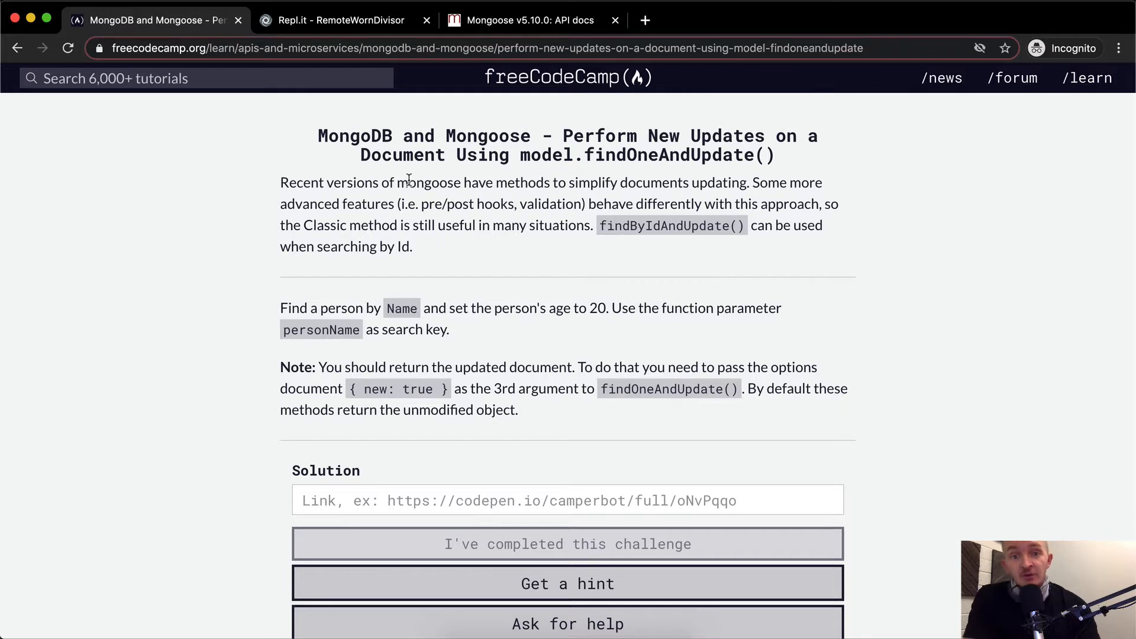
pyautogui.moveTo(449, 184)
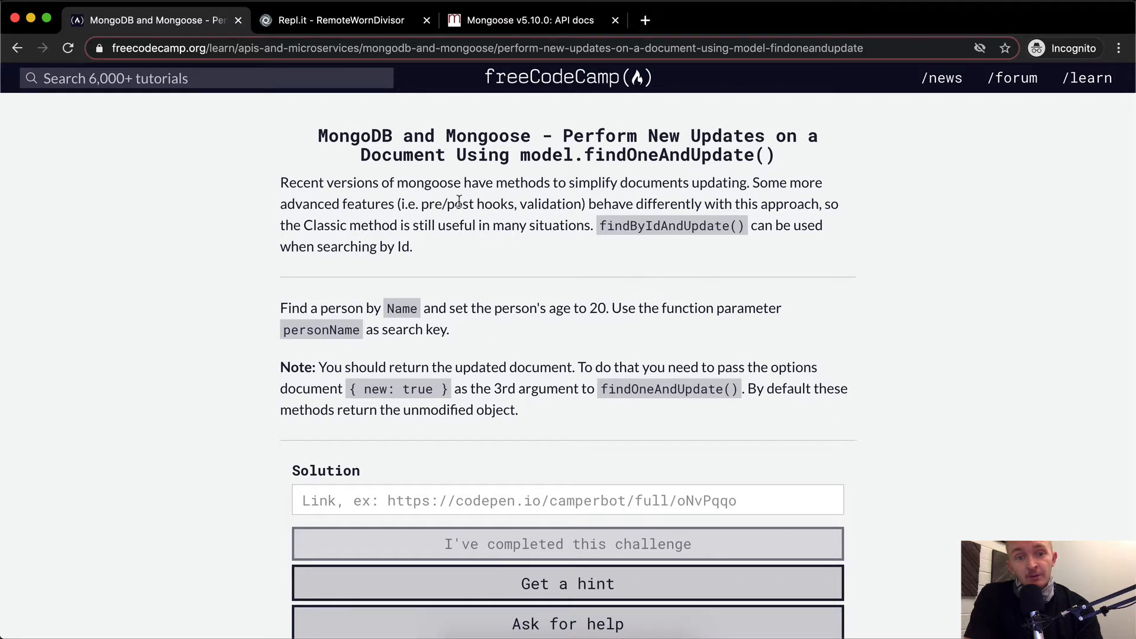
pyautogui.moveTo(619, 201)
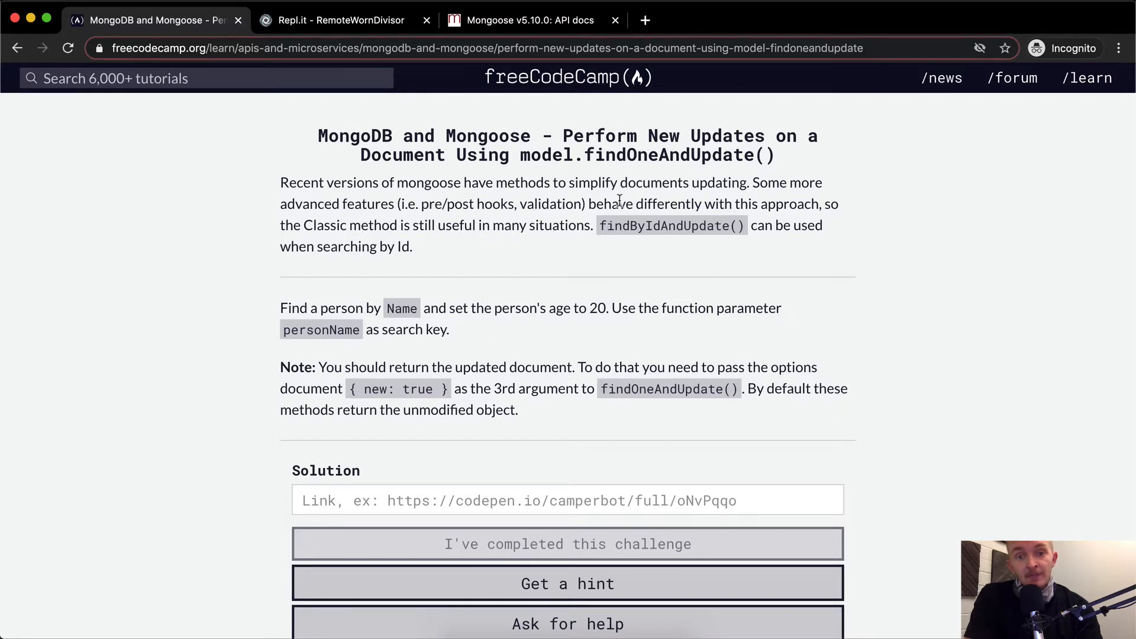
pyautogui.moveTo(392, 224)
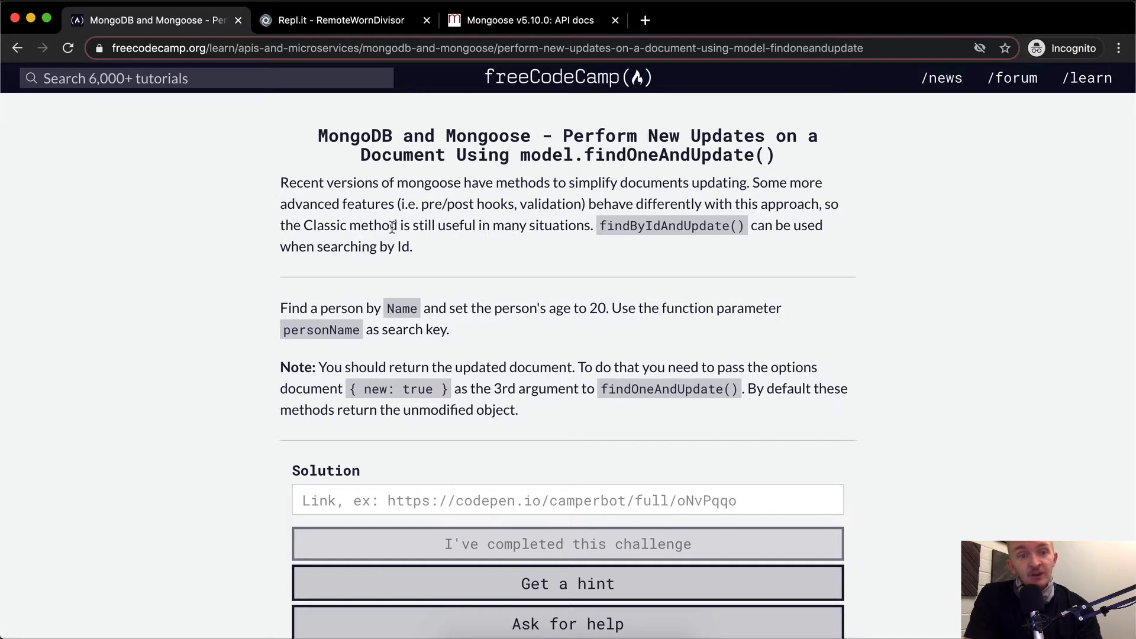
pyautogui.moveTo(592, 219)
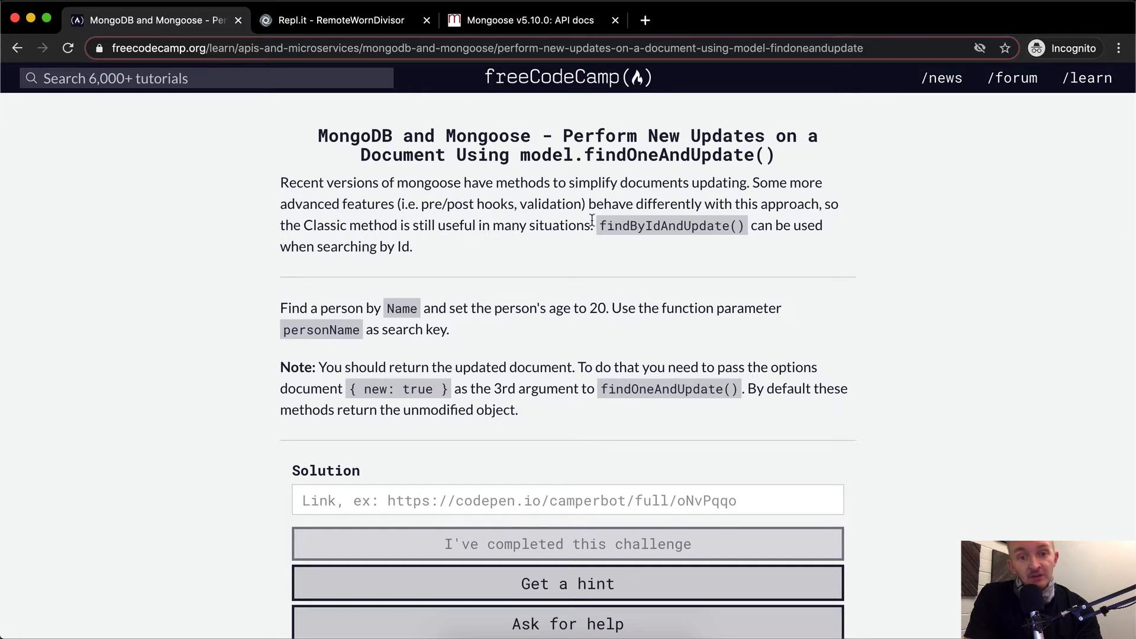
pyautogui.moveTo(652, 226)
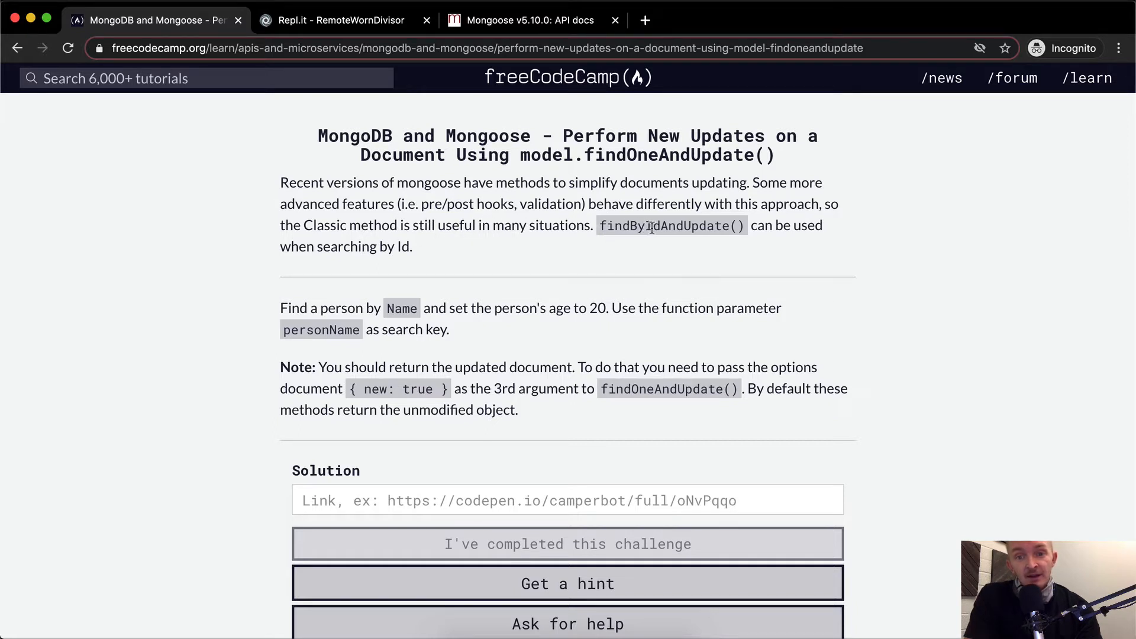
pyautogui.moveTo(513, 245)
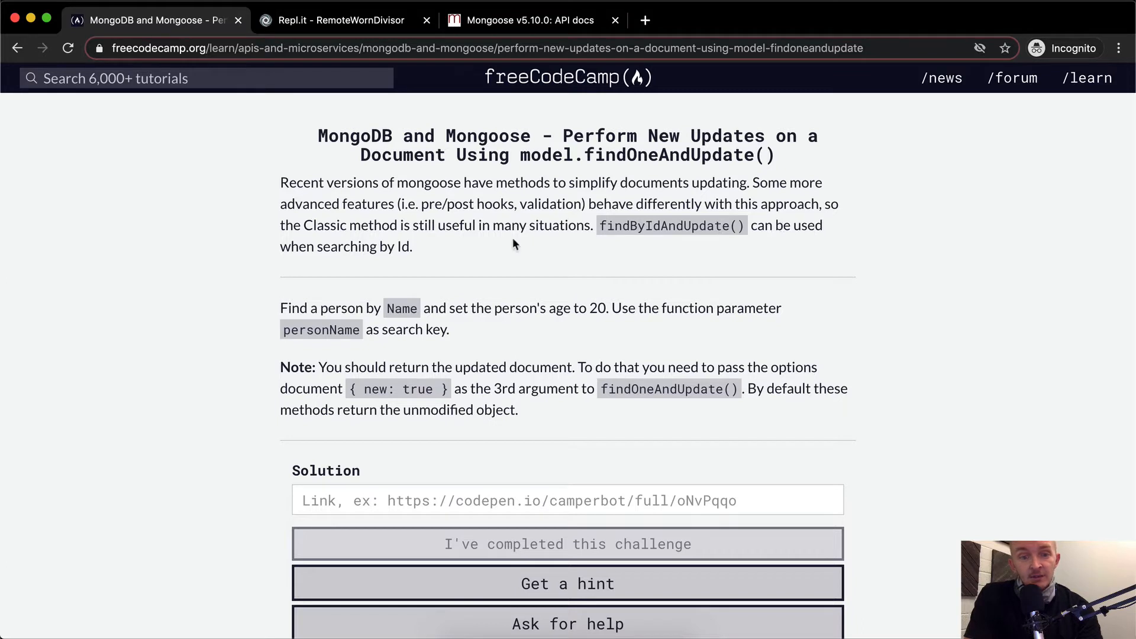
pyautogui.moveTo(287, 319)
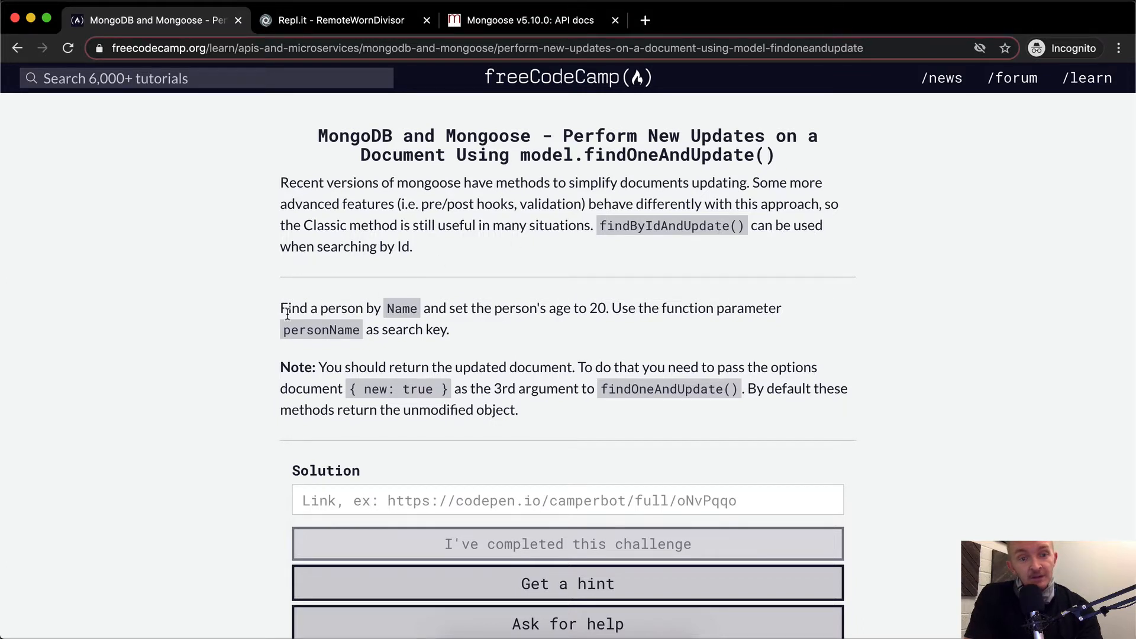
pyautogui.scroll(-3)
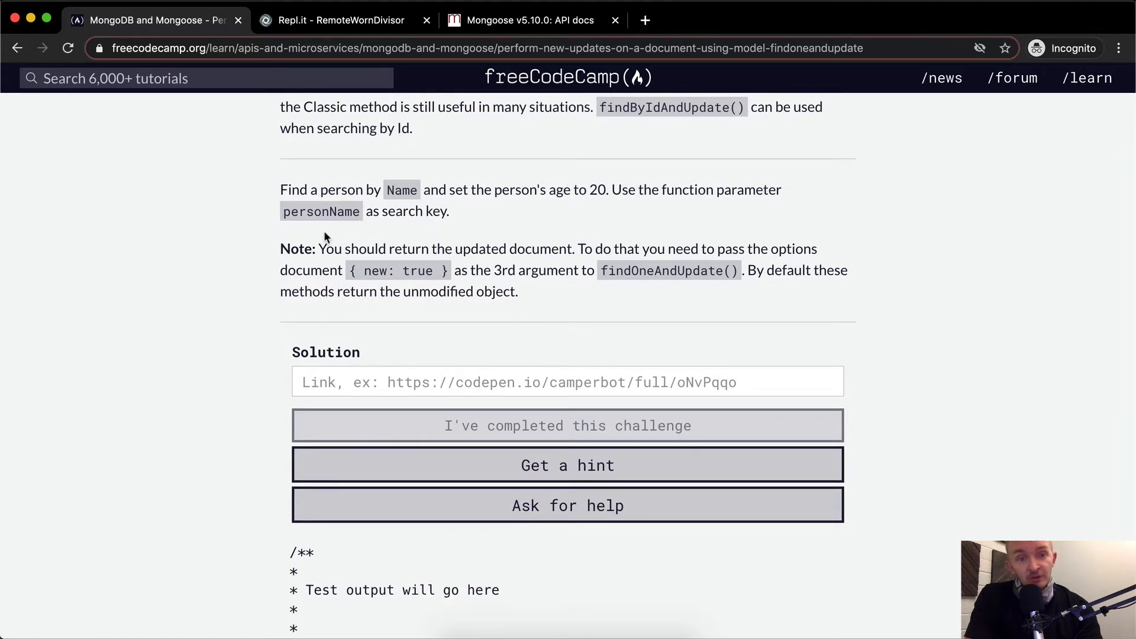
pyautogui.moveTo(314, 212)
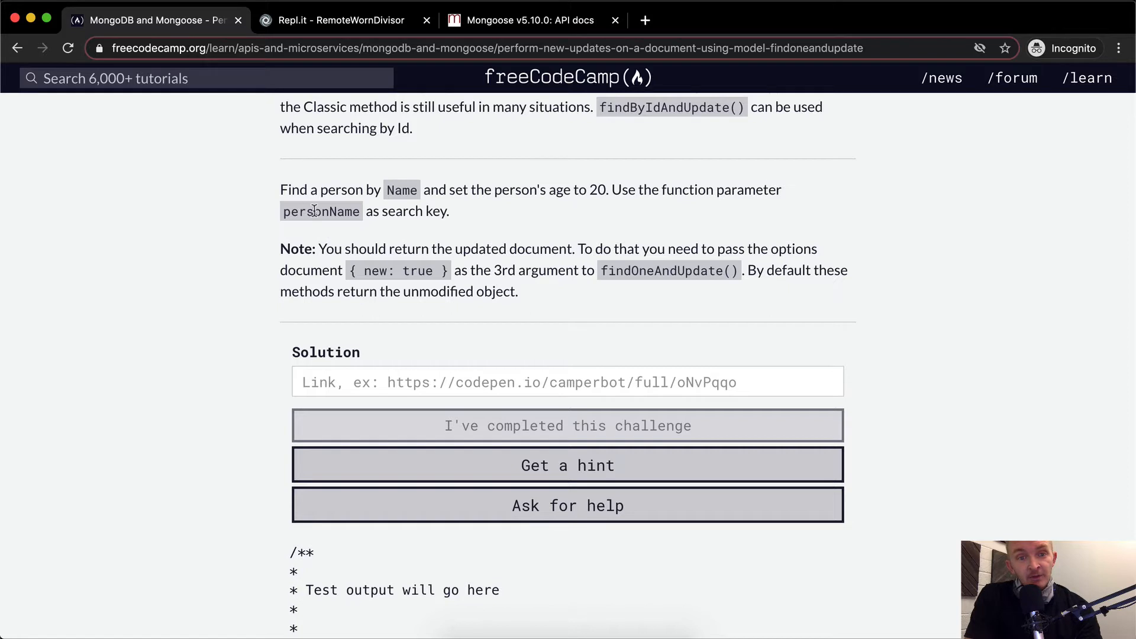
pyautogui.moveTo(417, 248)
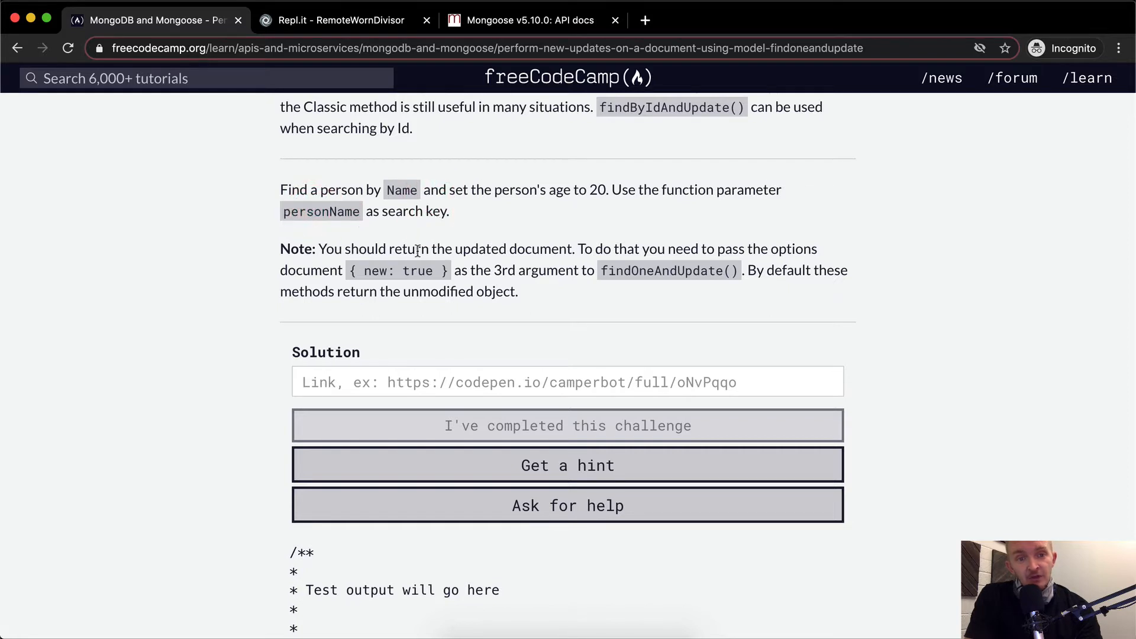
pyautogui.moveTo(548, 249)
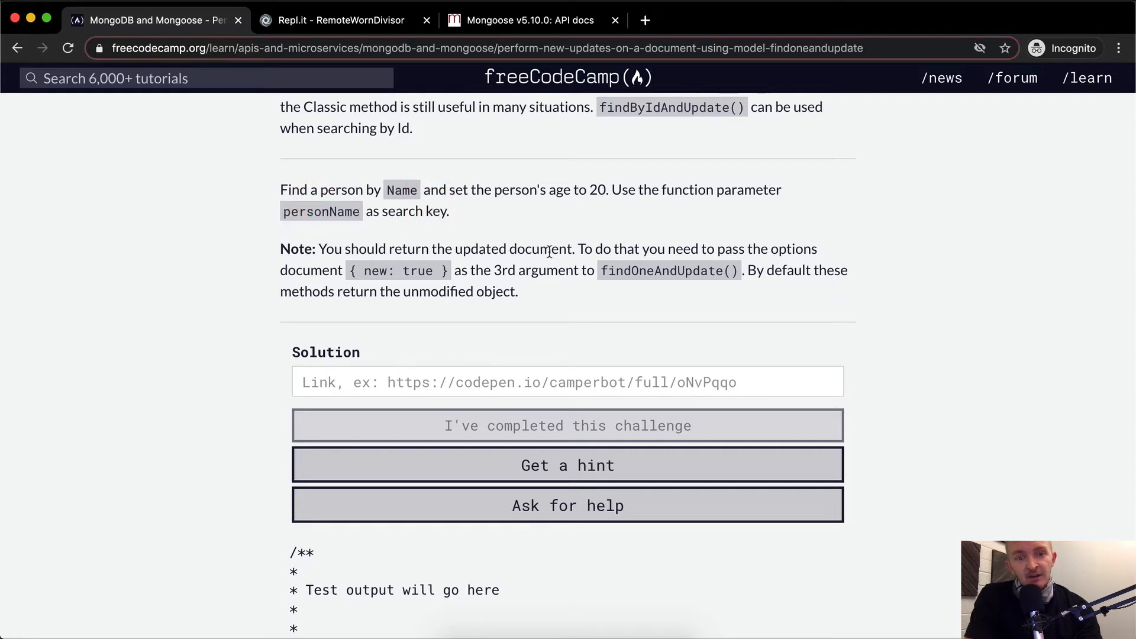
pyautogui.moveTo(671, 249)
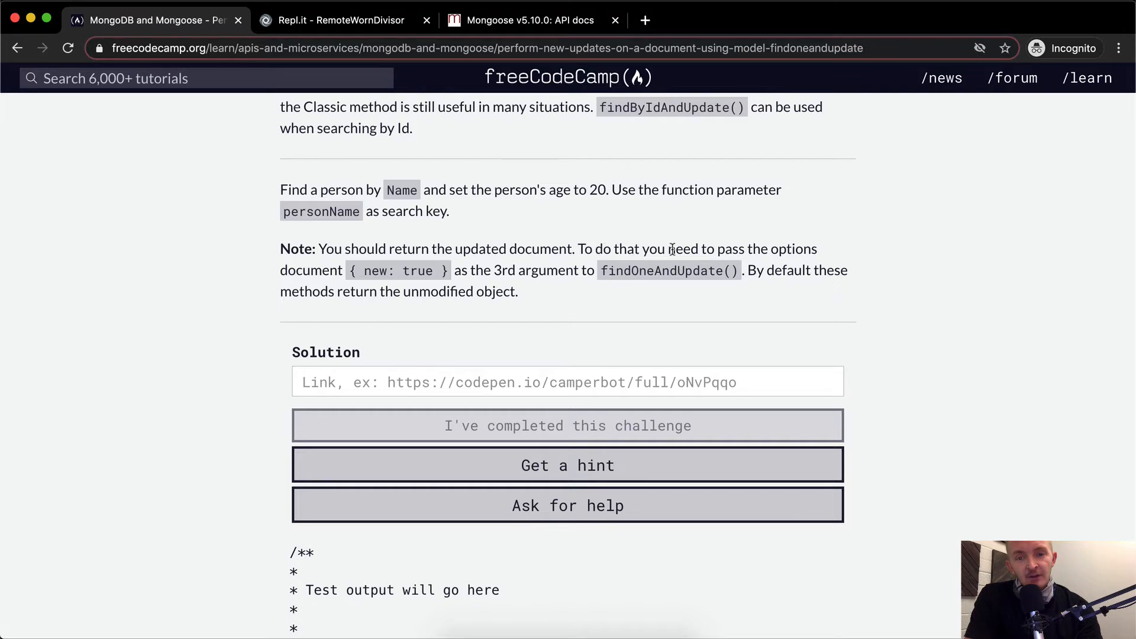
pyautogui.moveTo(688, 249)
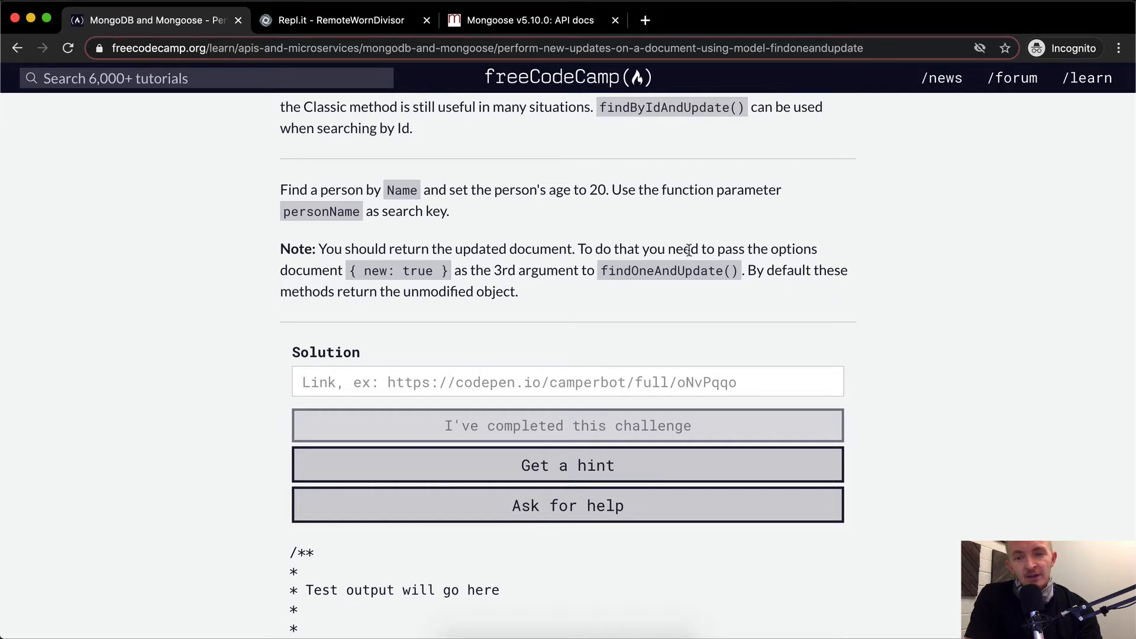
pyautogui.moveTo(661, 249)
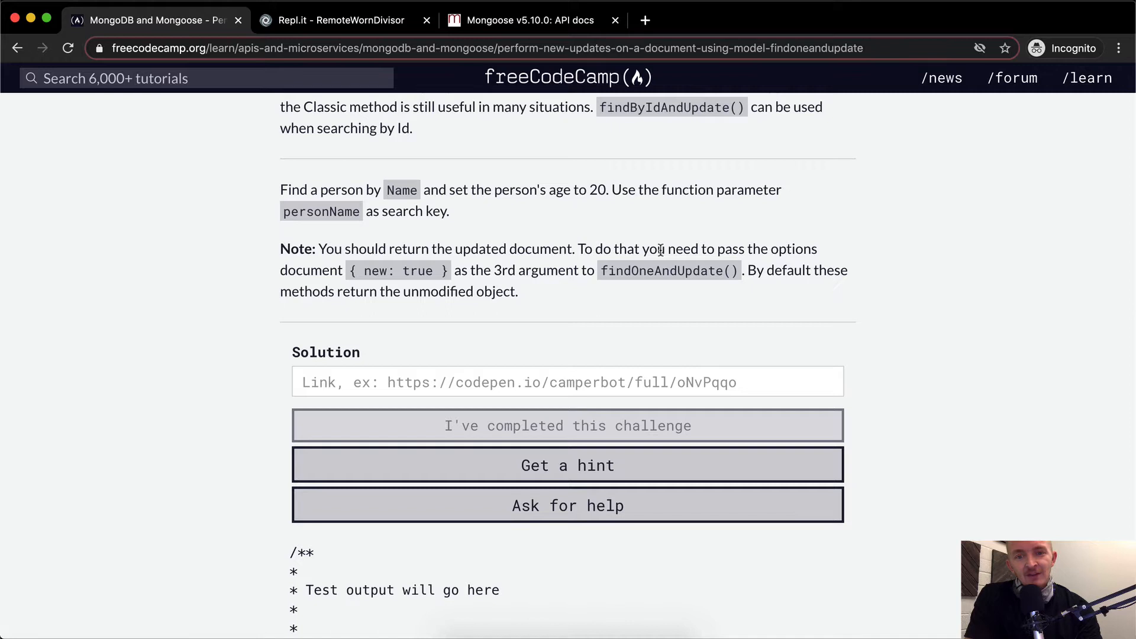
pyautogui.moveTo(340, 283)
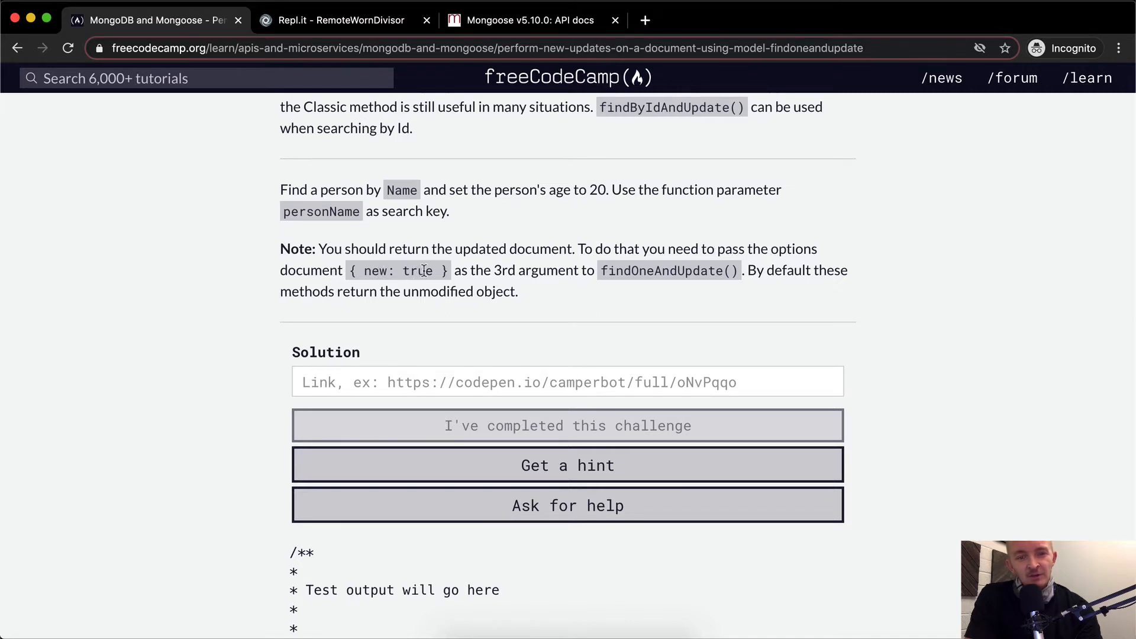
pyautogui.moveTo(496, 274)
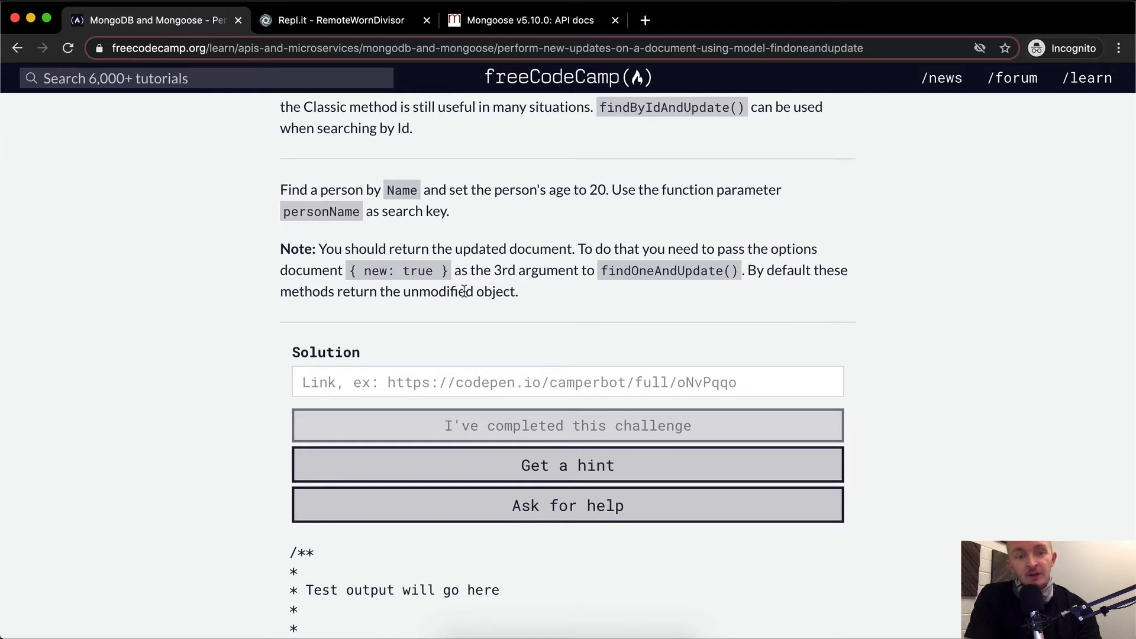
# - Add var ageToSet = 20 and start a Person.findBy call inside findAndUpdate
pyautogui.click(339, 19)
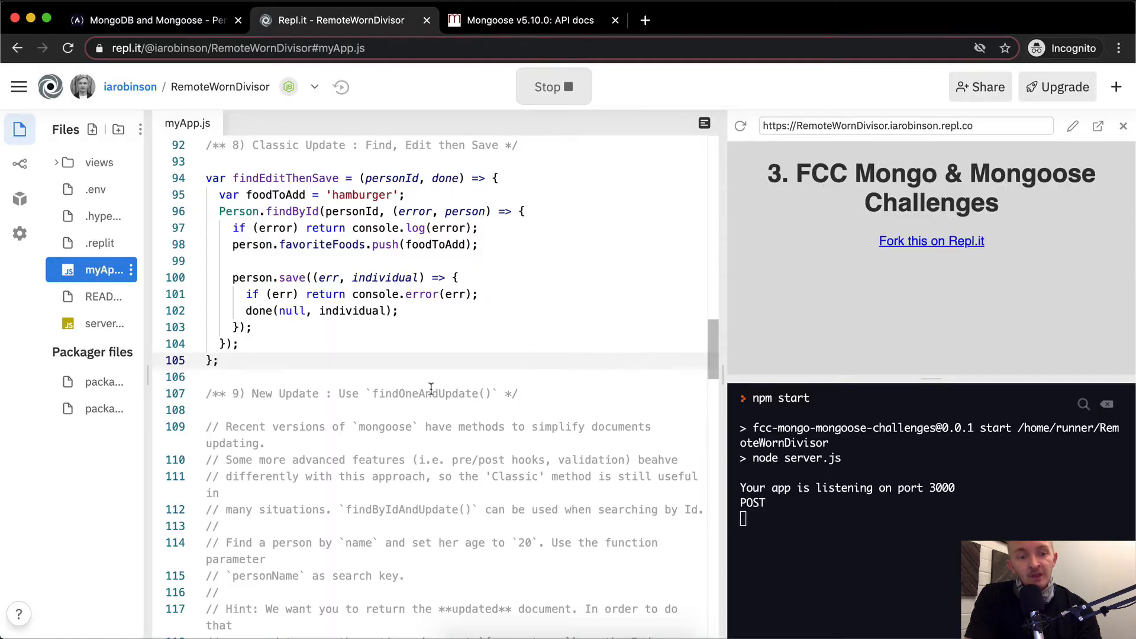
pyautogui.scroll(-3)
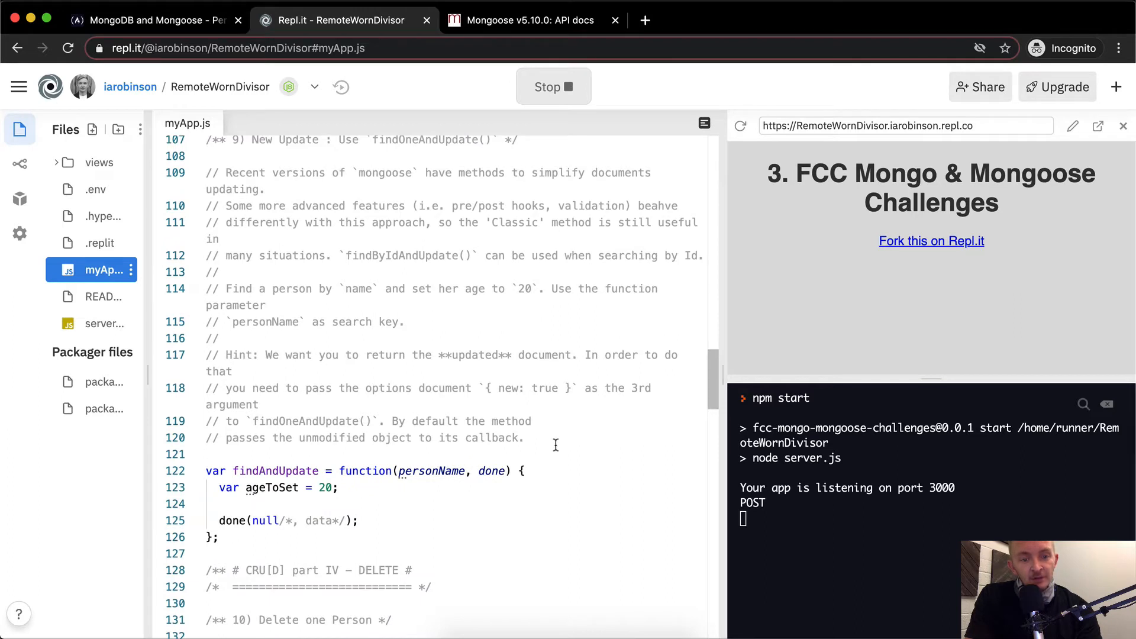
pyautogui.scroll(-3)
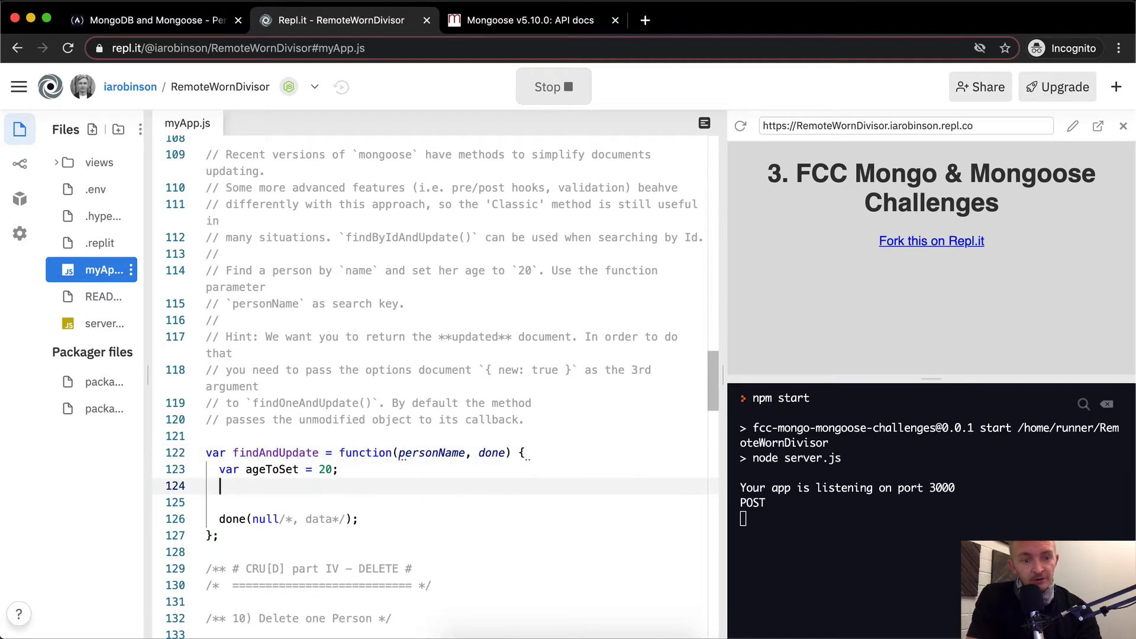
pyautogui.write('Person.fin')
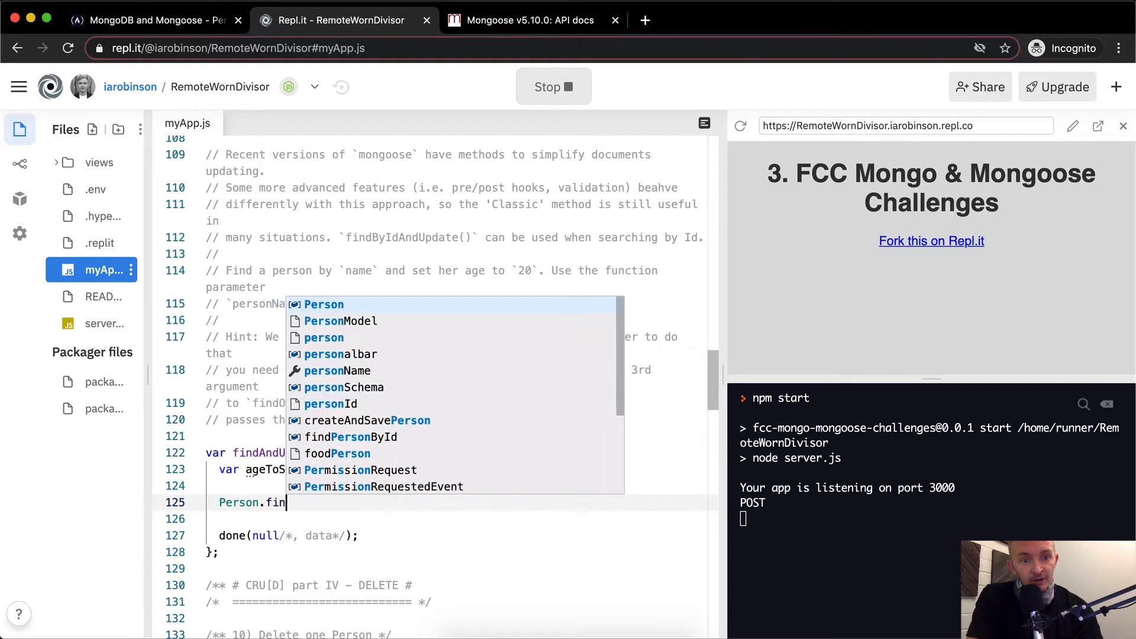
pyautogui.write('d')
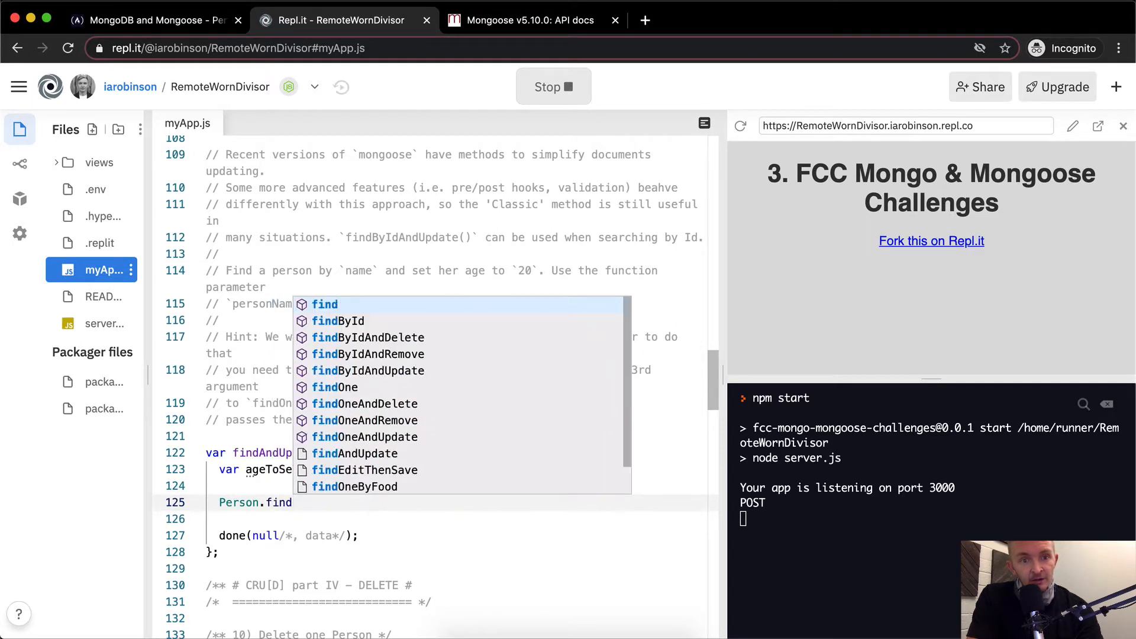
pyautogui.write('By')
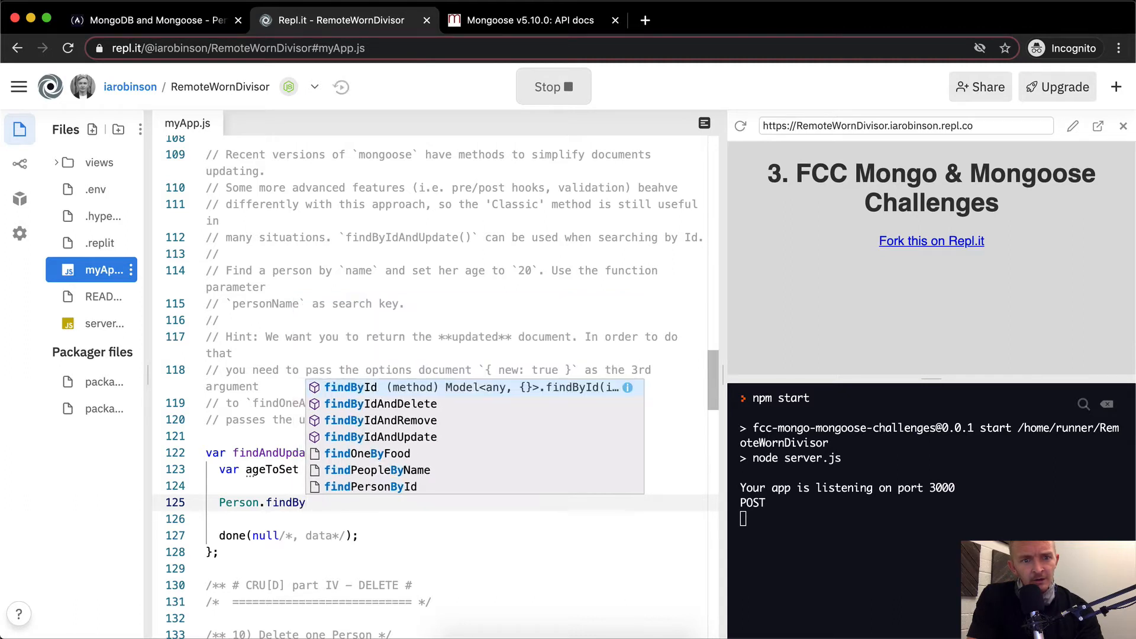
pyautogui.moveTo(439, 247)
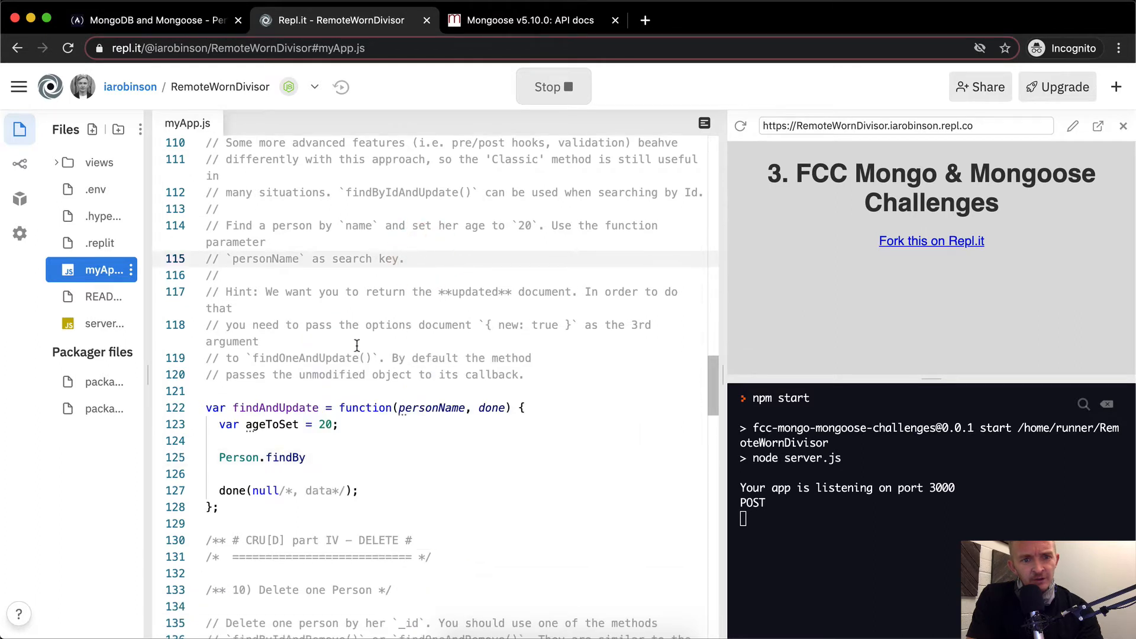
pyautogui.doubleClick(304, 358)
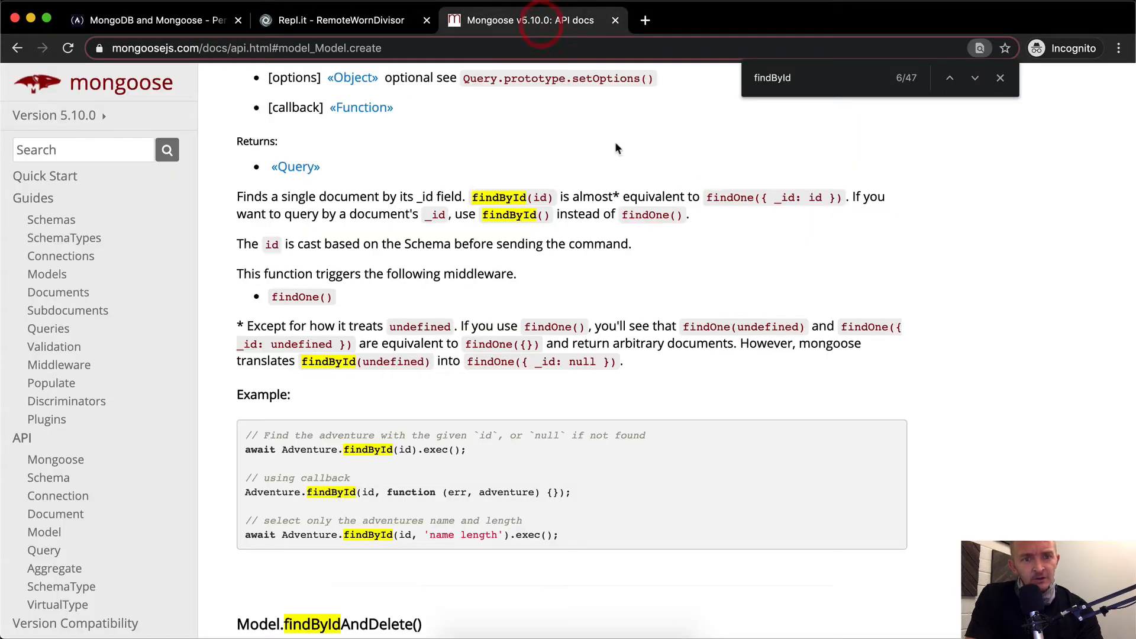
# - Search the Mongoose API docs for findOneAndUpdate and scroll to its parameters
pyautogui.click(154, 19)
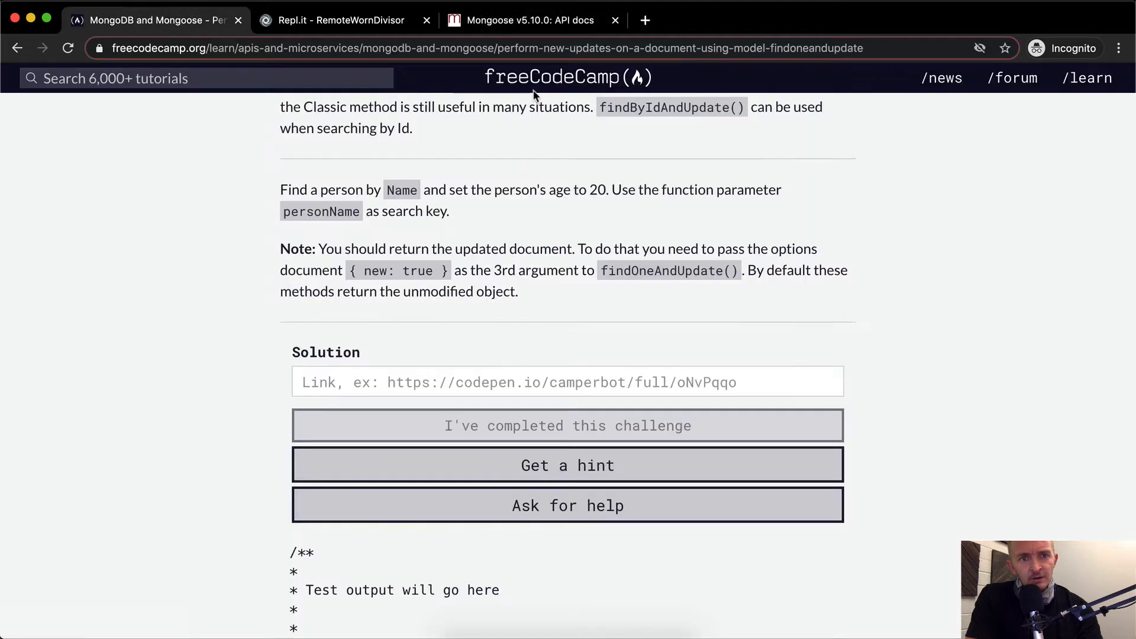
pyautogui.click(343, 19)
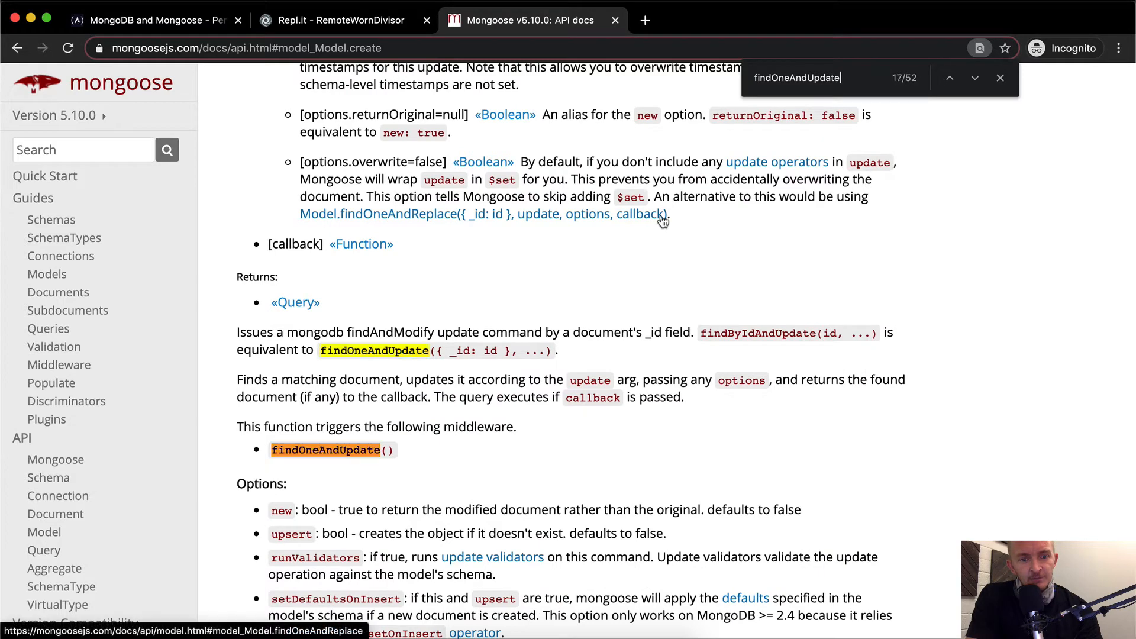
pyautogui.click(975, 78)
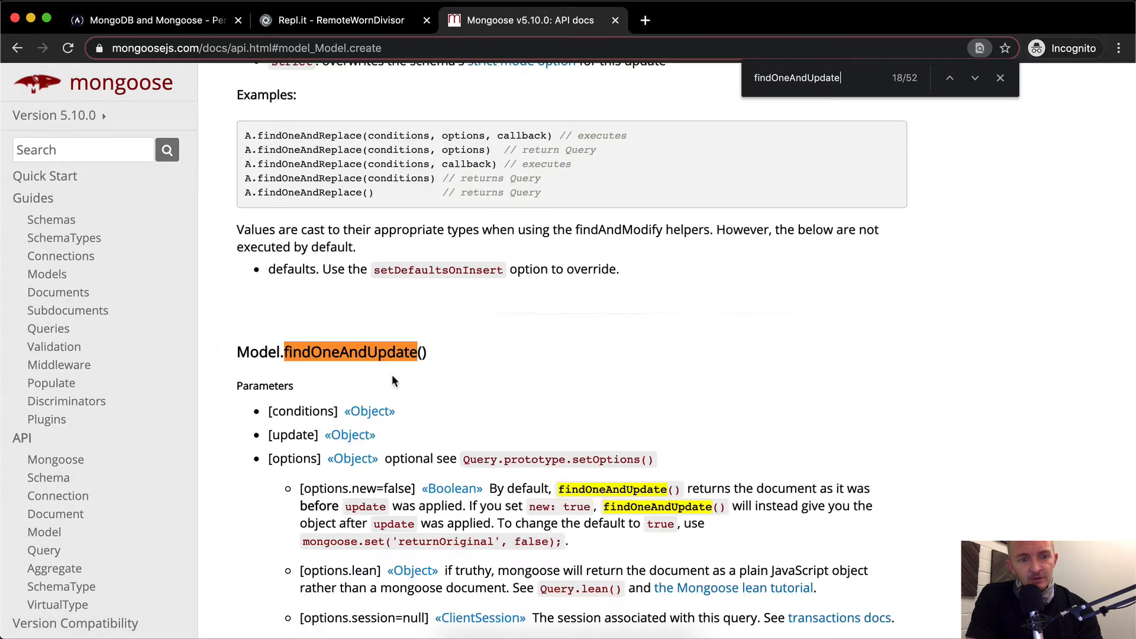
pyautogui.scroll(-3)
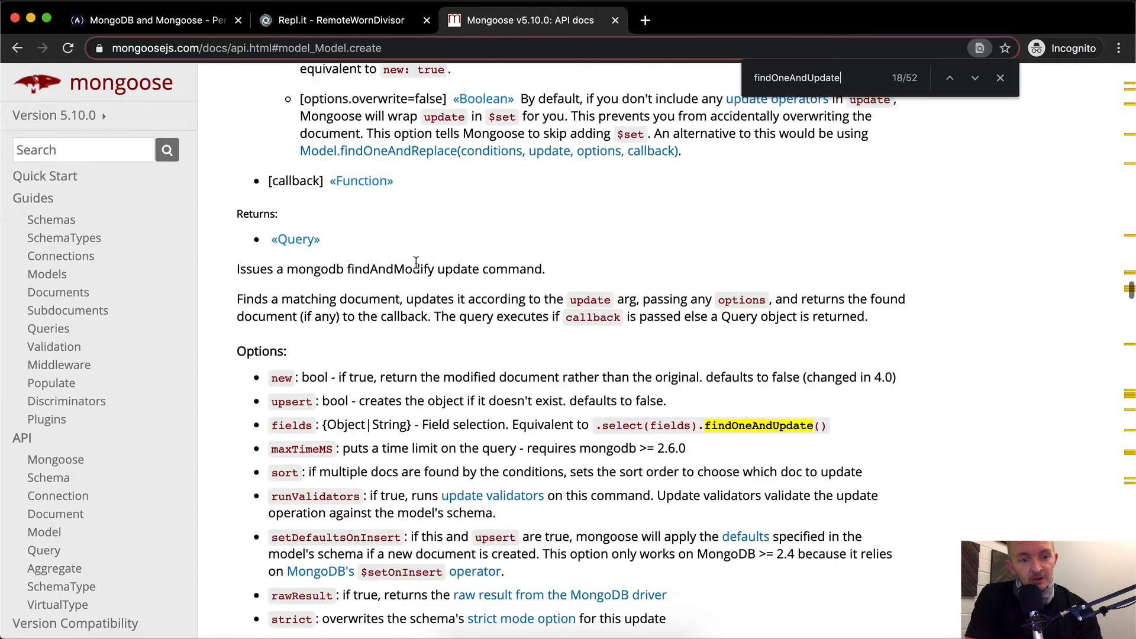
pyautogui.scroll(-3)
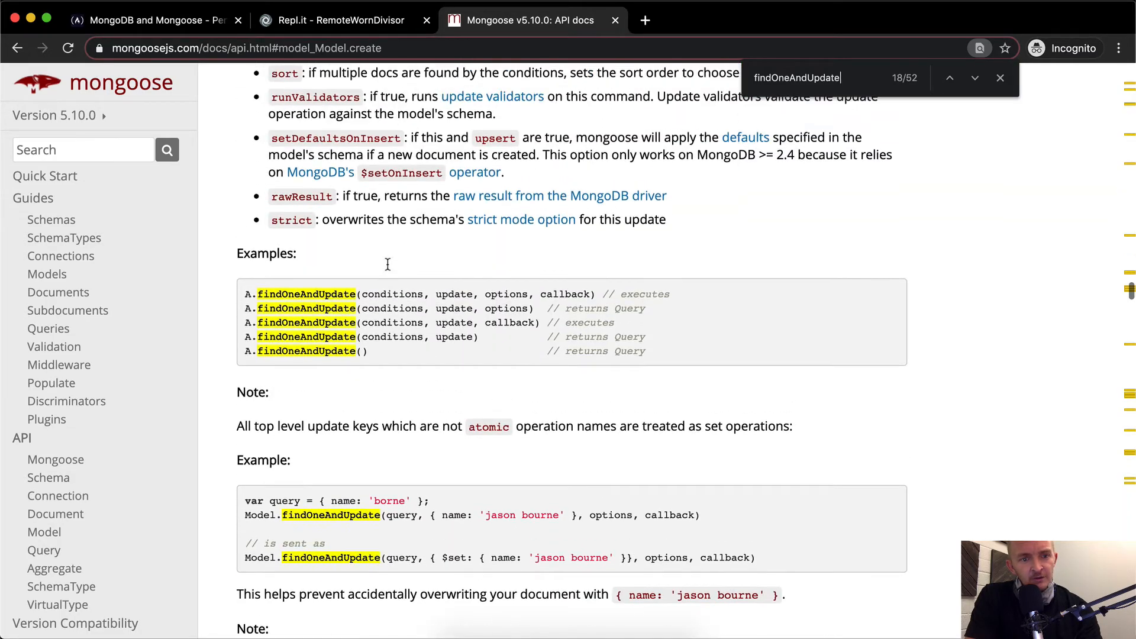
pyautogui.scroll(-3)
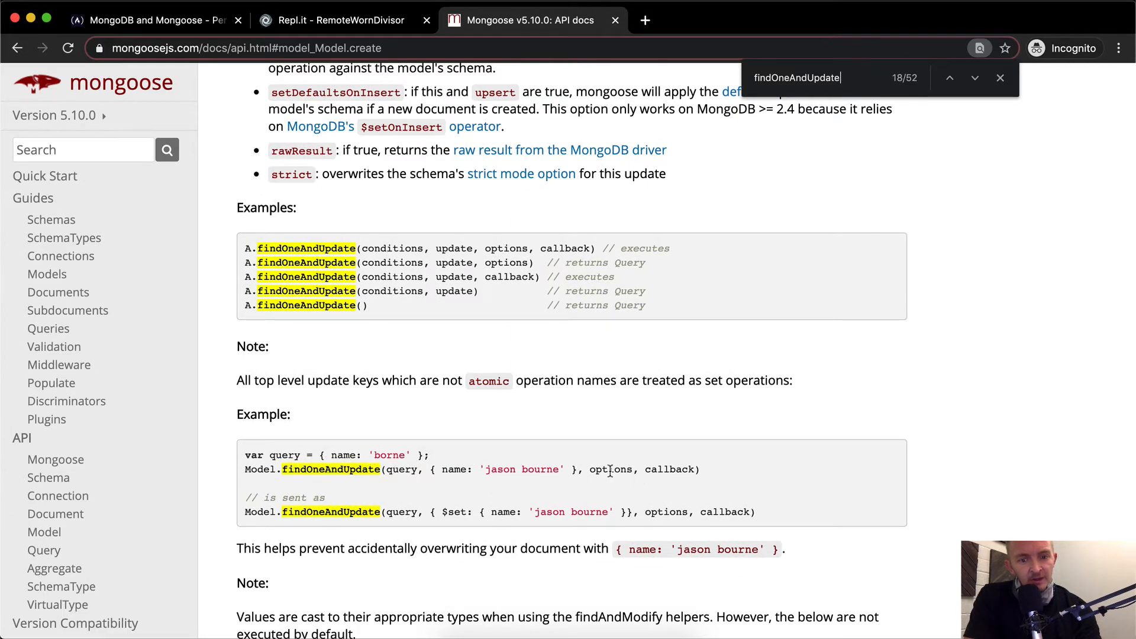
# - Study the options and update arguments in the findOneAndUpdate examples
pyautogui.doubleClick(609, 469)
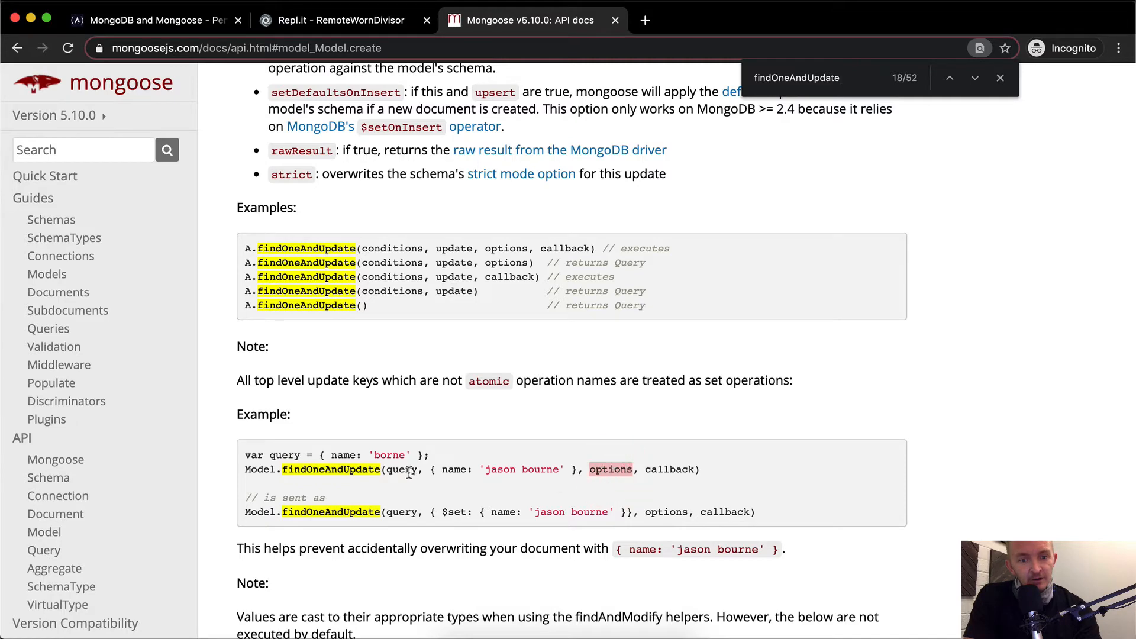
pyautogui.moveTo(486, 482)
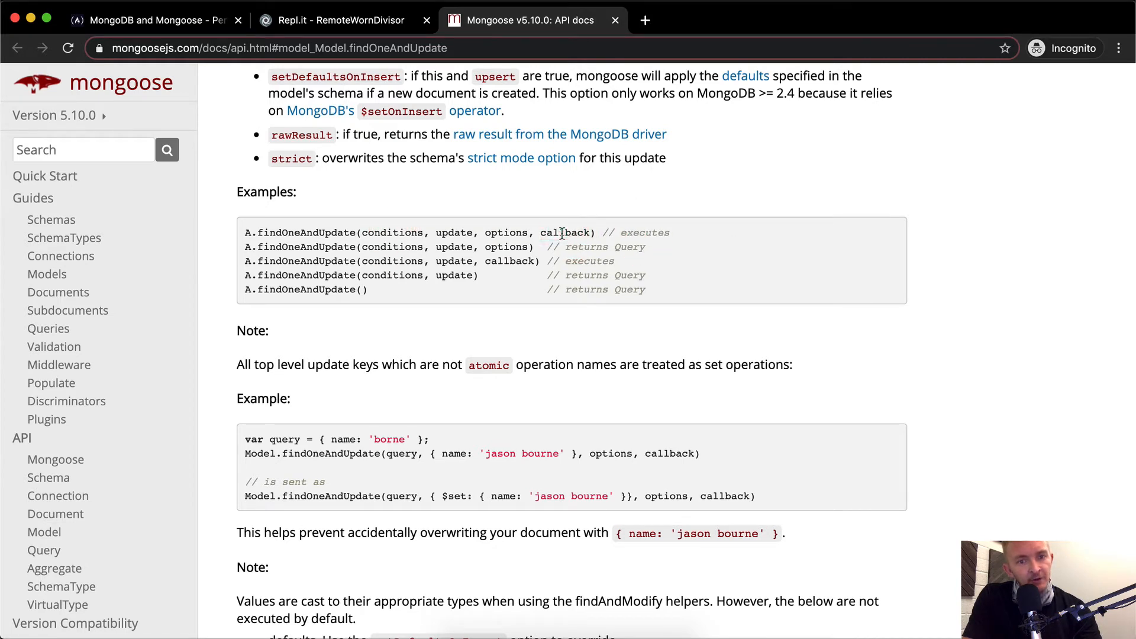
pyautogui.click(564, 234)
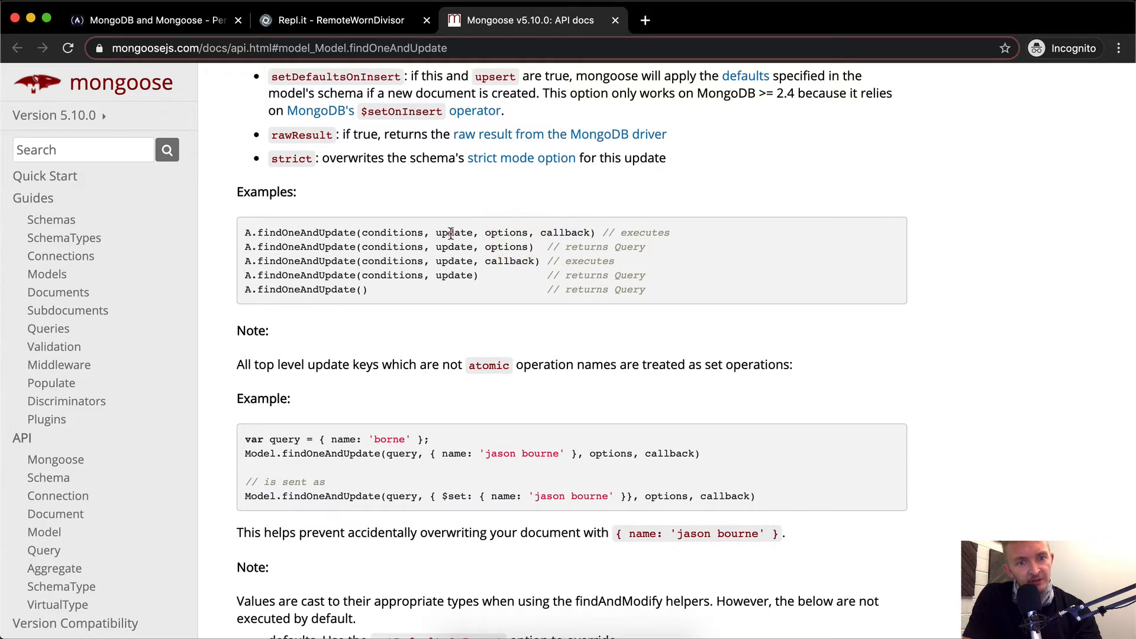
pyautogui.doubleClick(454, 233)
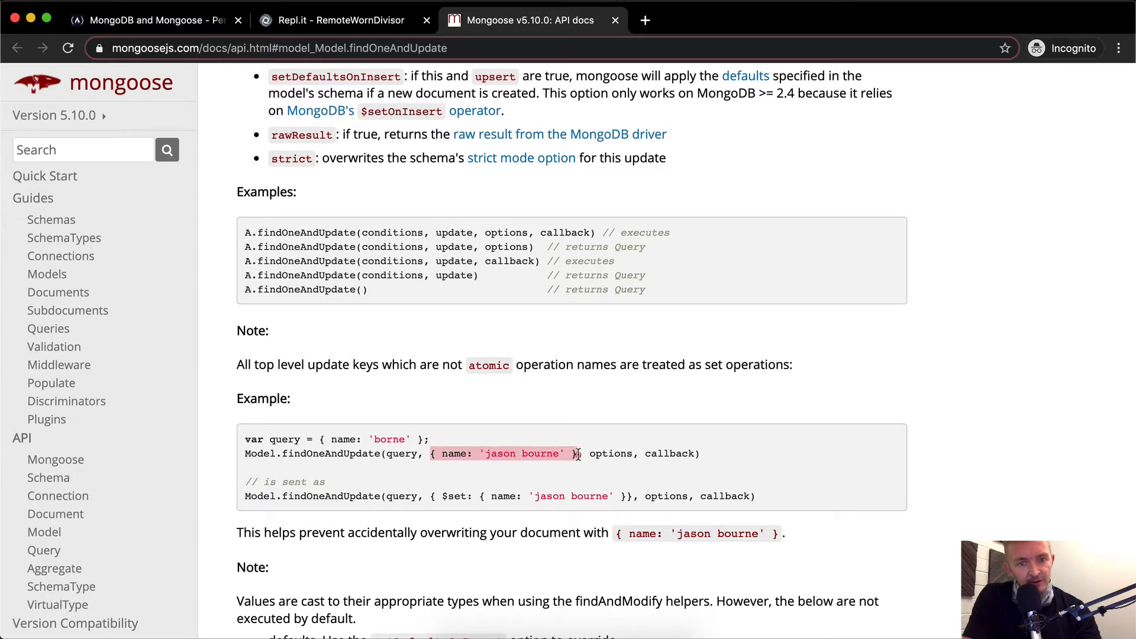
pyautogui.click(469, 454)
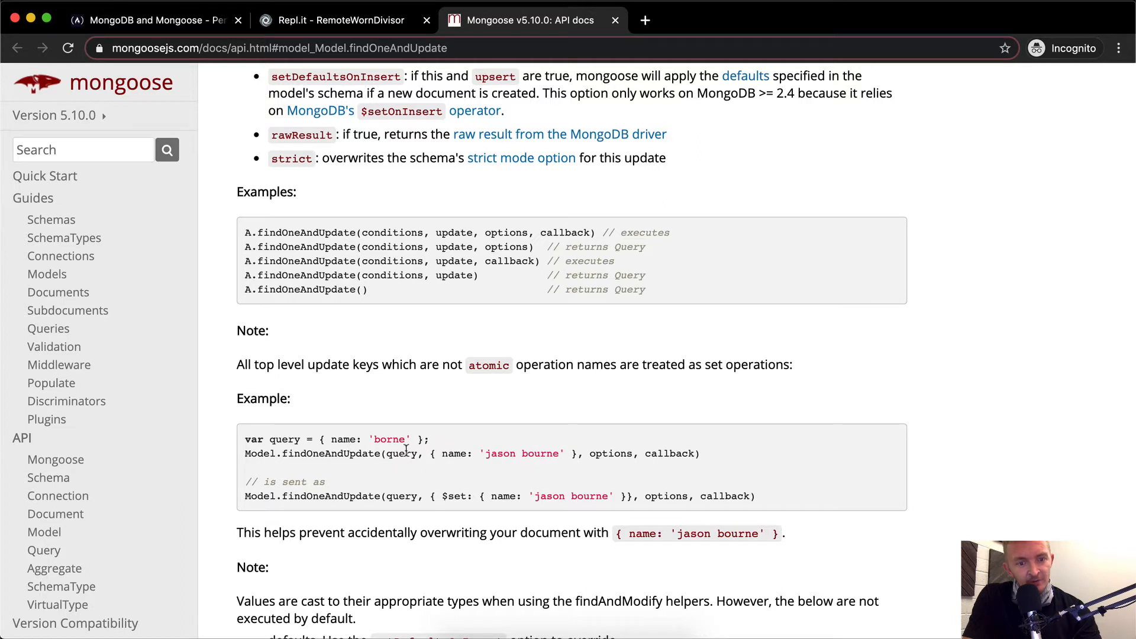
pyautogui.moveTo(442, 448)
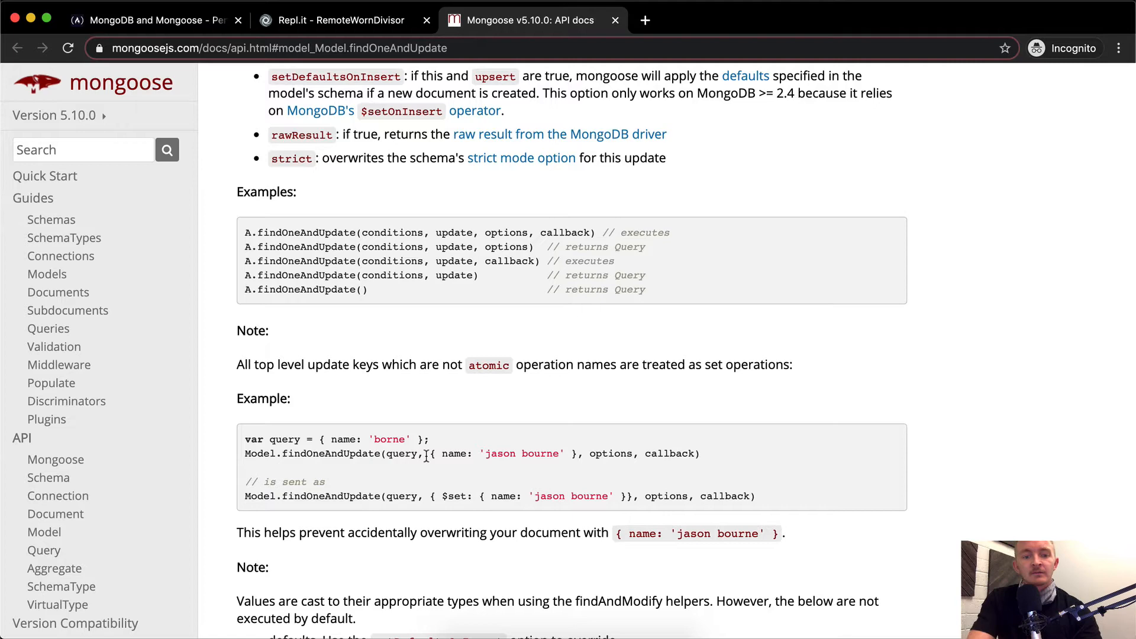
pyautogui.moveTo(467, 464)
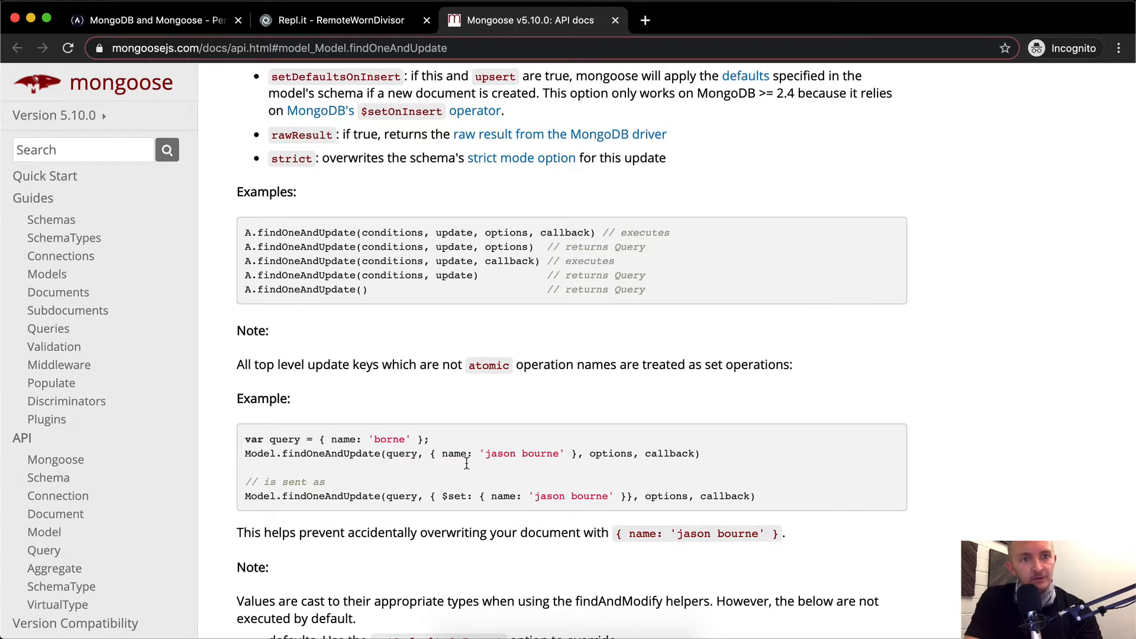
pyautogui.click(339, 19)
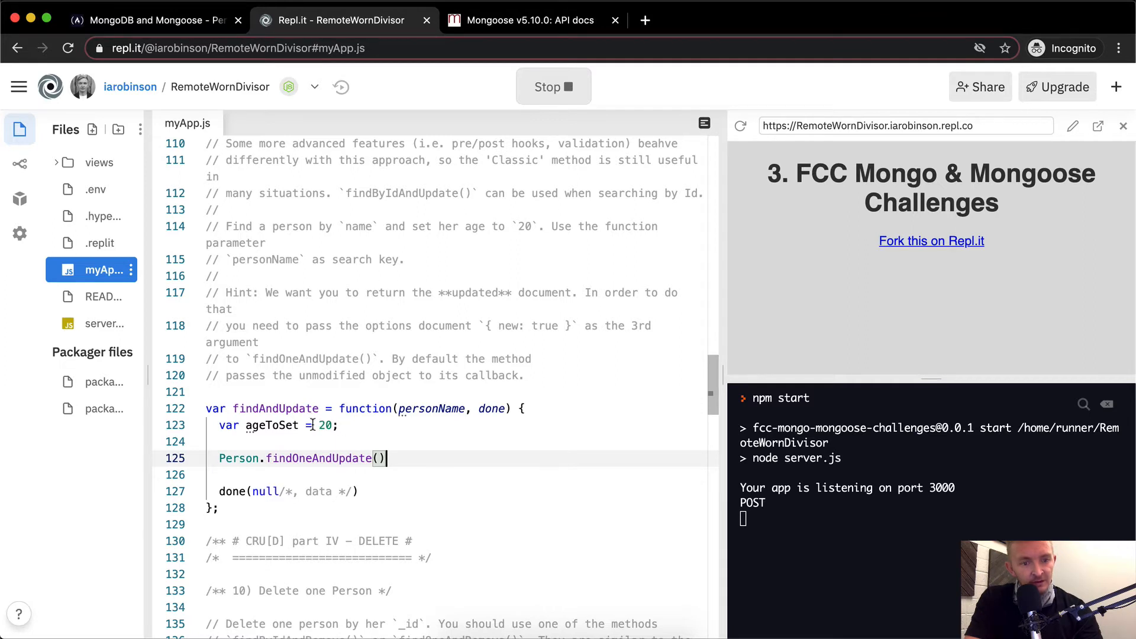
# - Pass {name: personName} as the filter and {age: 20} as the update to findOneAndUpdate
pyautogui.click(313, 426)
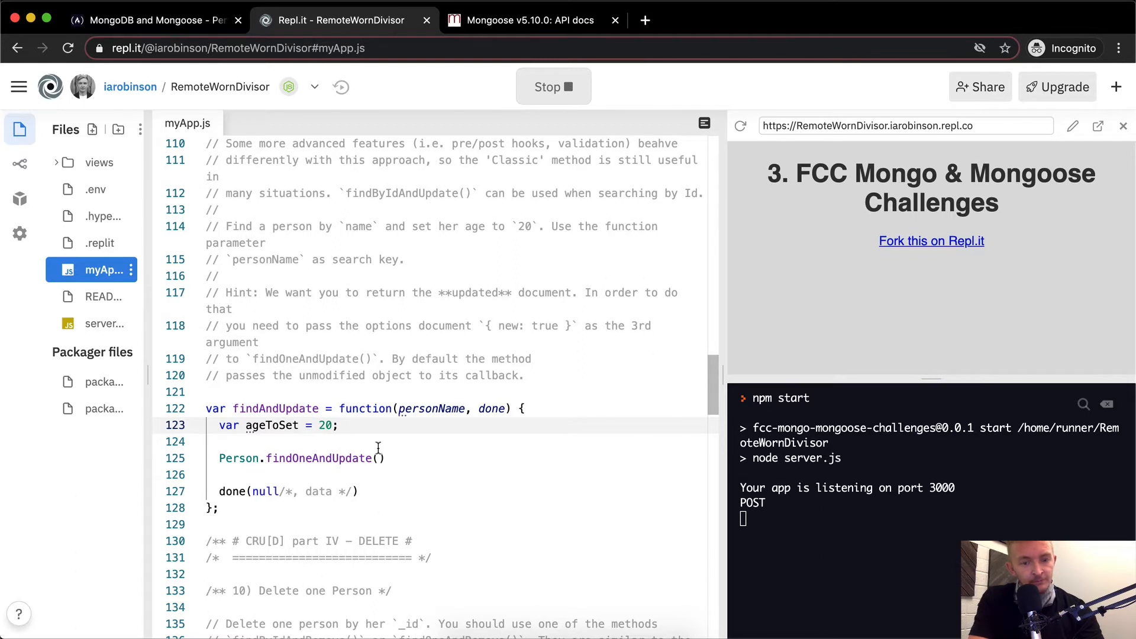
pyautogui.write('{age:')
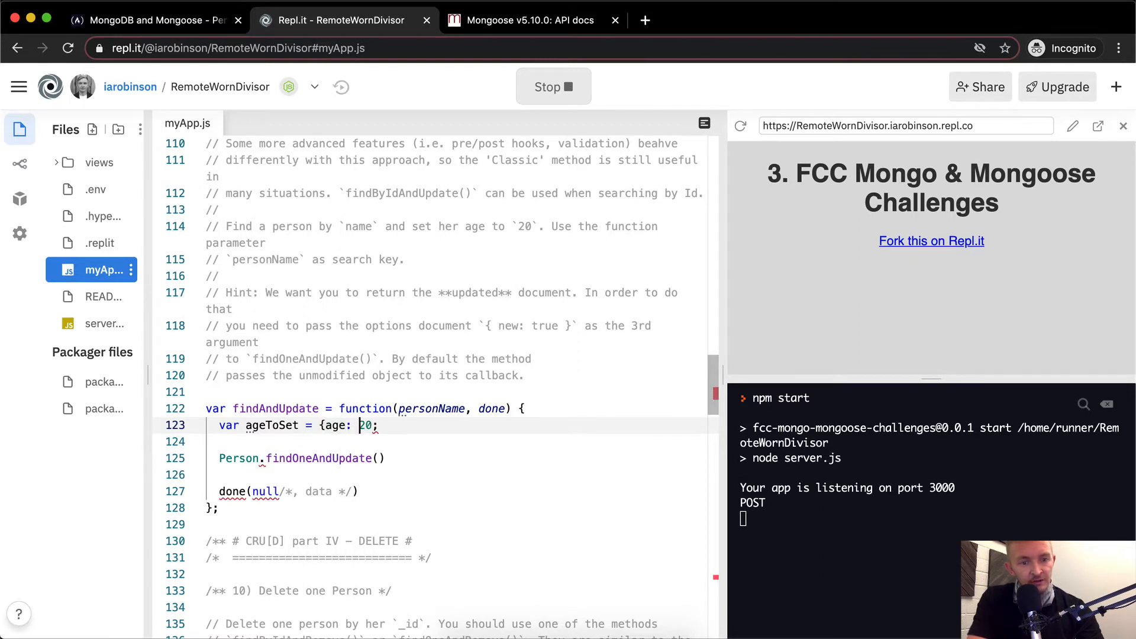
pyautogui.write('}')
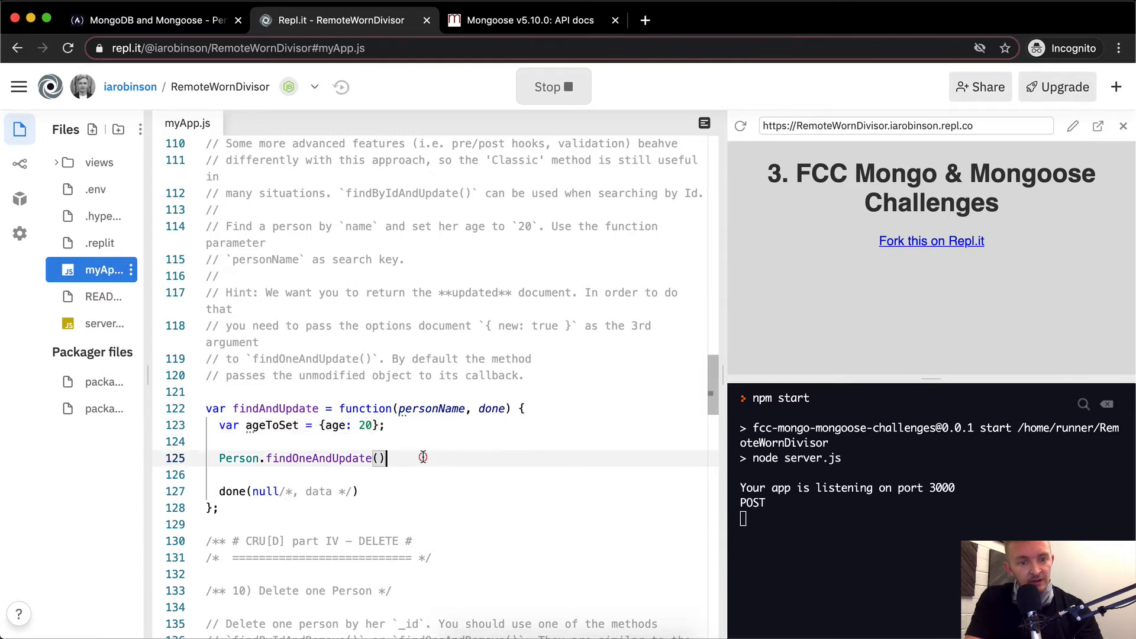
pyautogui.click(377, 458)
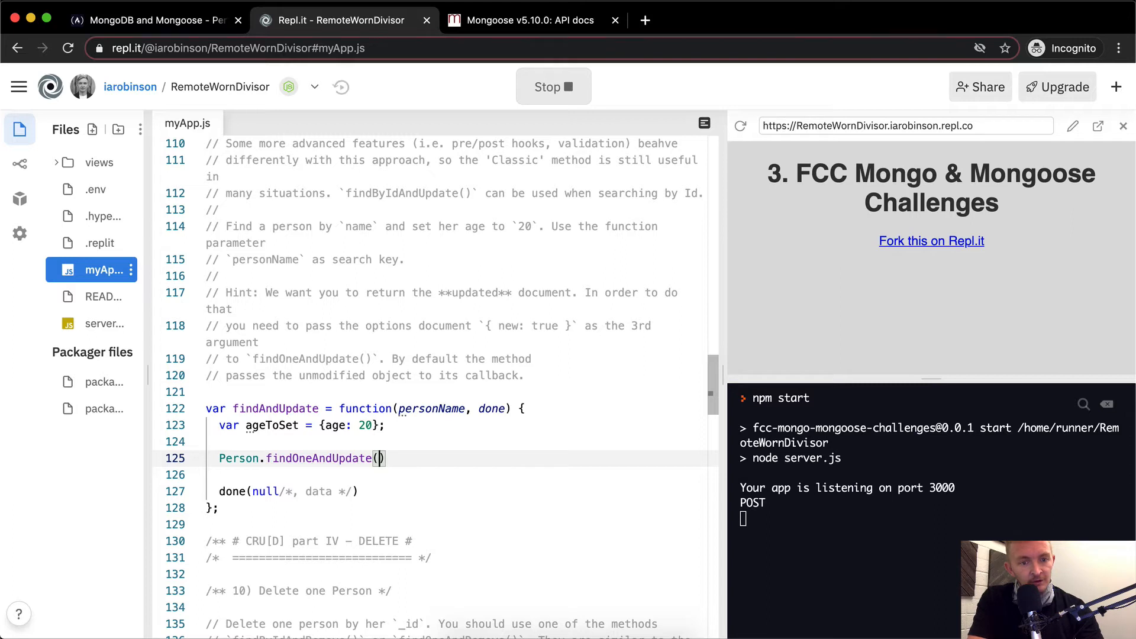
pyautogui.write('{name: }')
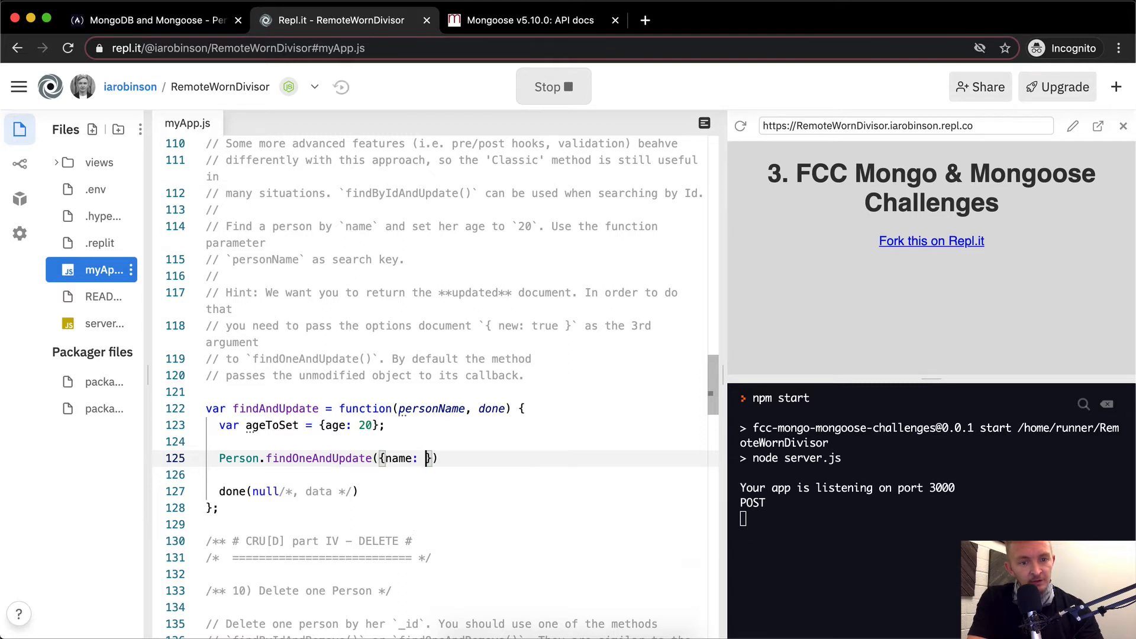
pyautogui.write('personNAme,')
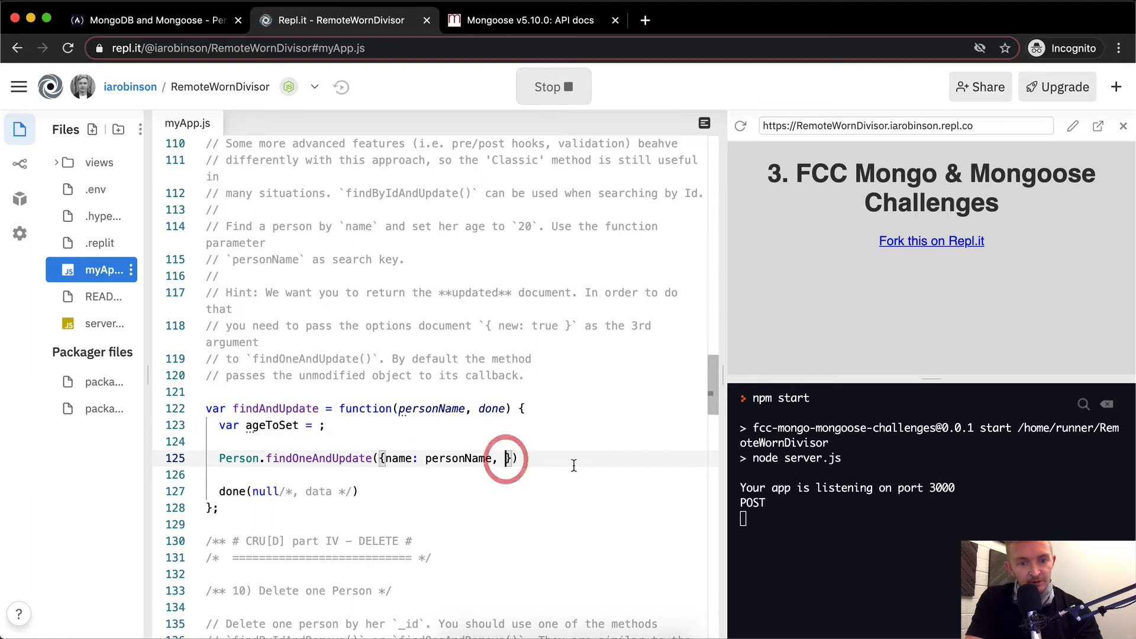
pyautogui.press('Backspace')
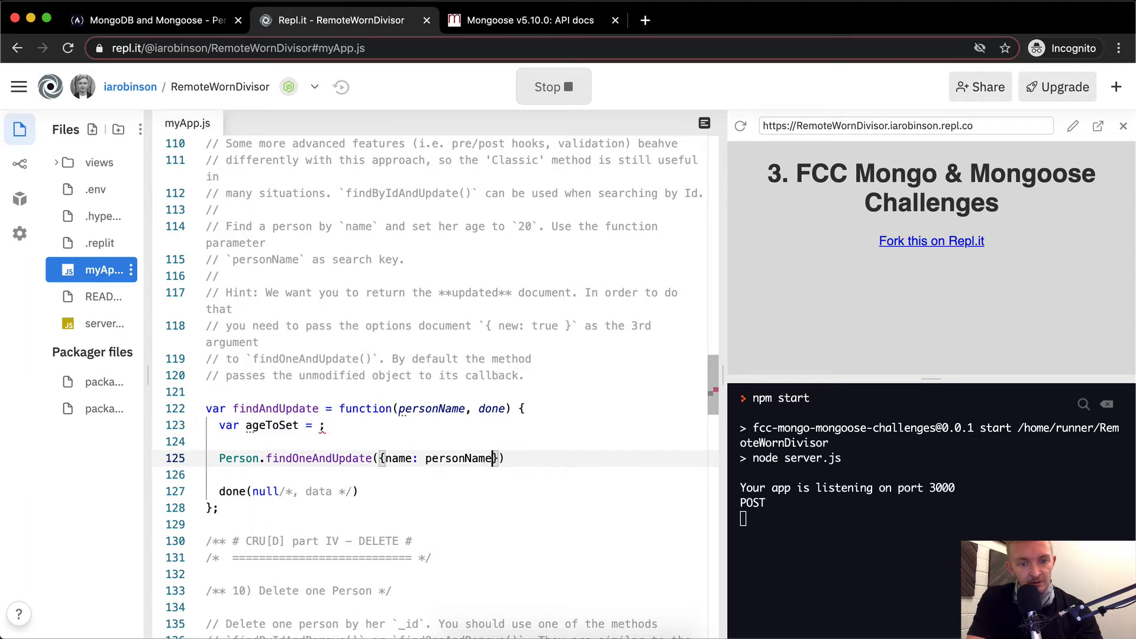
pyautogui.write(', {age: 20}')
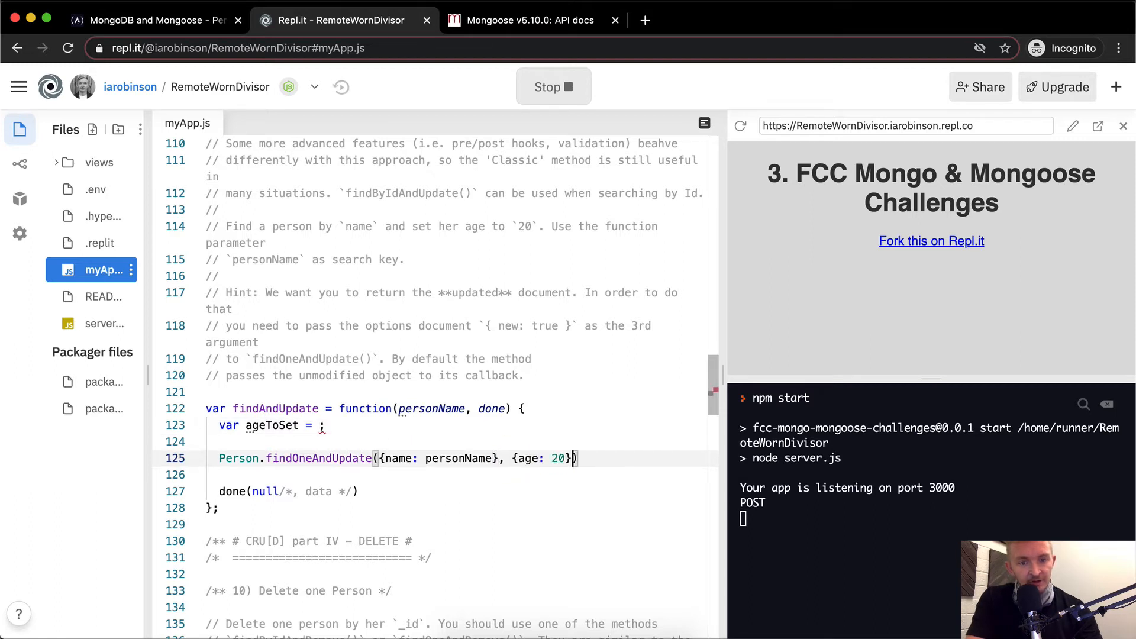
pyautogui.write(',')
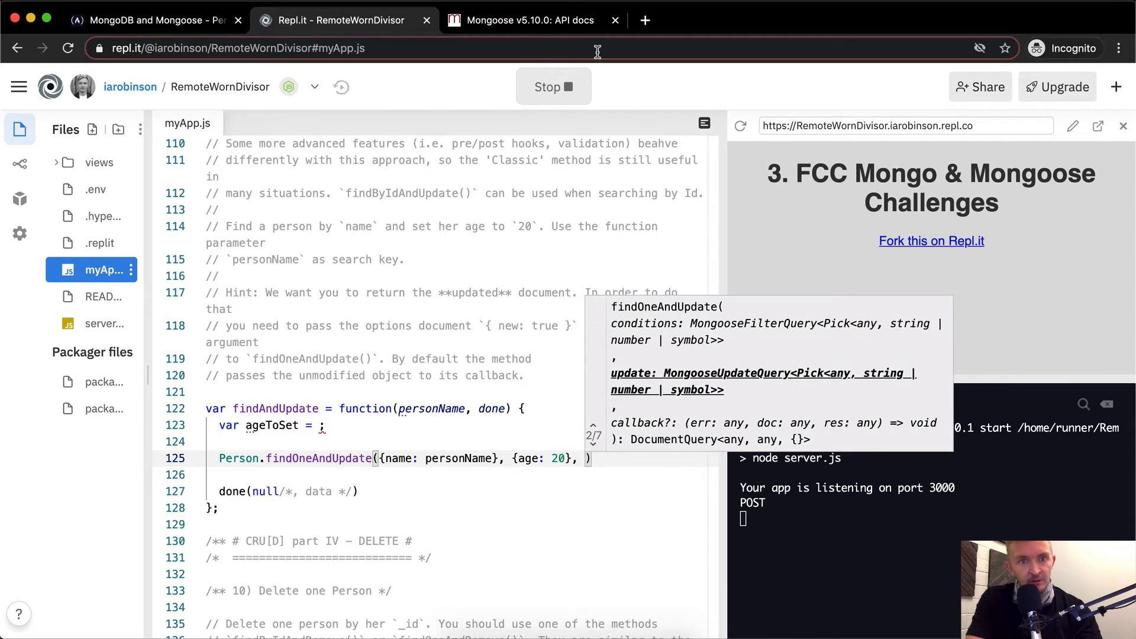
pyautogui.click(525, 20)
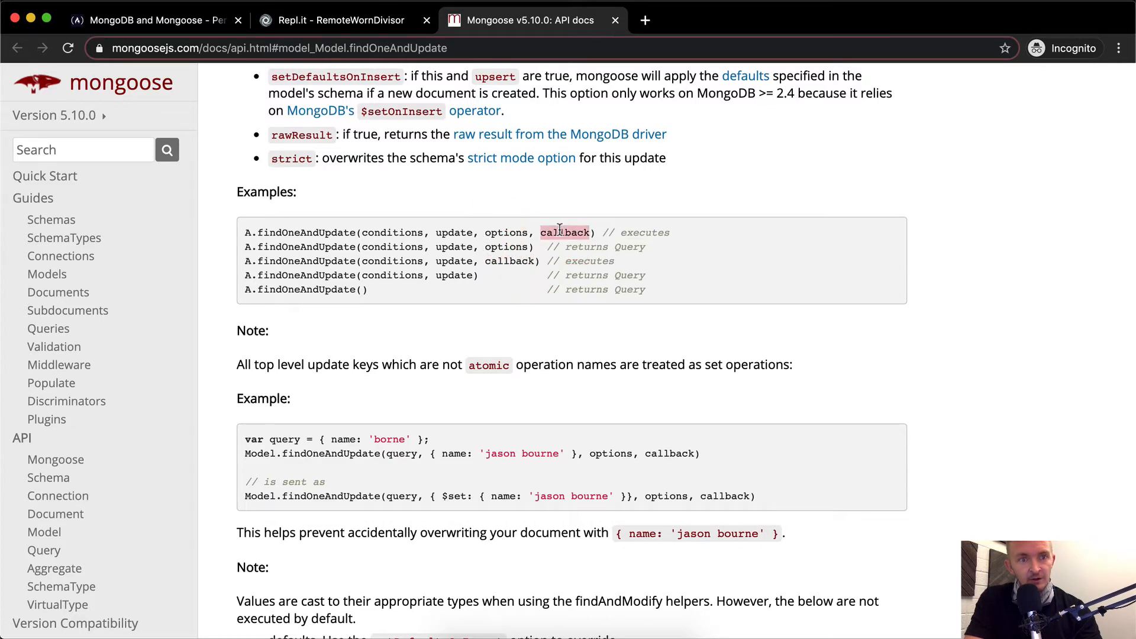
# - Check the docs examples' argument order and add { new: true } as the options argument
pyautogui.click(340, 19)
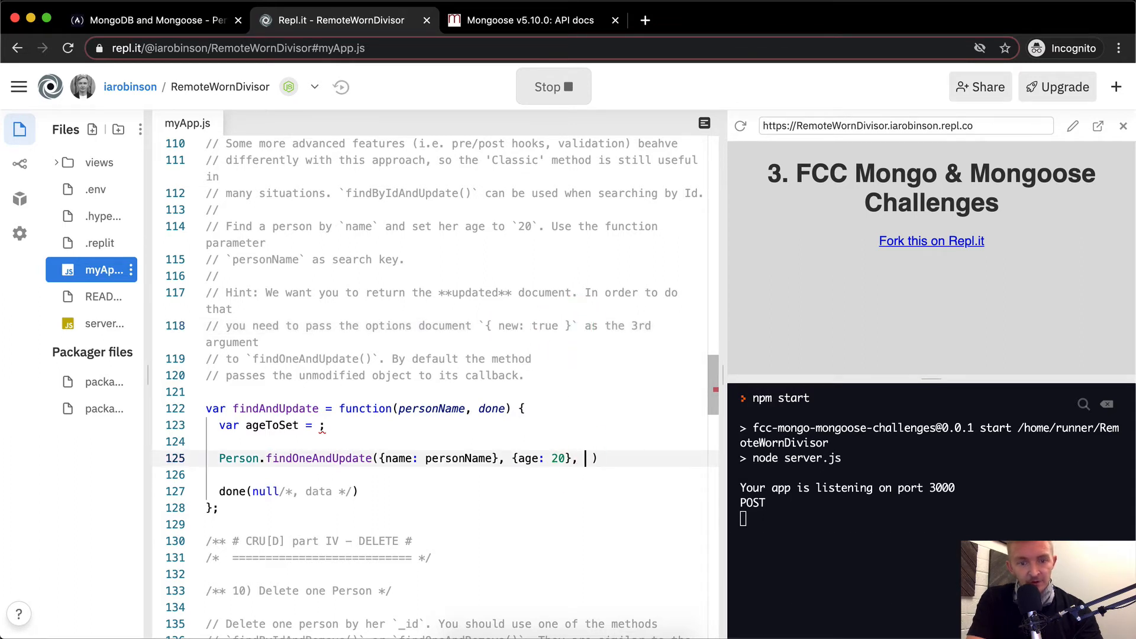
pyautogui.click(522, 20)
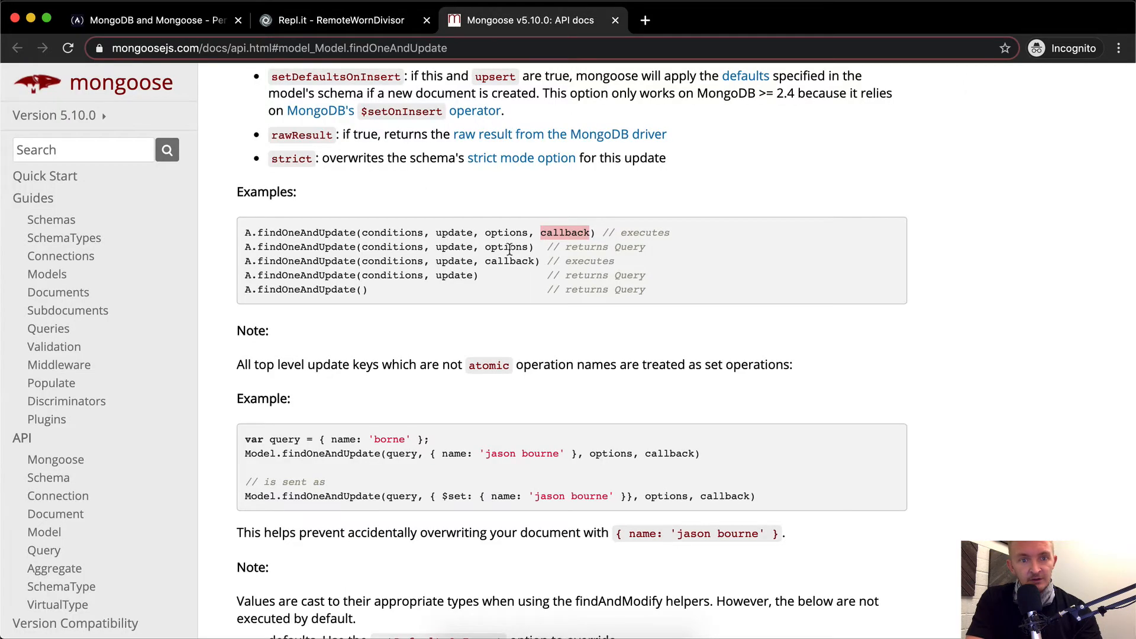
pyautogui.moveTo(569, 233)
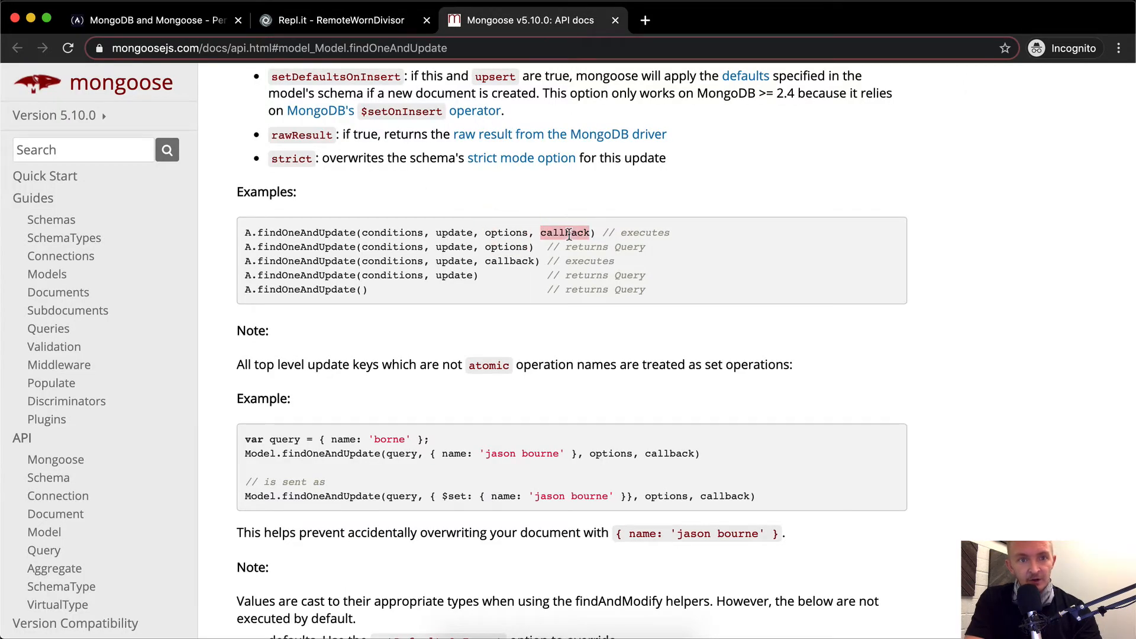
pyautogui.click(337, 20)
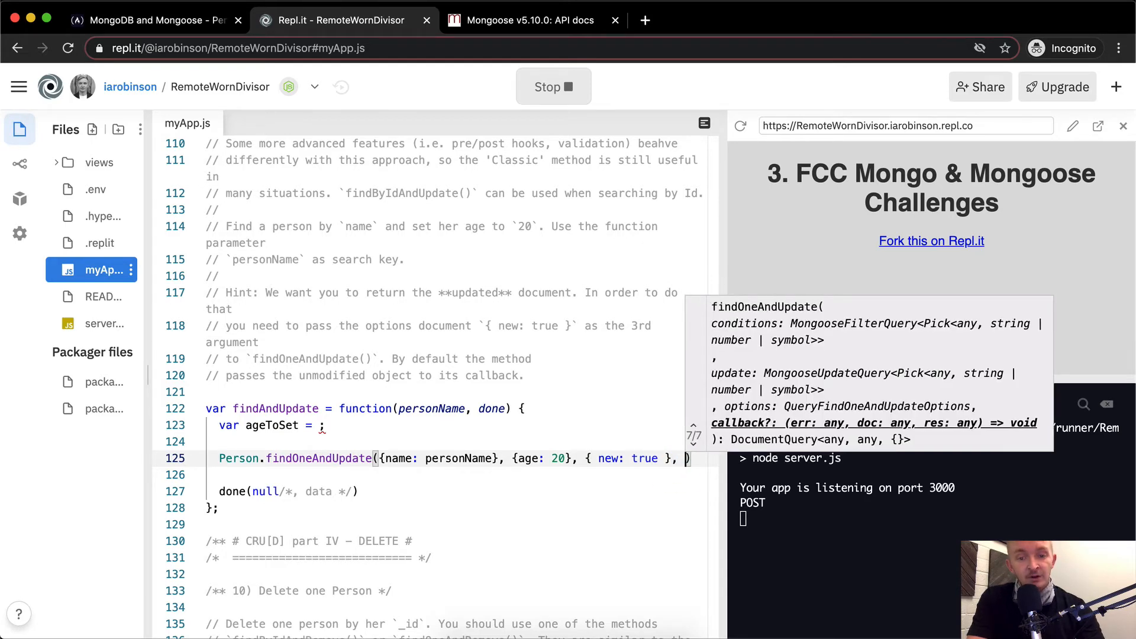
# - Type a function(error, foundPerson) callback that calls done(null, foundPerson)
pyautogui.write('function()')
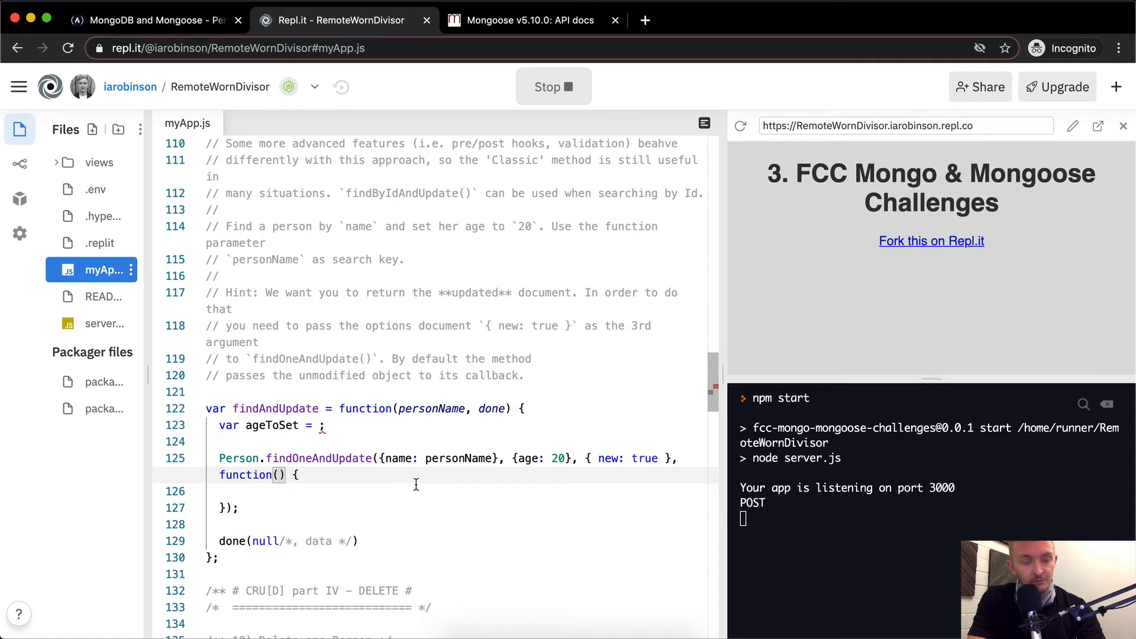
pyautogui.write('error,')
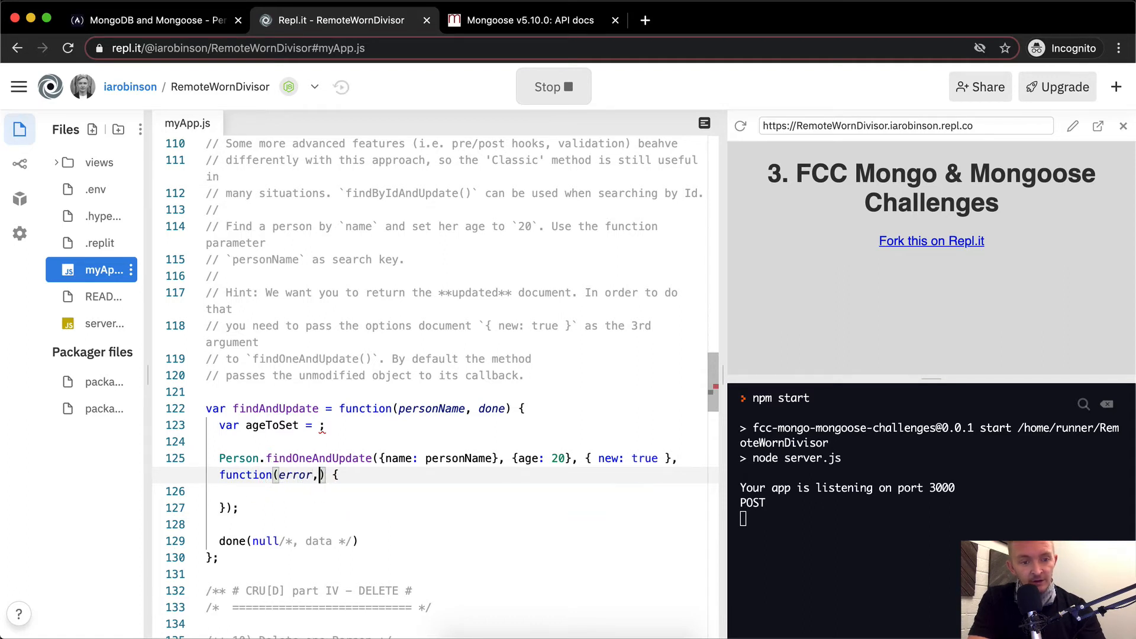
pyautogui.write('foundPerson')
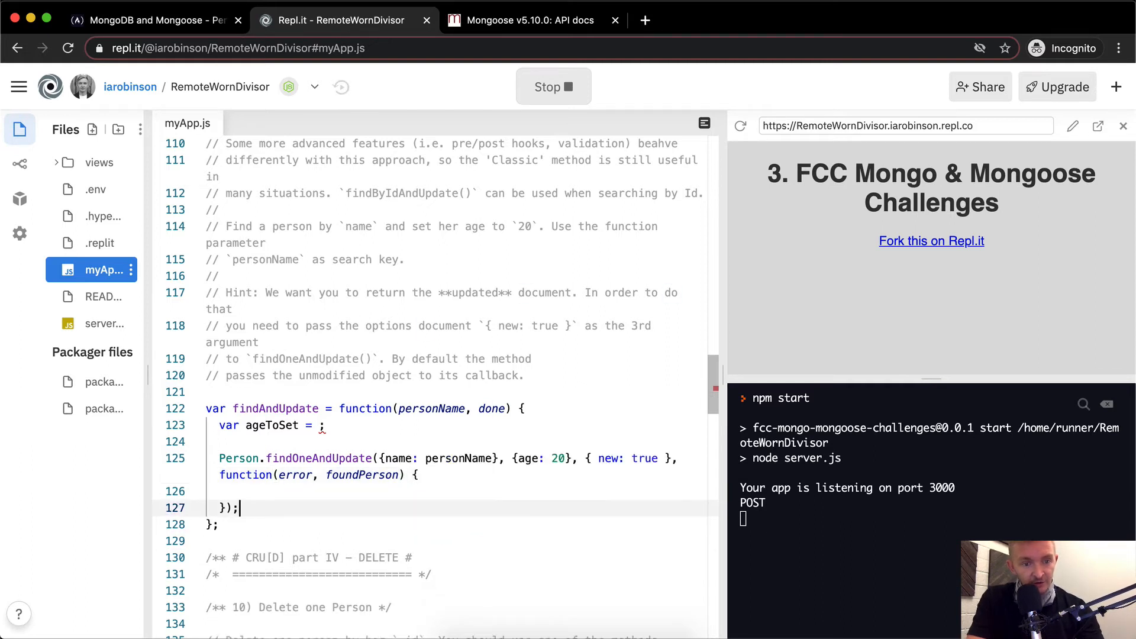
pyautogui.write('done(null/*, data */)')
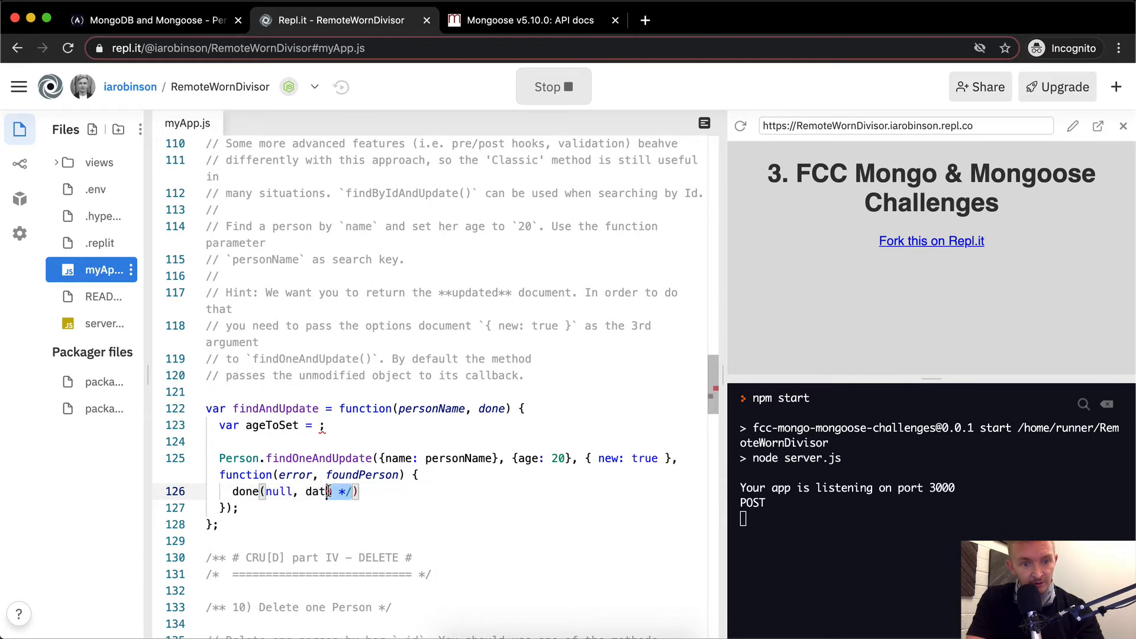
pyautogui.write('foundPerson')
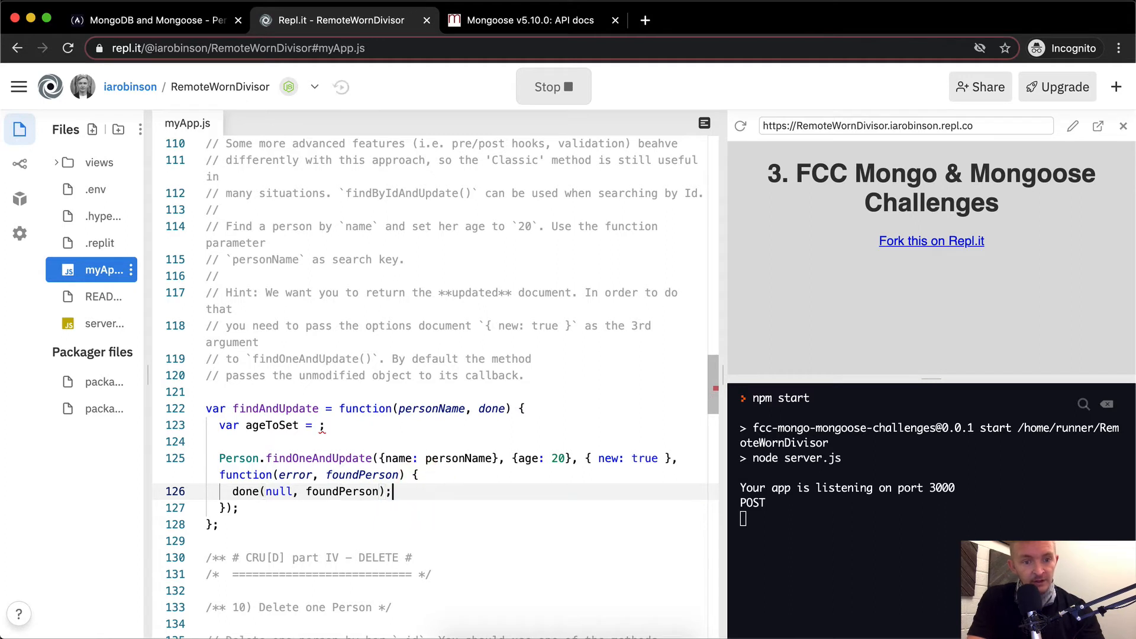
pyautogui.write('if (')
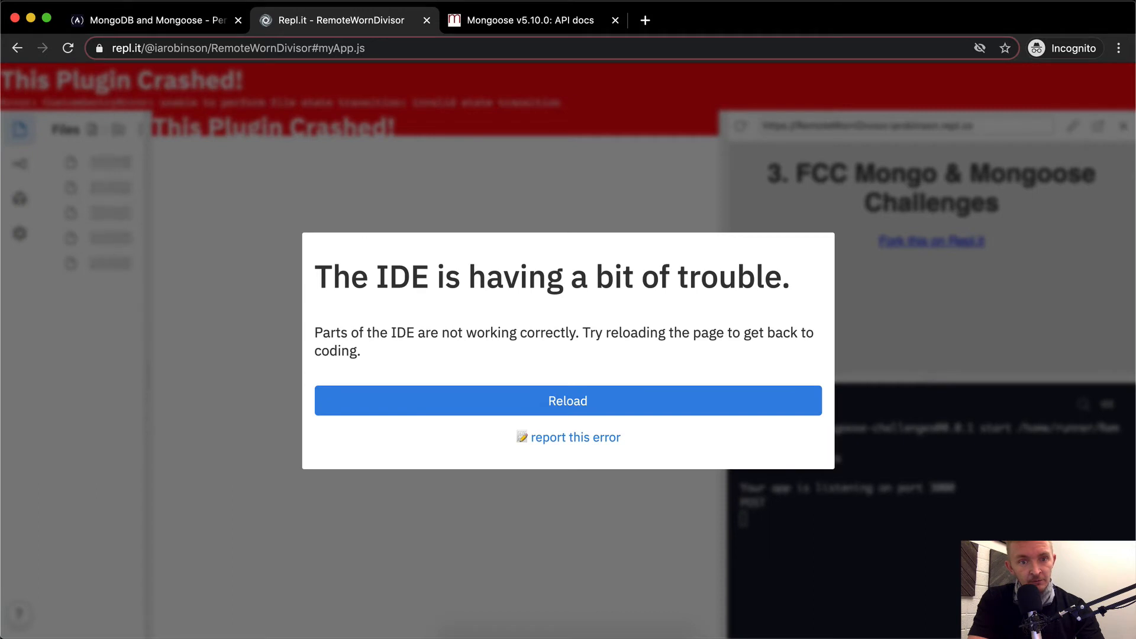
# - Reload the crashed IDE, confirm the reload prompt, and scroll back through myApp.js
pyautogui.click(568, 400)
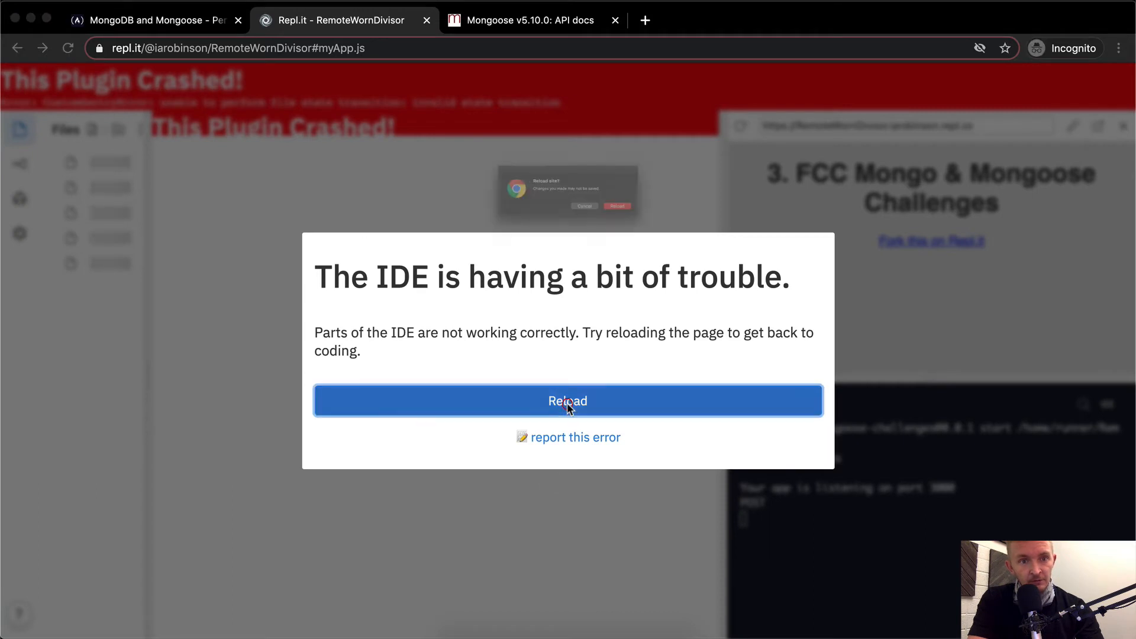
pyautogui.click(568, 401)
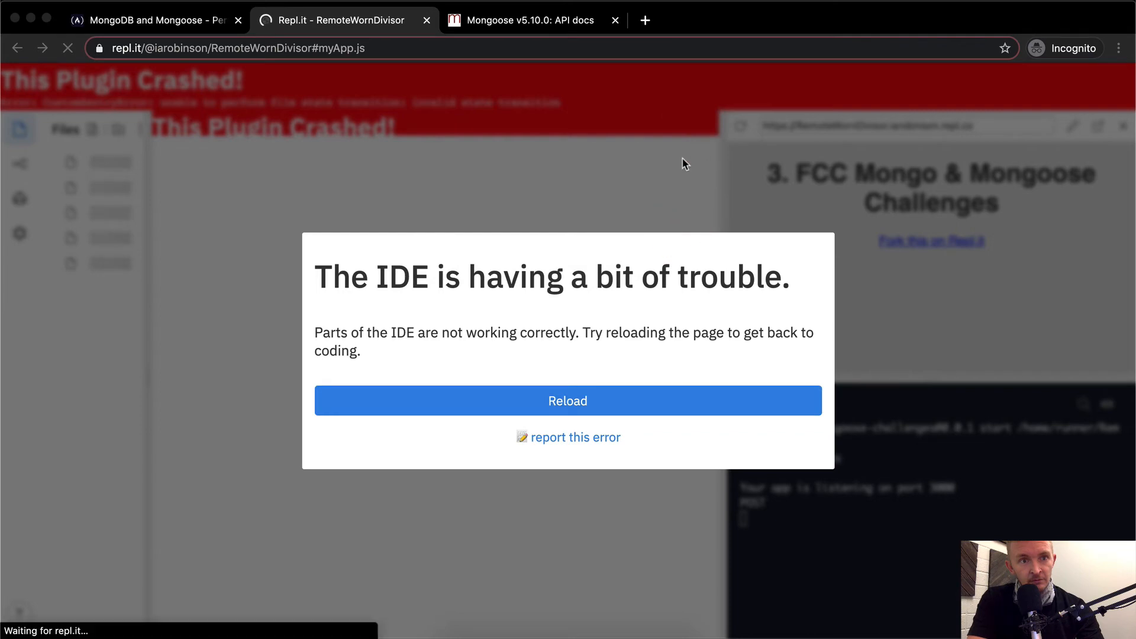
pyautogui.click(567, 400)
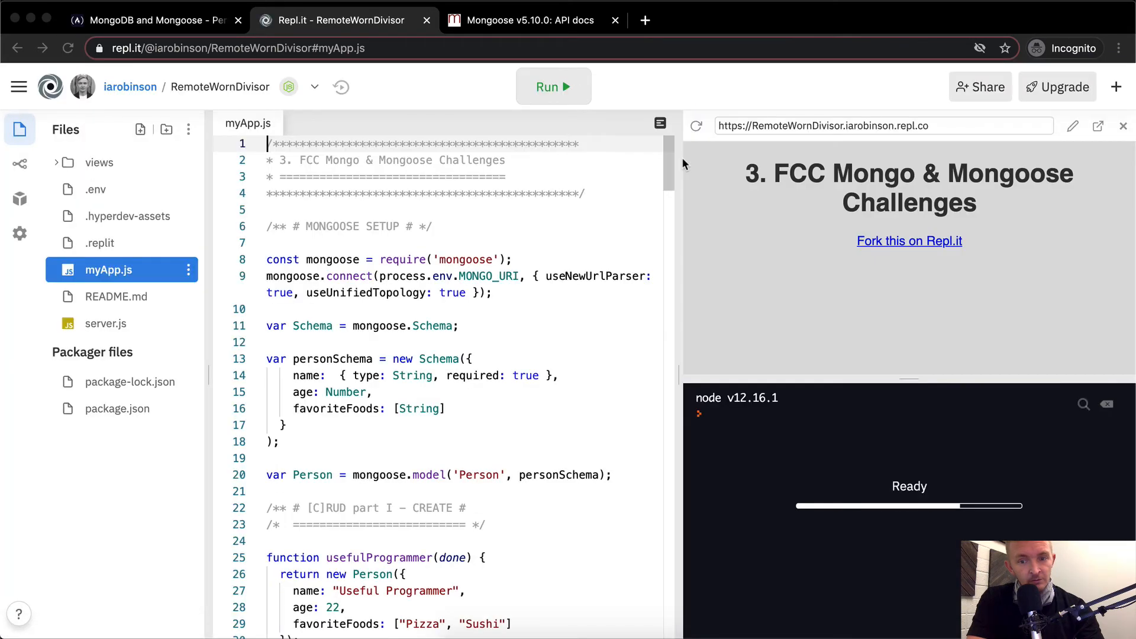
pyautogui.moveTo(468, 326)
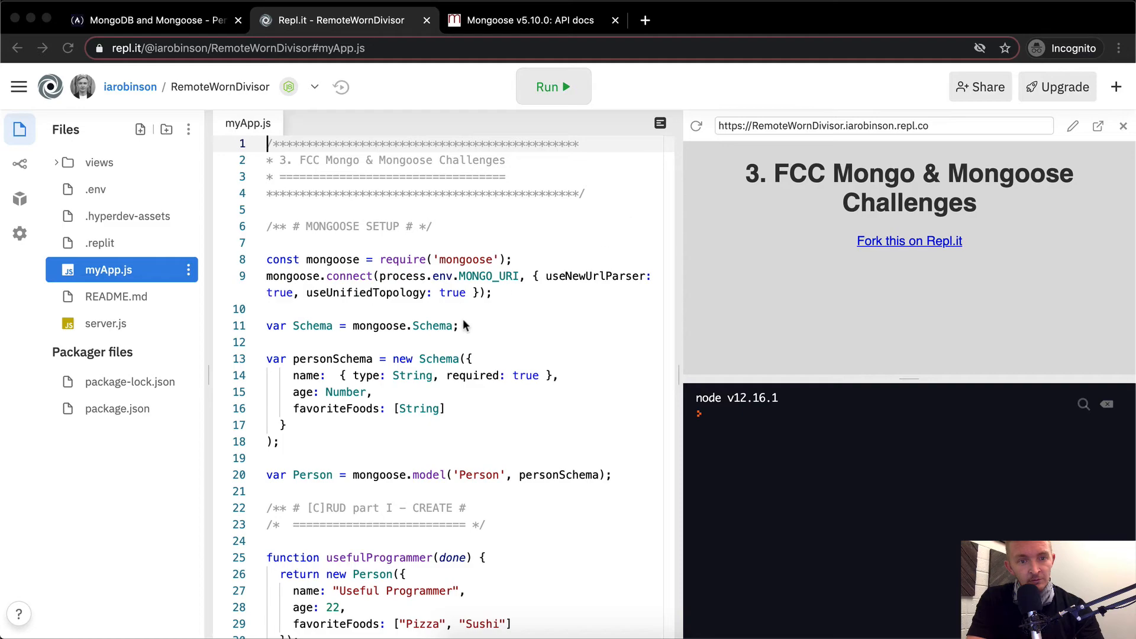
pyautogui.scroll(-3)
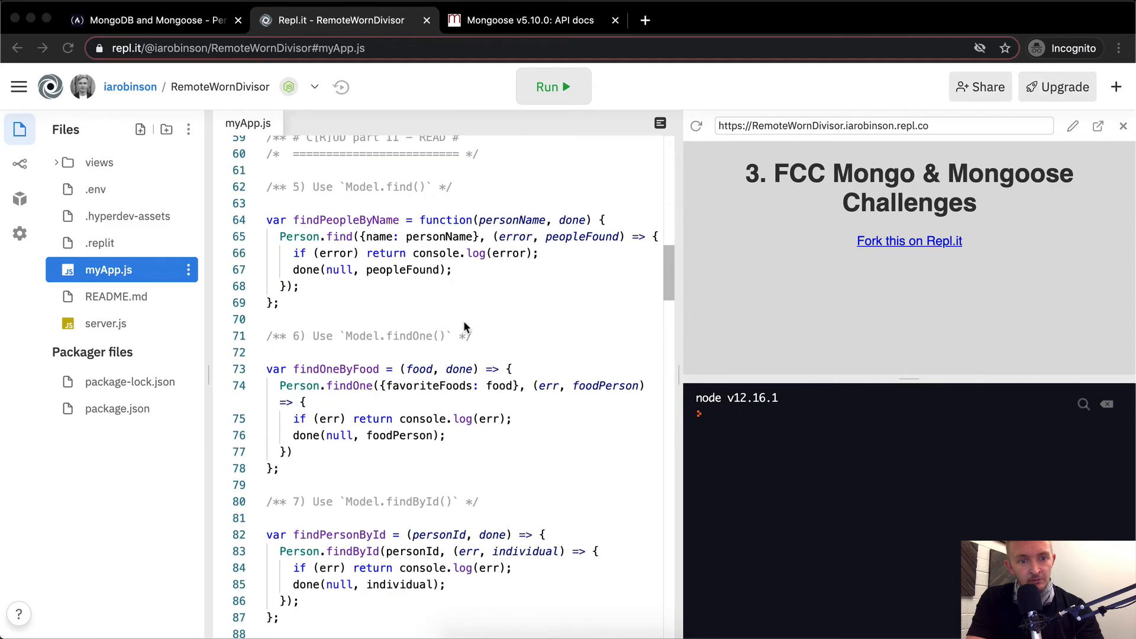
# - Add if (error) return console.log(error) at the top of the callback
pyautogui.scroll(-3)
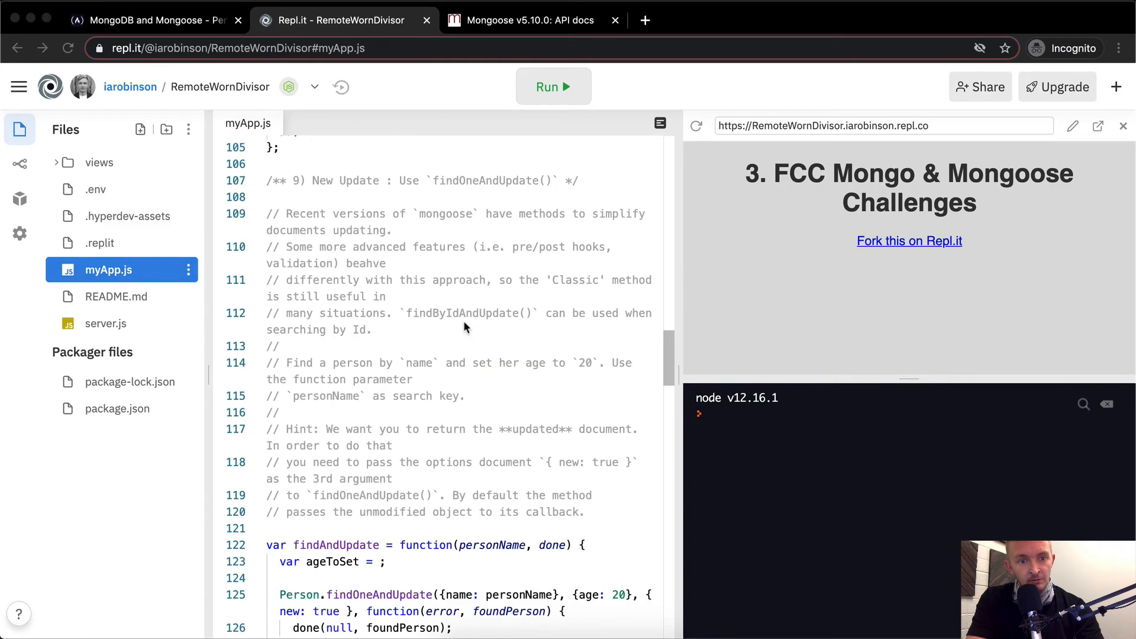
pyautogui.scroll(-3)
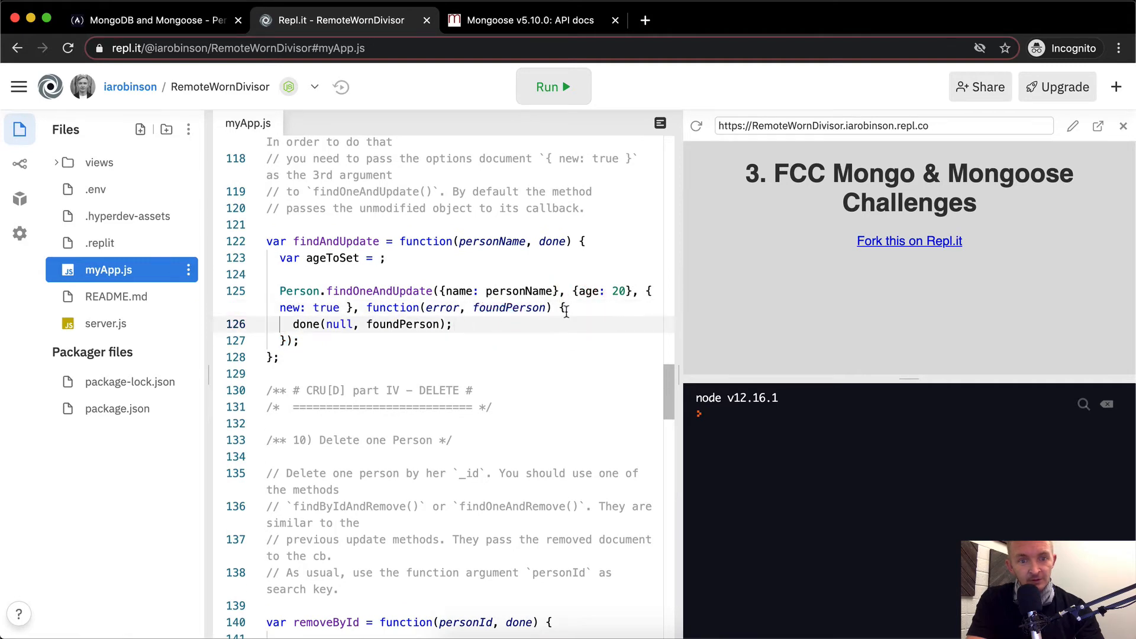
pyautogui.write('if')
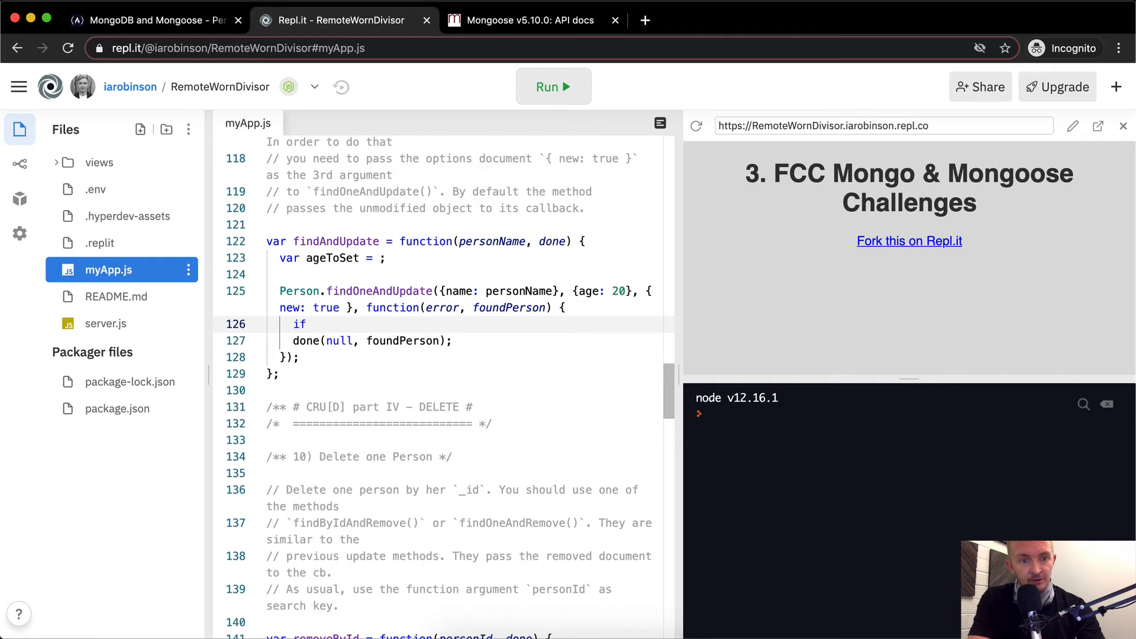
pyautogui.write('(error)')
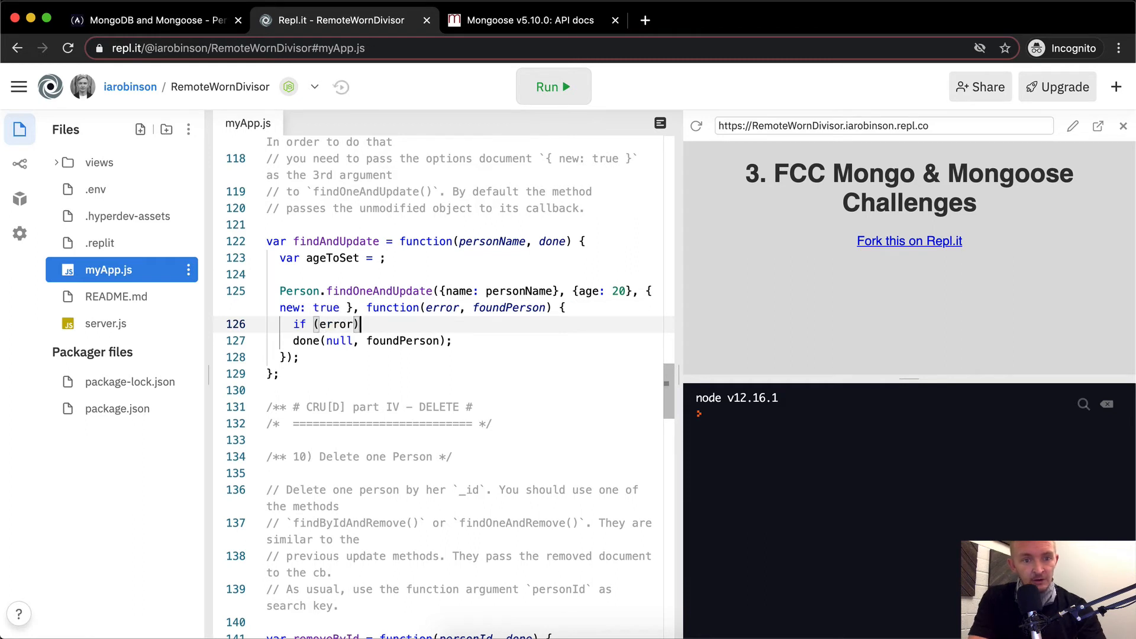
pyautogui.write('return')
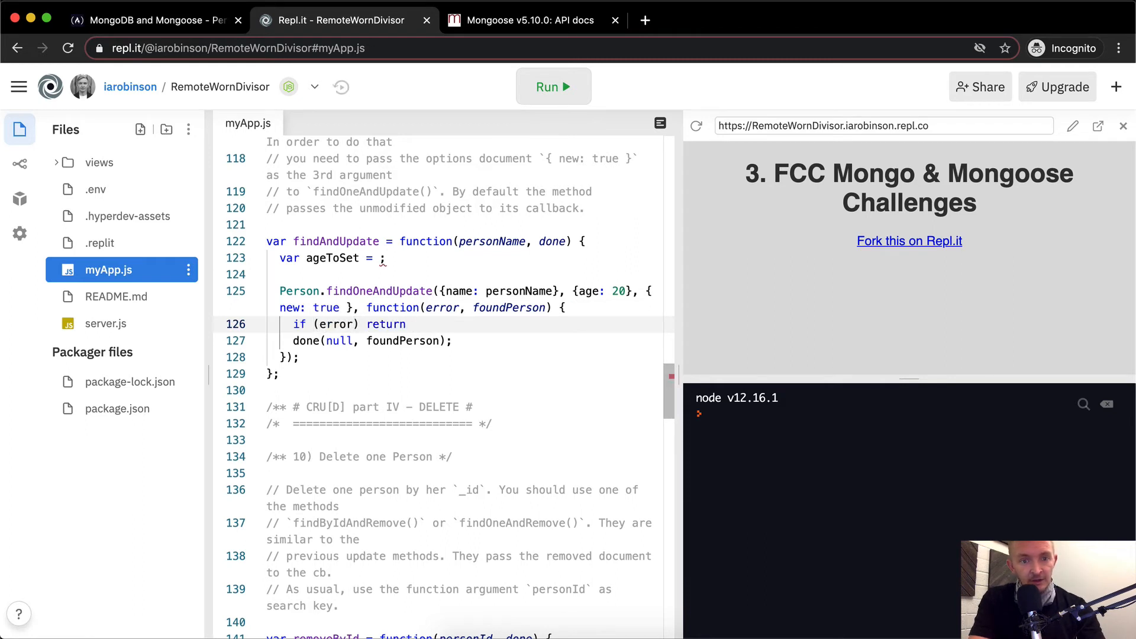
pyautogui.write('console.log(error);')
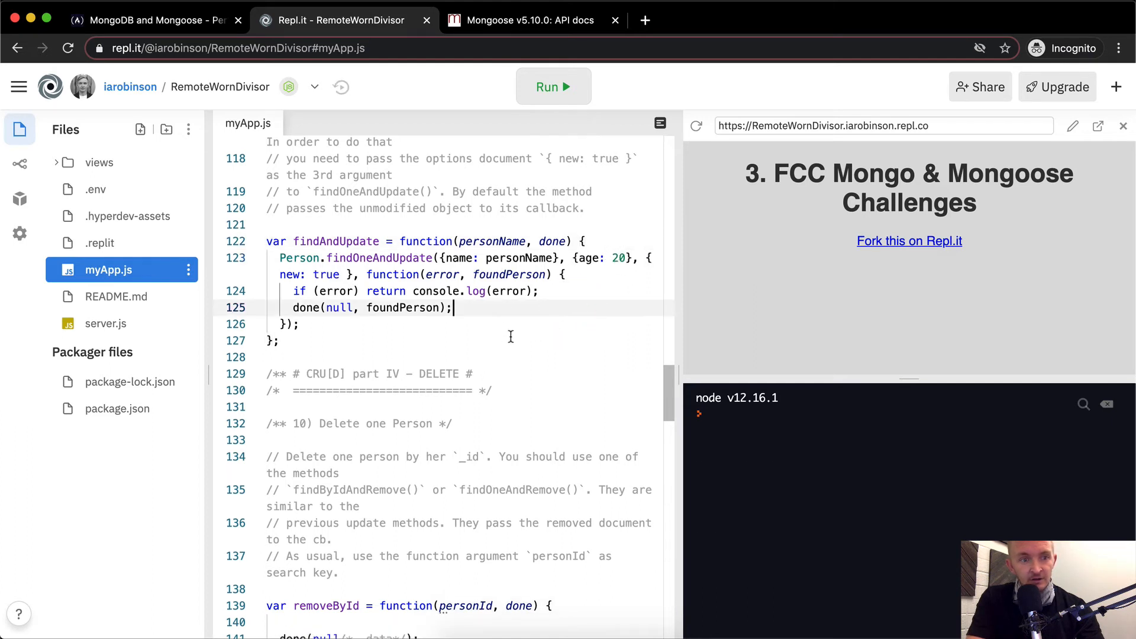
# - Restart the app so it listens on port 3000, then select the repl's web address
pyautogui.click(553, 86)
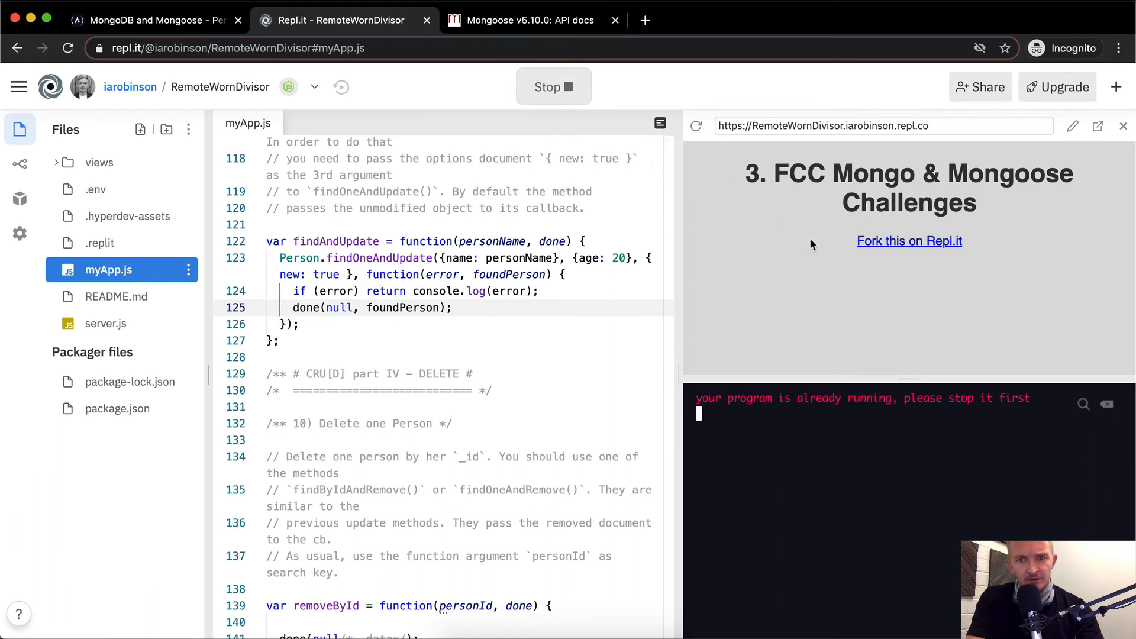
pyautogui.moveTo(819, 422)
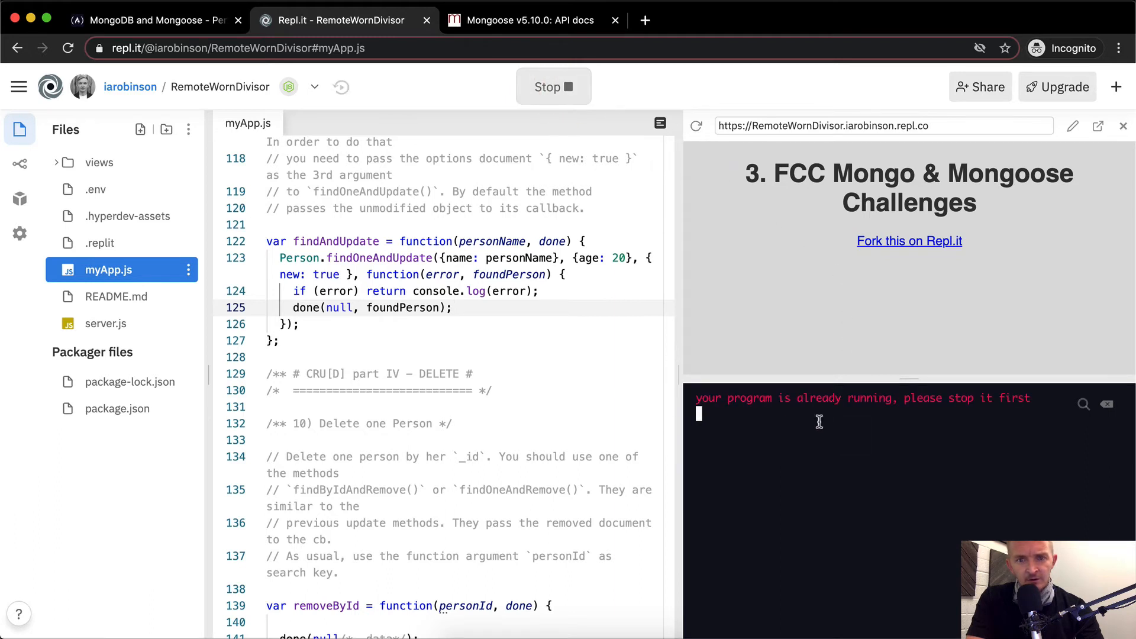
pyautogui.click(554, 86)
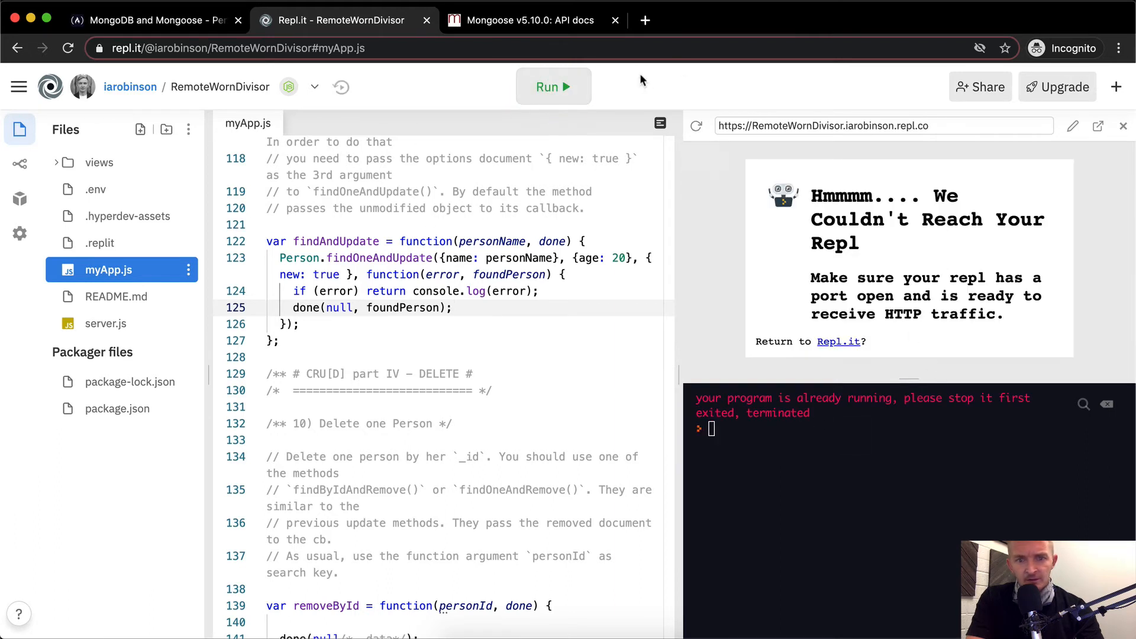
pyautogui.click(553, 86)
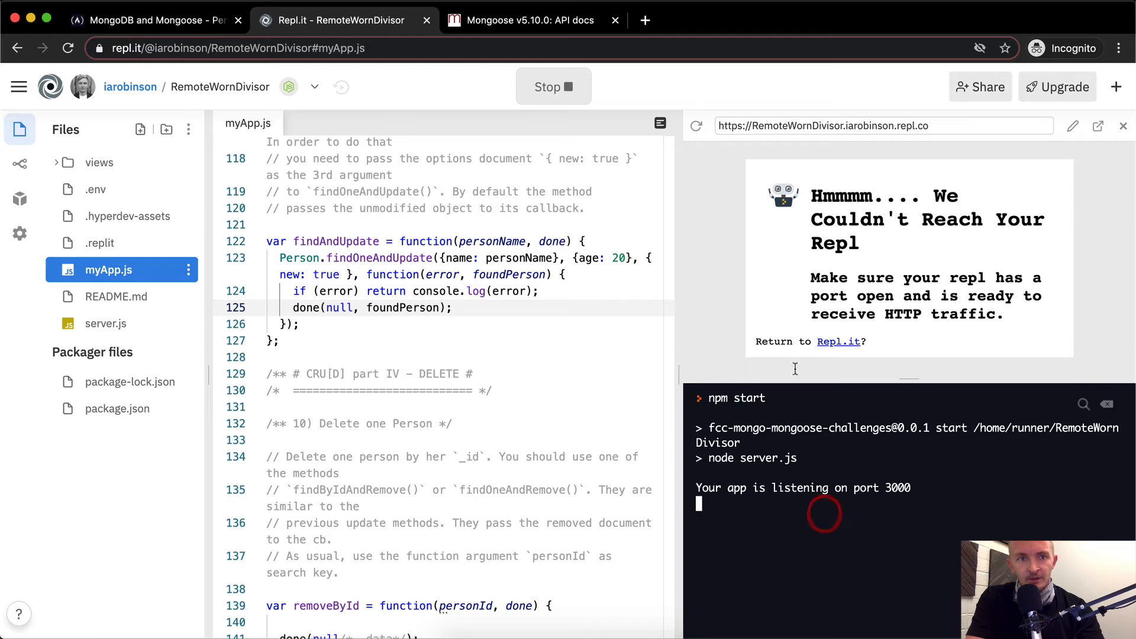
pyautogui.click(885, 125)
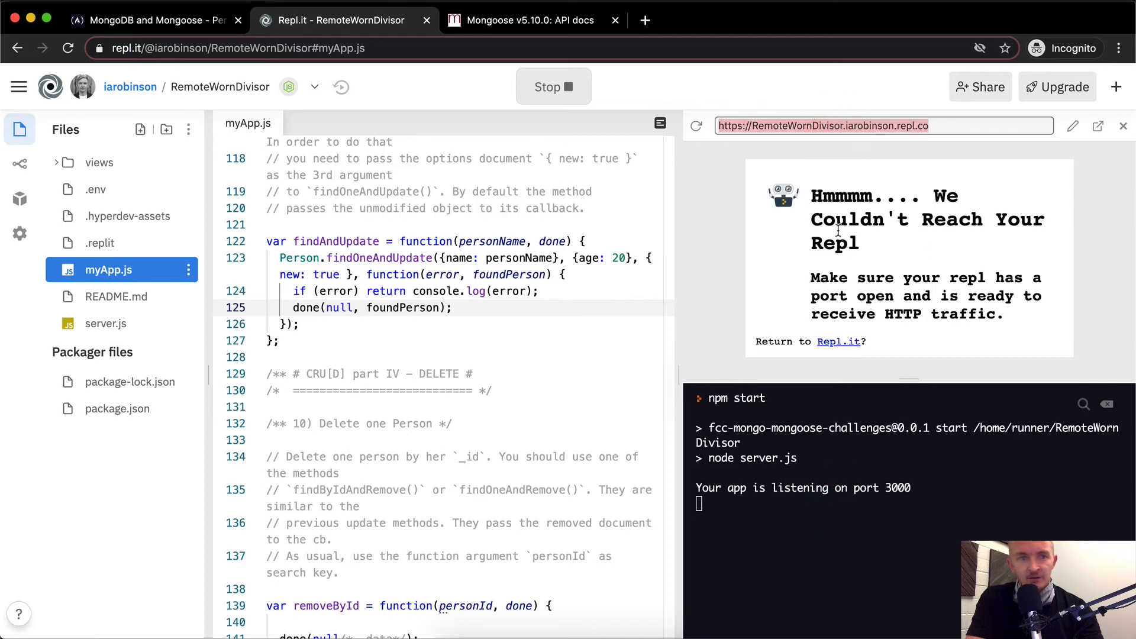
# - Paste the repl address into freeCodeCamp's solution field and submit it
pyautogui.click(148, 20)
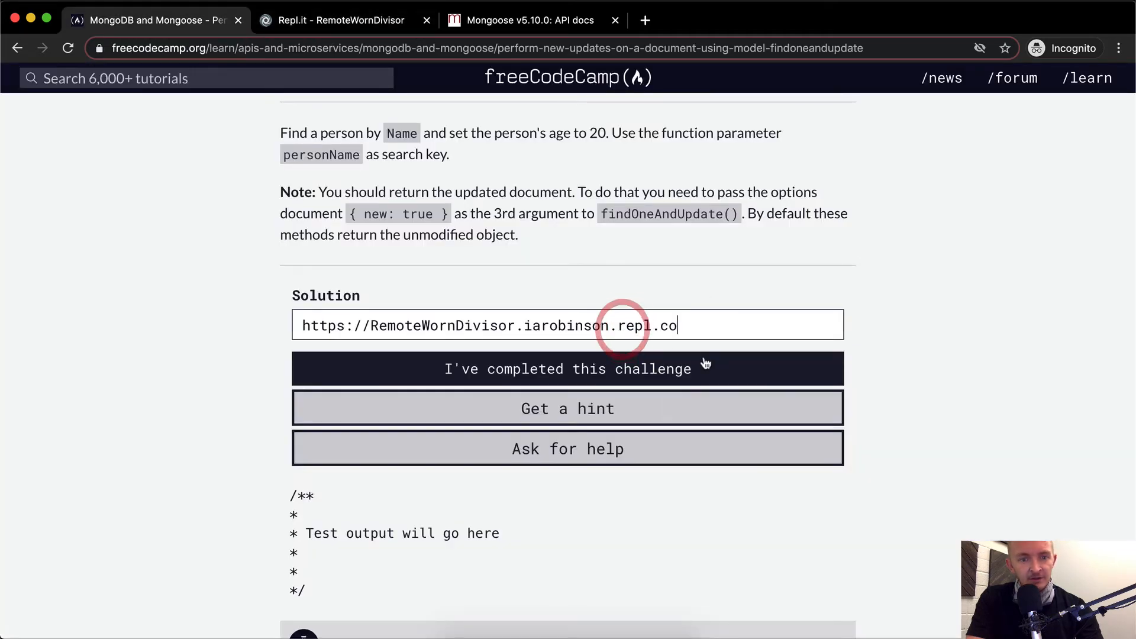
pyautogui.click(567, 368)
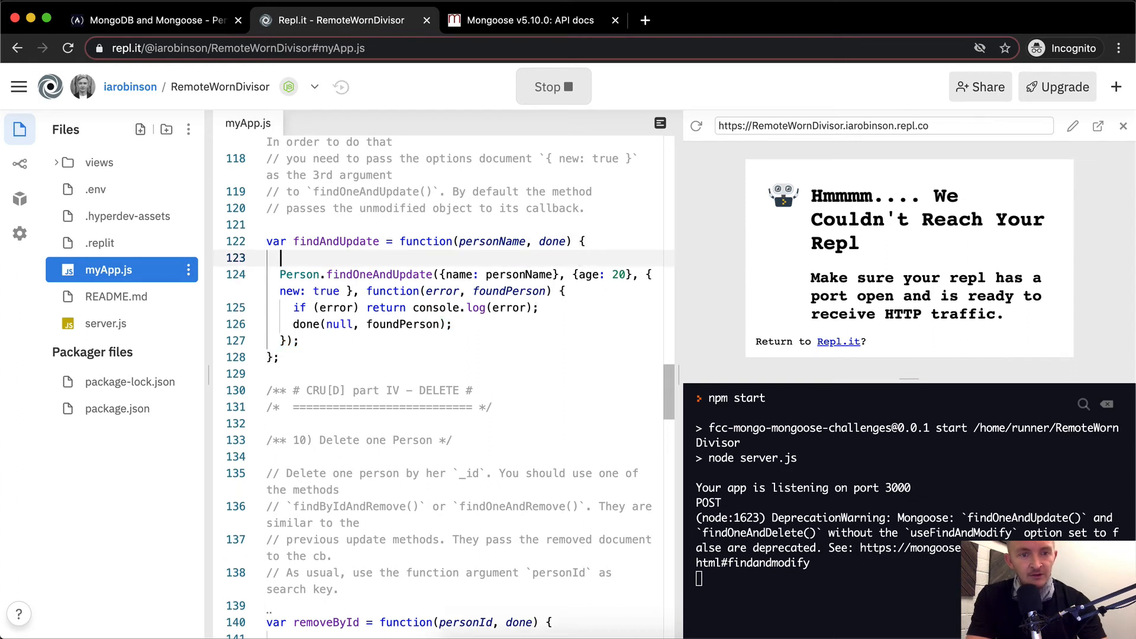
# - Define a query variable {name: personName} and an update variable {age: 20}
pyautogui.write('let query =')
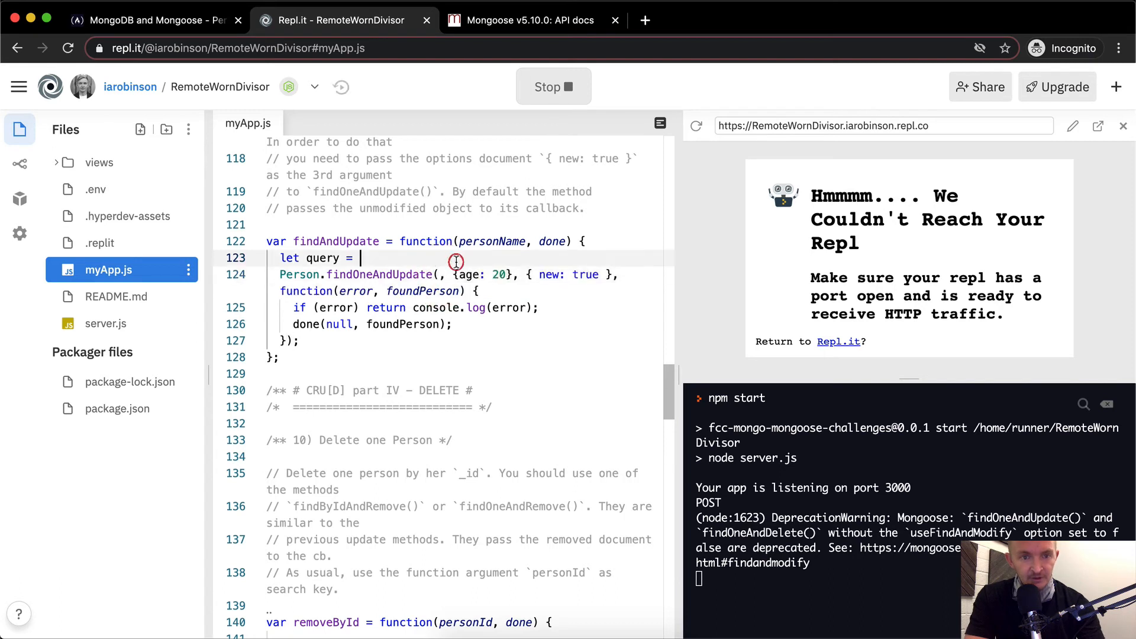
pyautogui.write('{name: personName}')
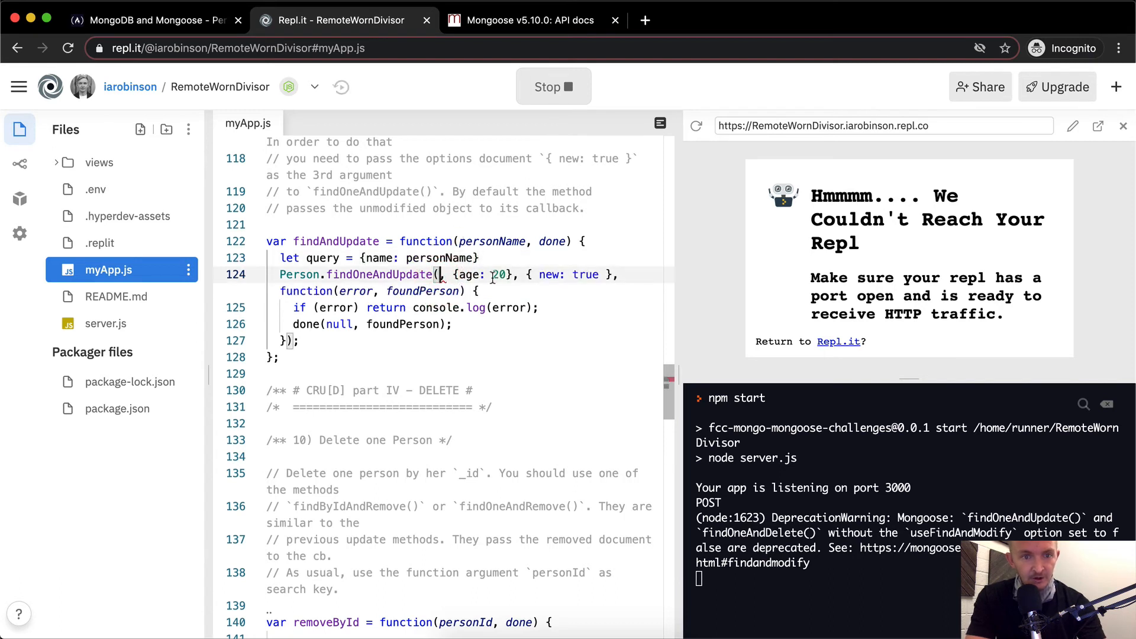
pyautogui.write('query')
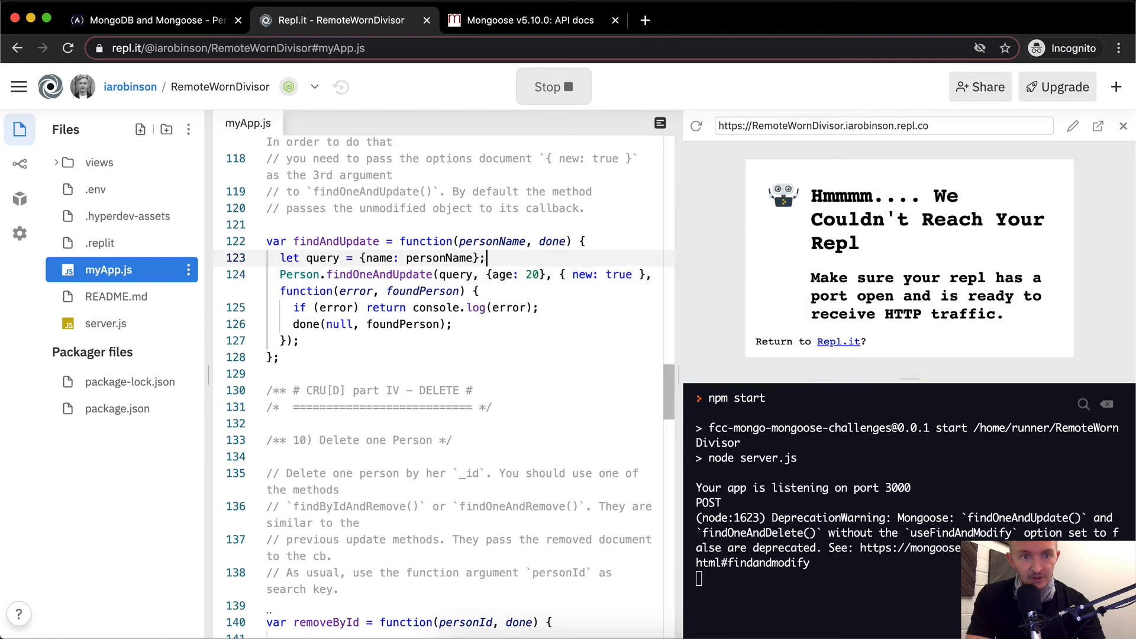
pyautogui.write('let upd')
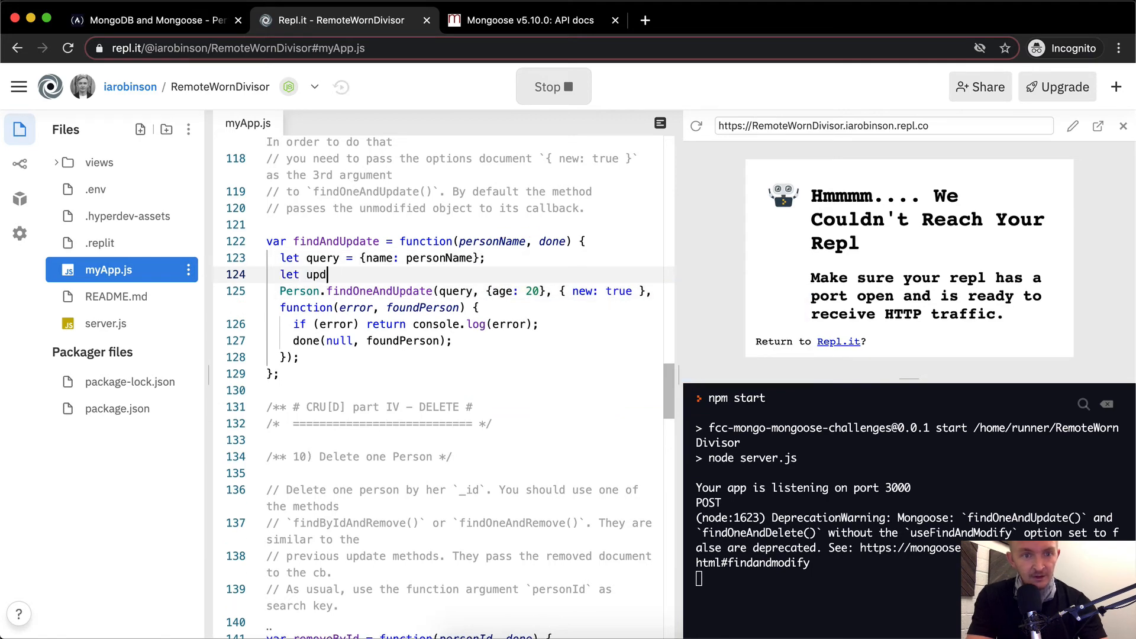
pyautogui.write('ate =')
pyautogui.click(462, 291)
pyautogui.write('up')
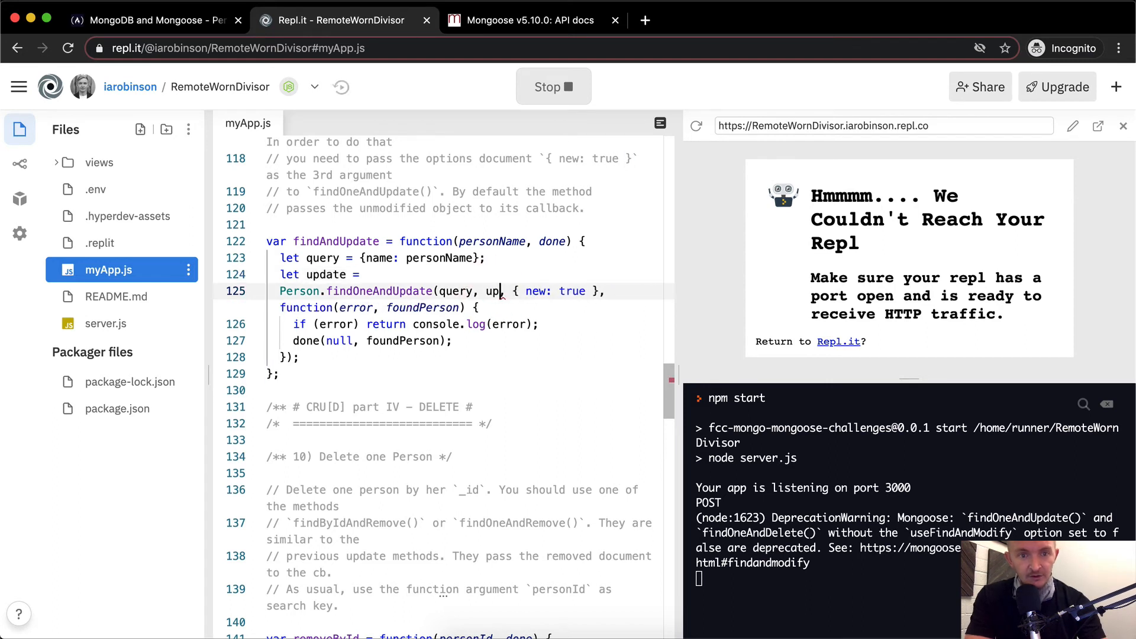
pyautogui.write('{age: 20};')
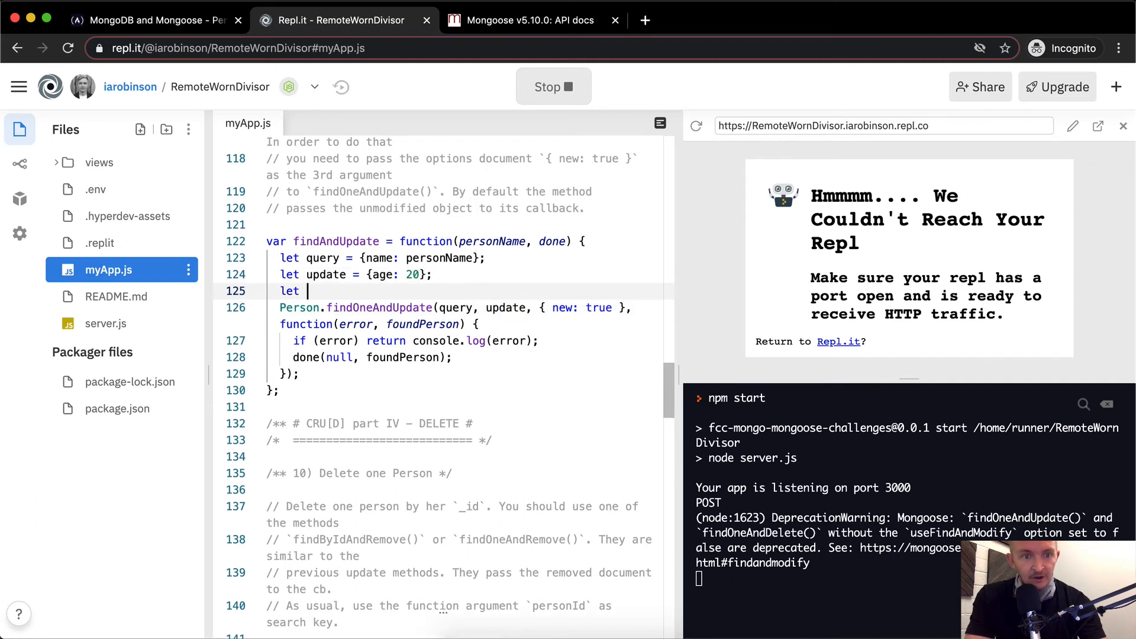
# - Add an options variable { new: true } and turn the callback into an arrow function
pyautogui.write('options =')
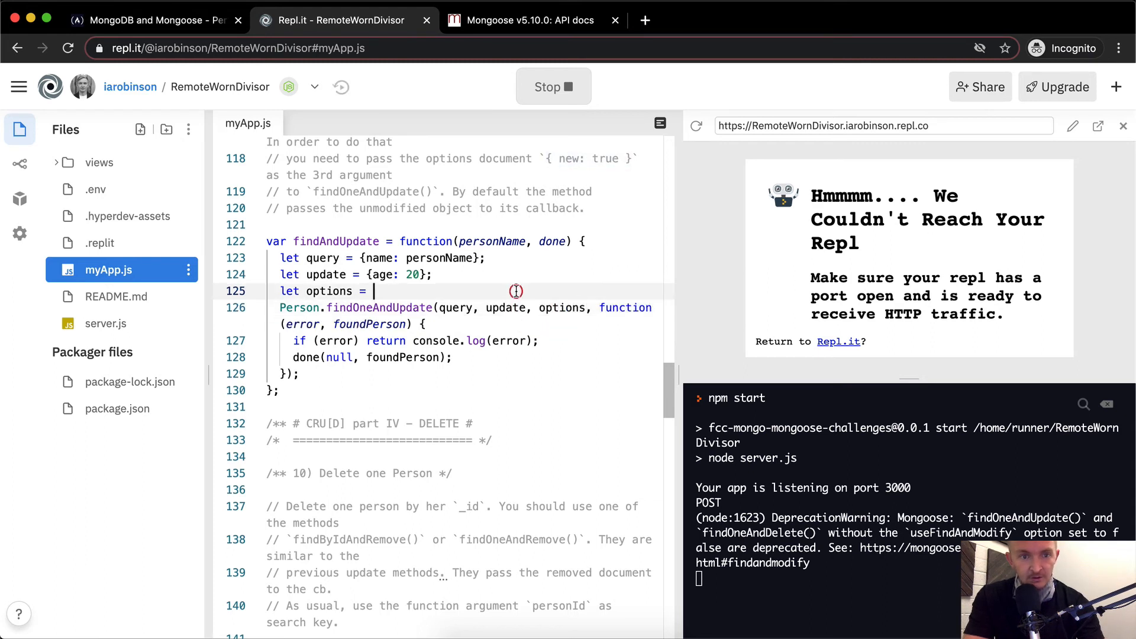
pyautogui.write('{ new: true };')
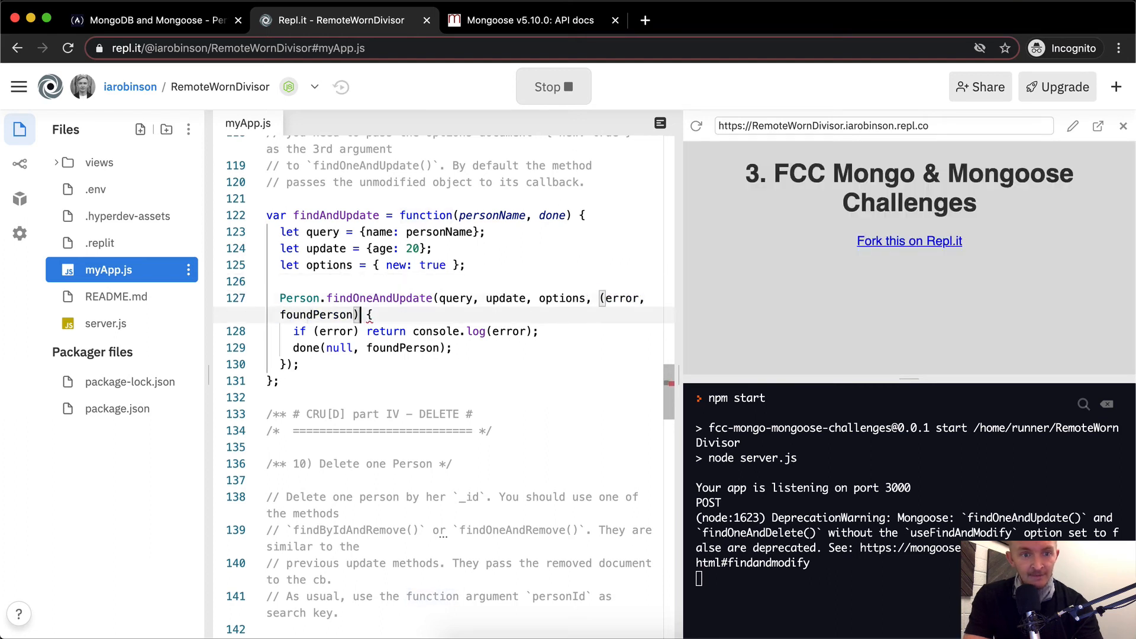
pyautogui.write('=>')
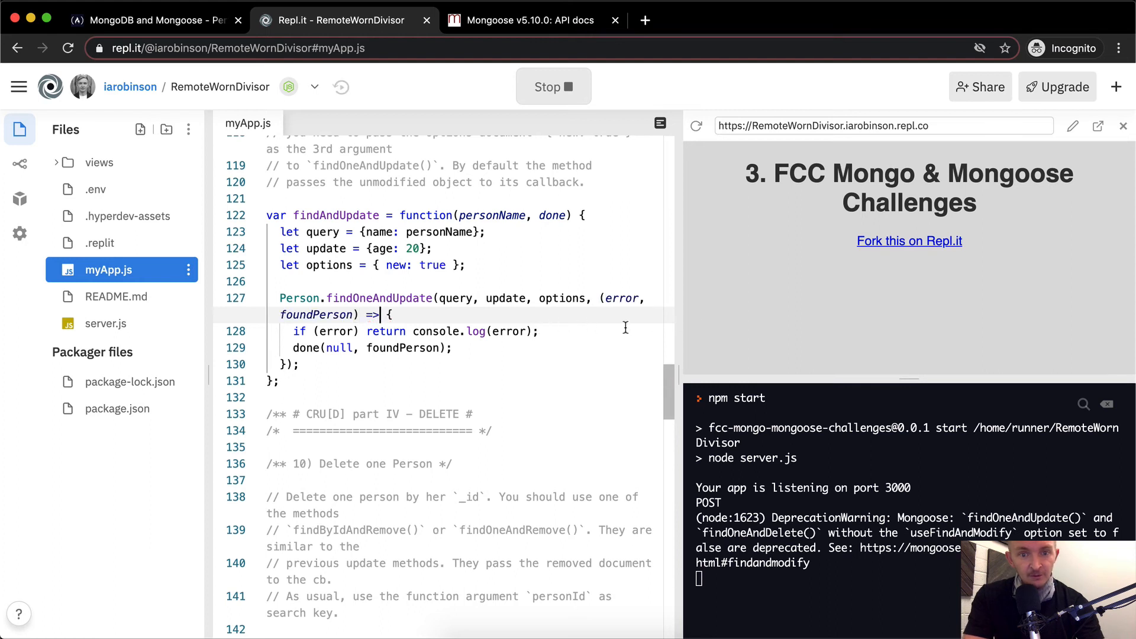
pyautogui.moveTo(305, 348)
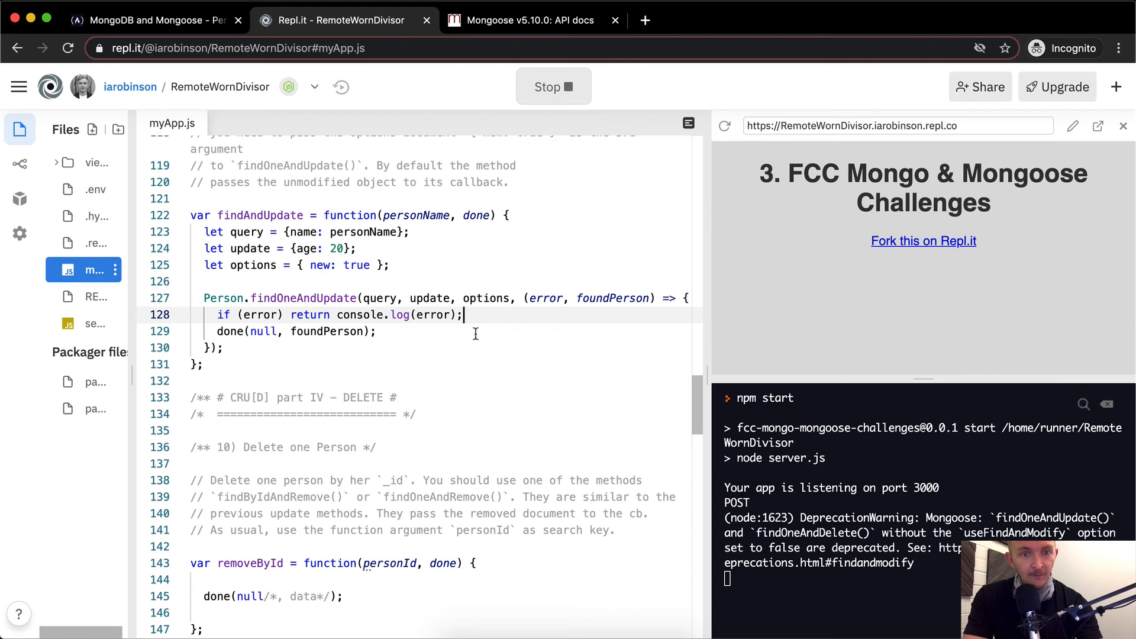
# - Rename foundPerson to individual and options to option; replace line 122's function keyword with an arrow
pyautogui.doubleClick(613, 298)
pyautogui.write('individual')
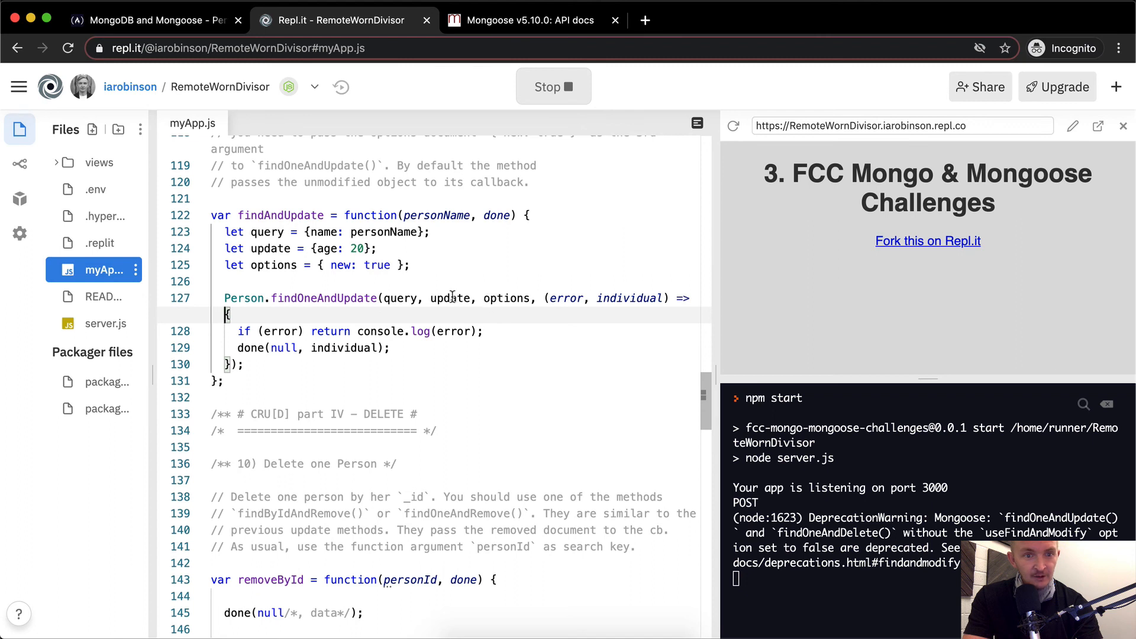
pyautogui.doubleClick(506, 299)
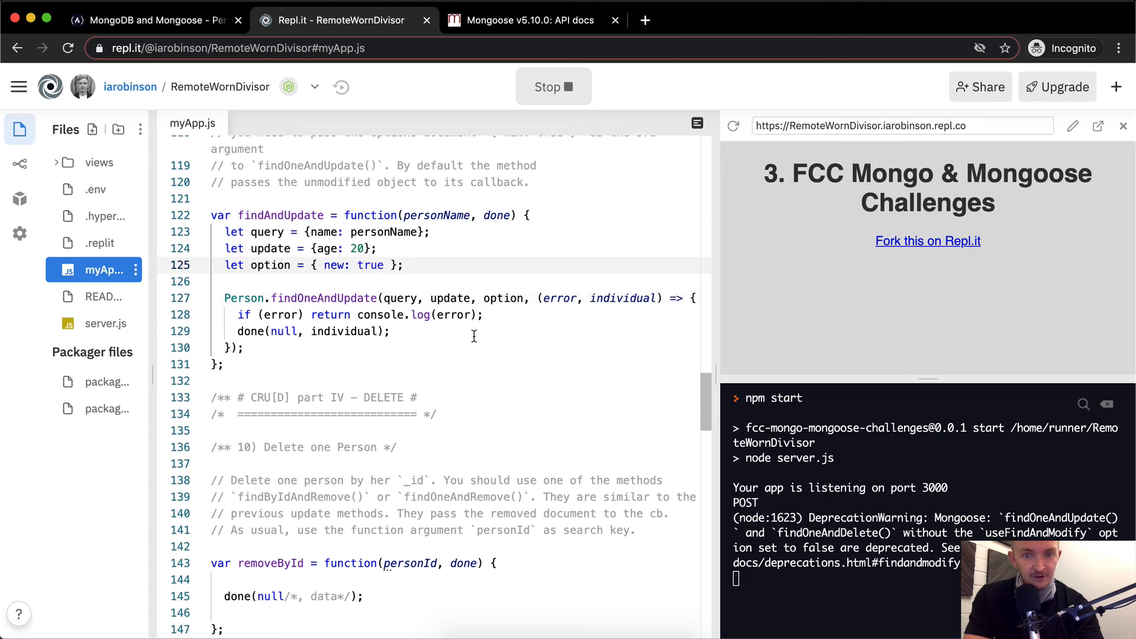
pyautogui.click(244, 348)
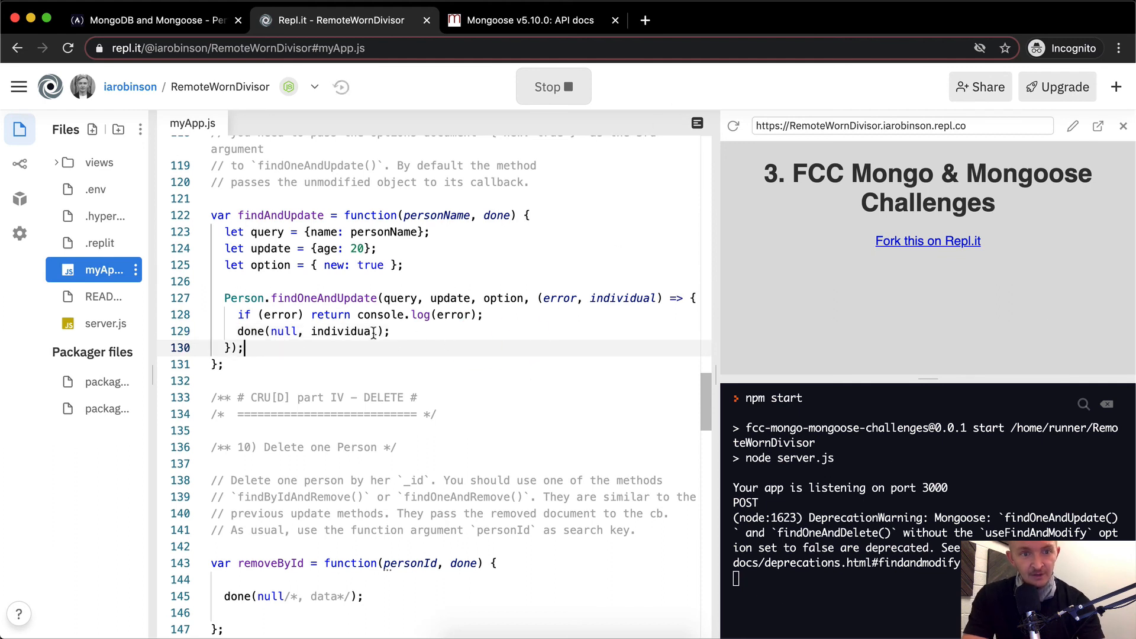
pyautogui.doubleClick(371, 215)
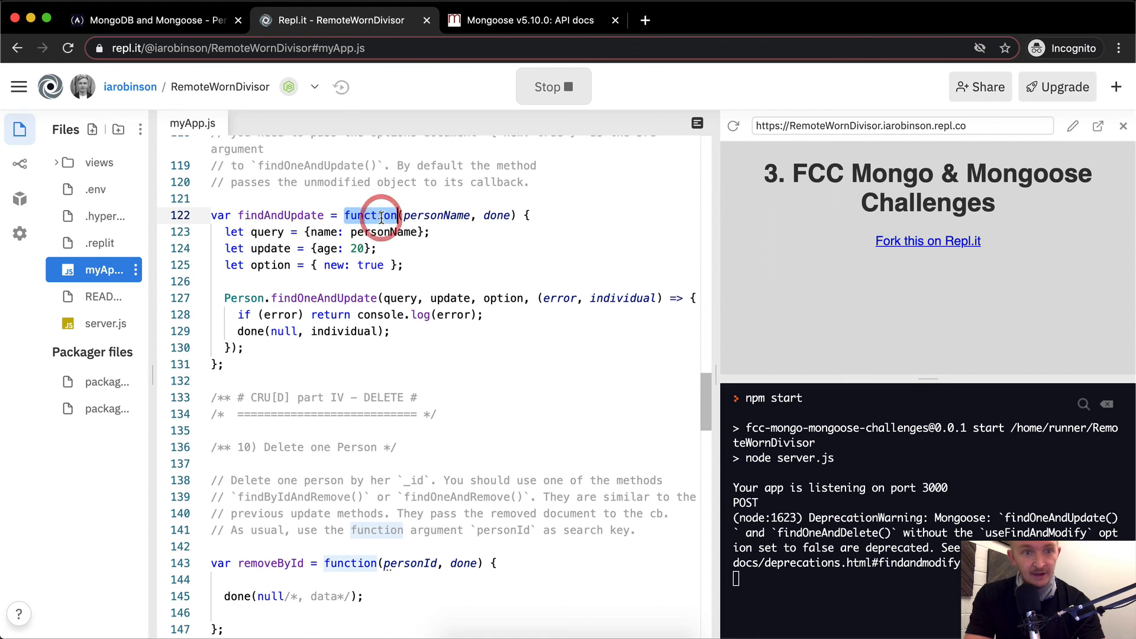
pyautogui.press('Backspace')
pyautogui.write('=> ')
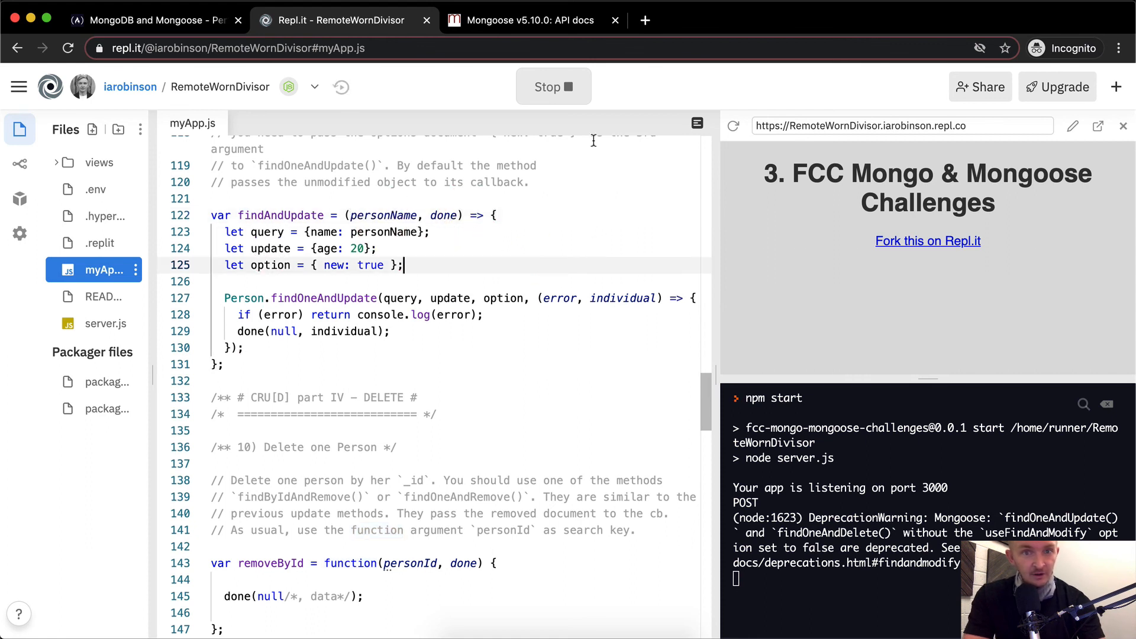
# - Stop and rerun the repl to serve the refactored findAndUpdate code
pyautogui.click(562, 86)
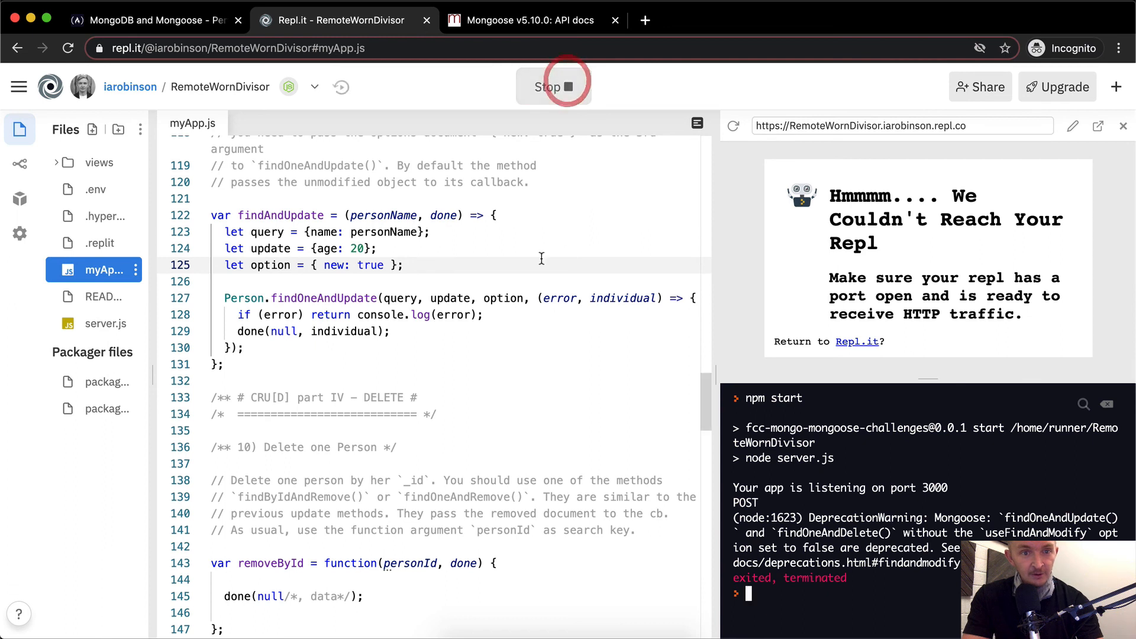
pyautogui.click(553, 86)
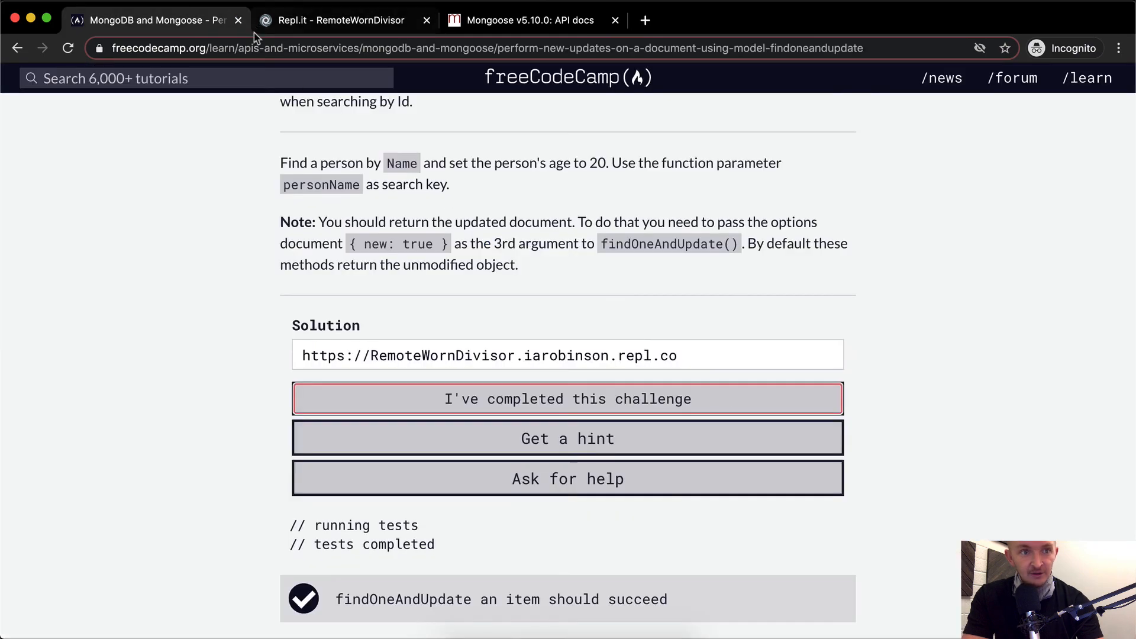
# - Rerun the findOneAndUpdate tests and submit the challenge, reaching 72% MongoDB and Mongoose progress
pyautogui.click(341, 19)
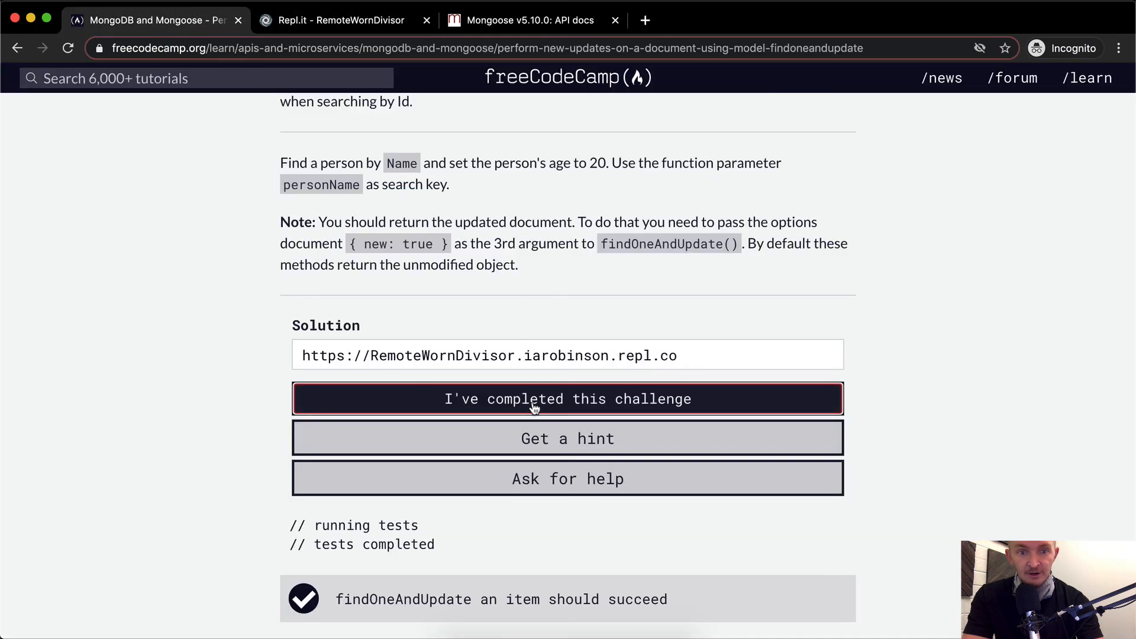
pyautogui.click(535, 399)
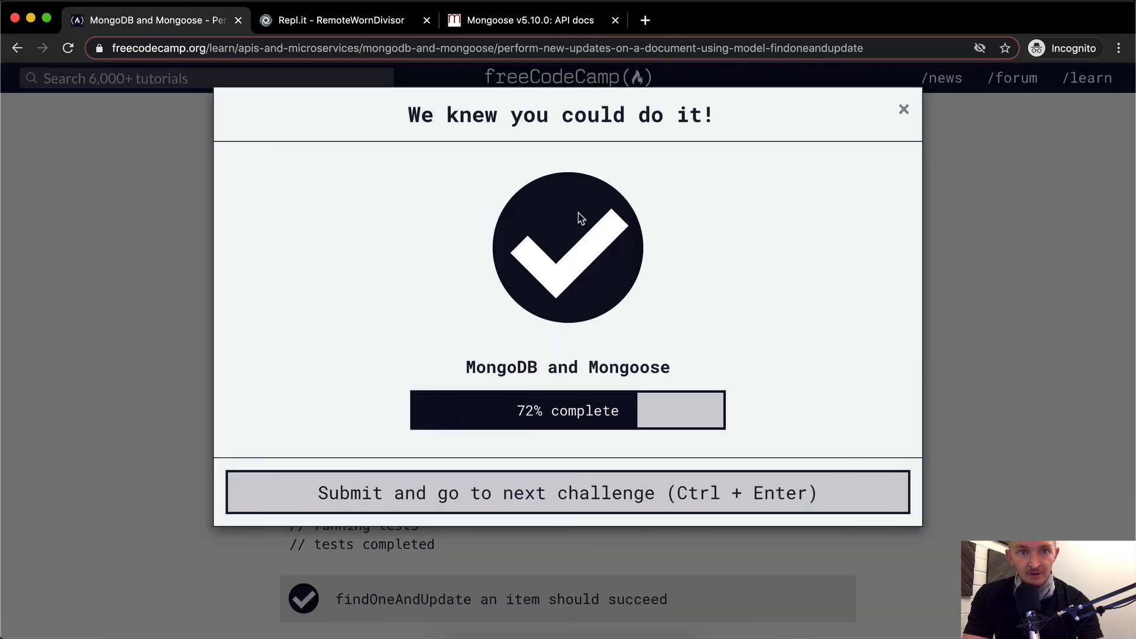